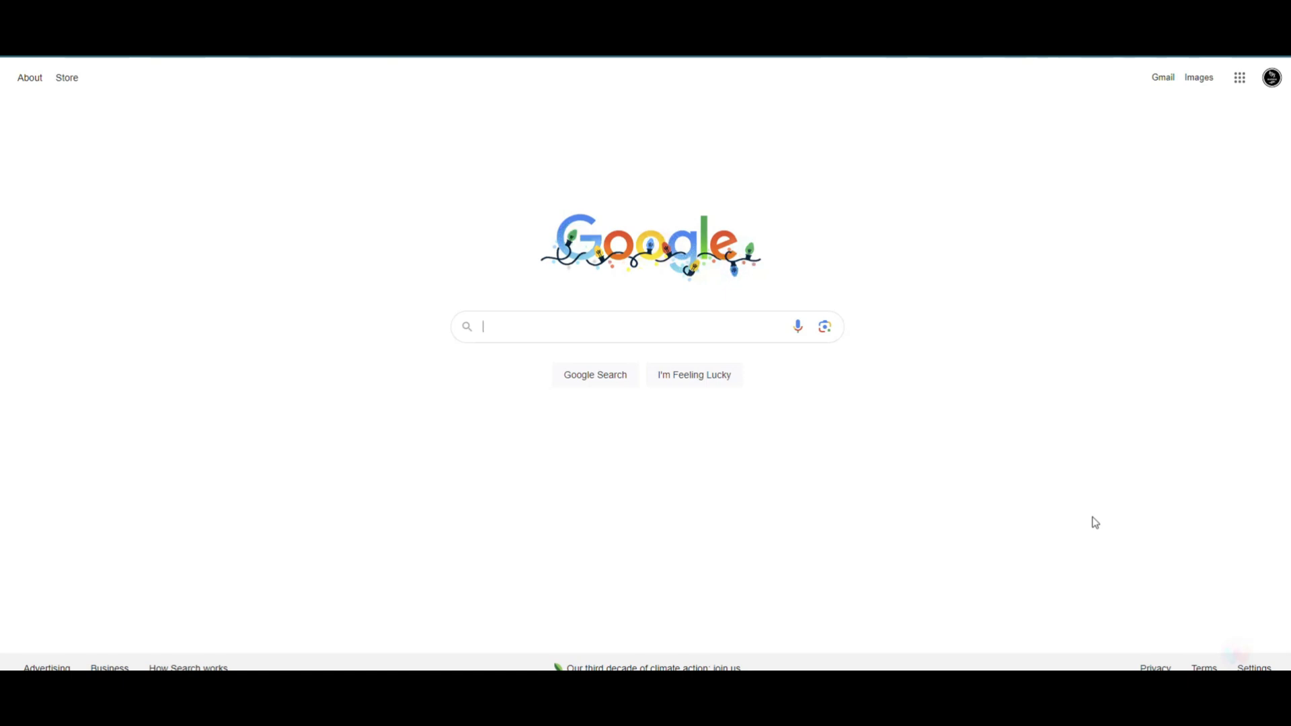
mouse_move(1094, 412)
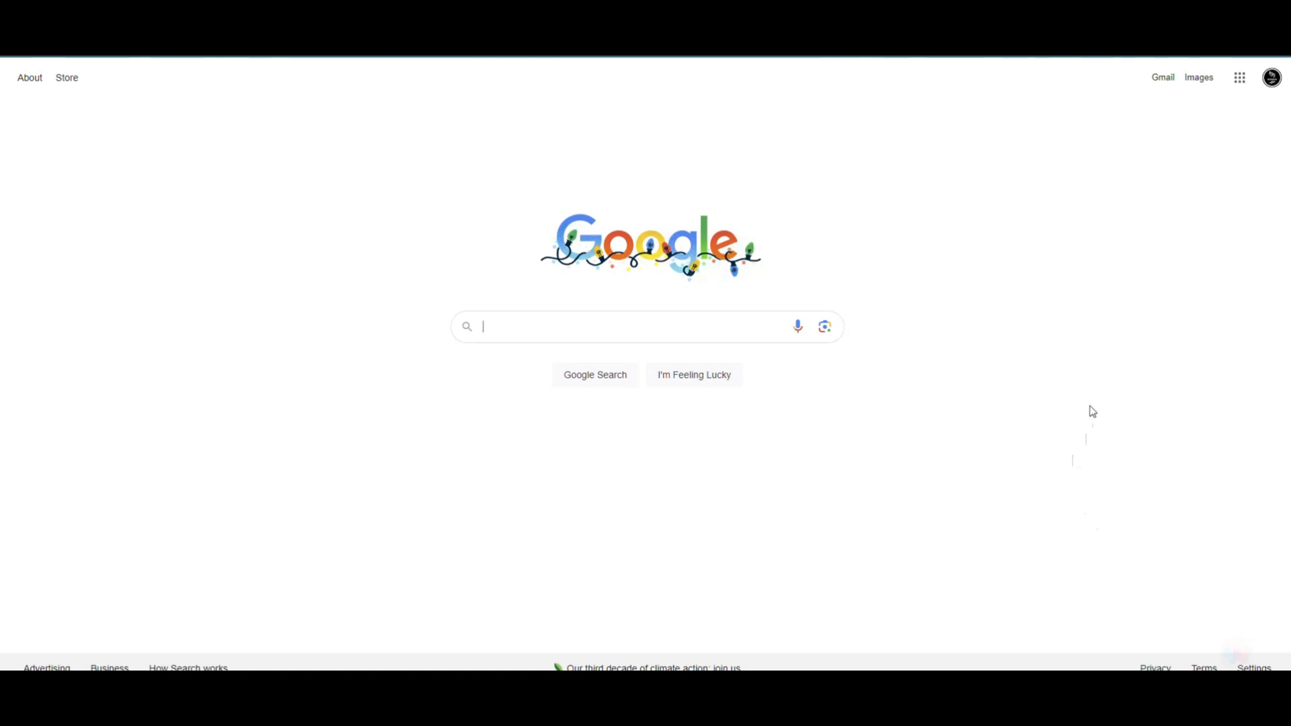
mouse_move(933, 367)
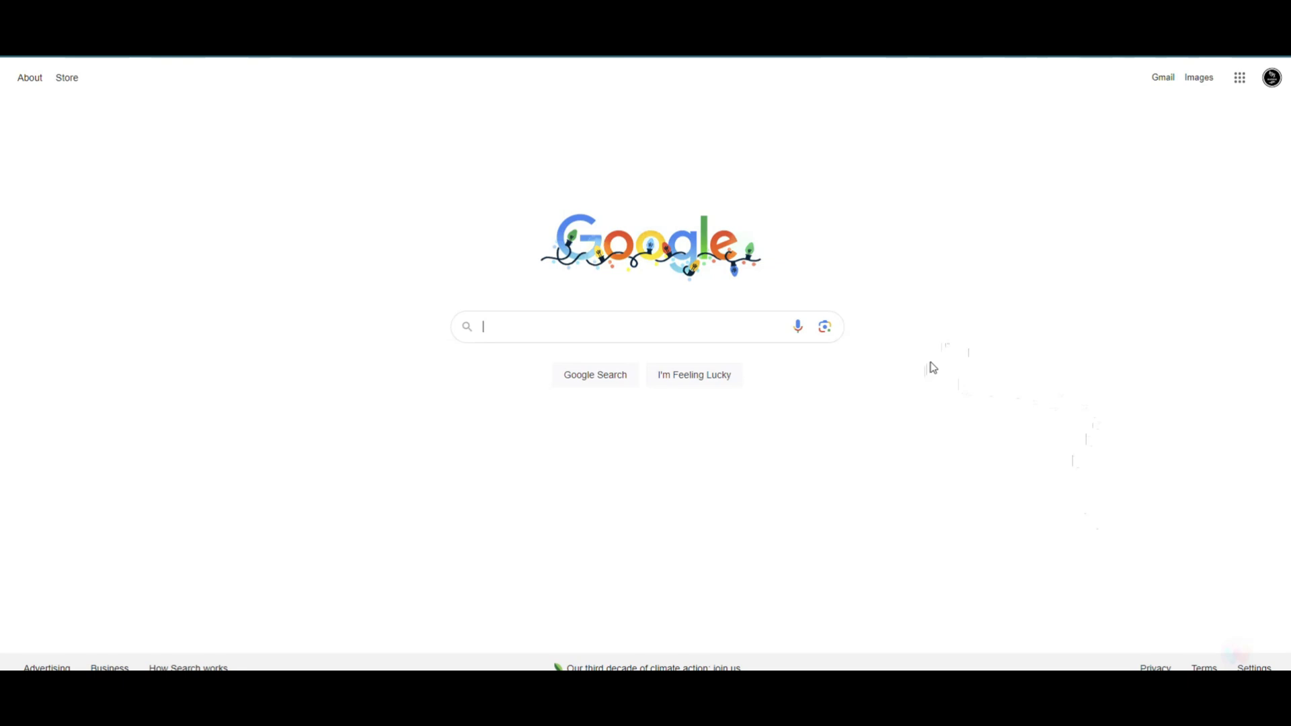
mouse_move(1015, 315)
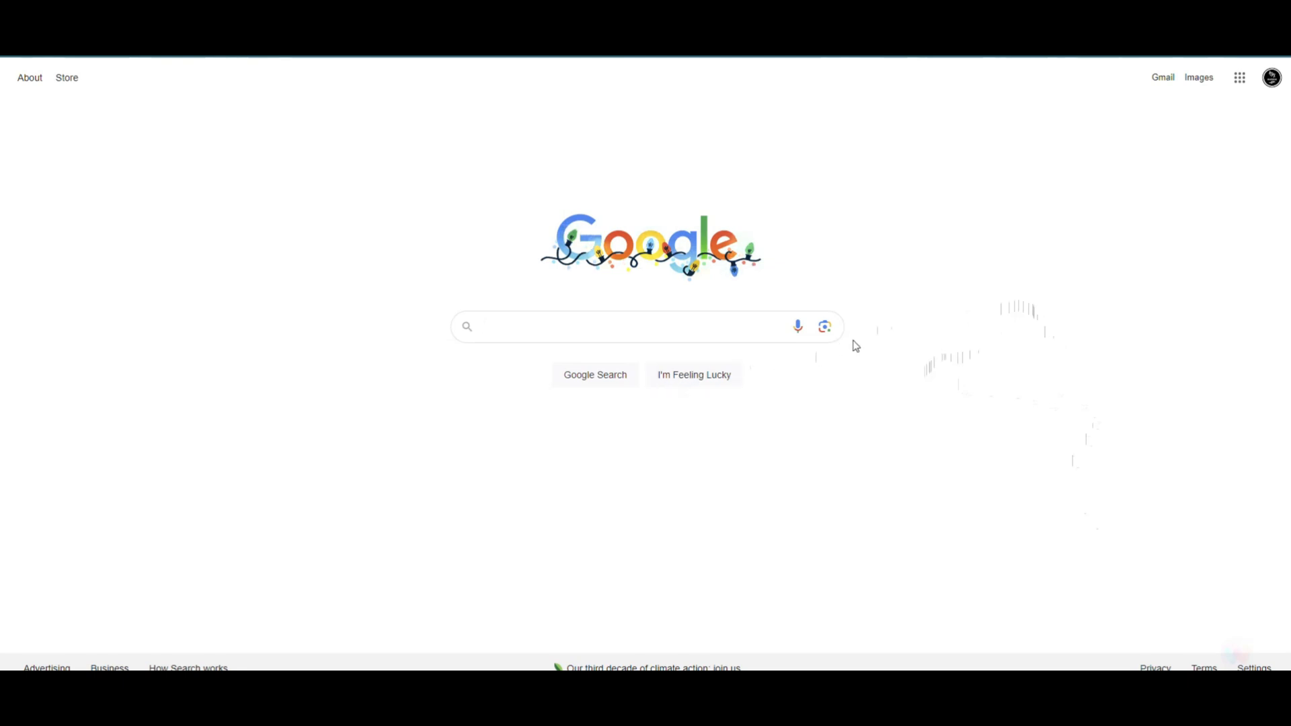
Search Google for 'star of life' and switch to image results.
type("star")
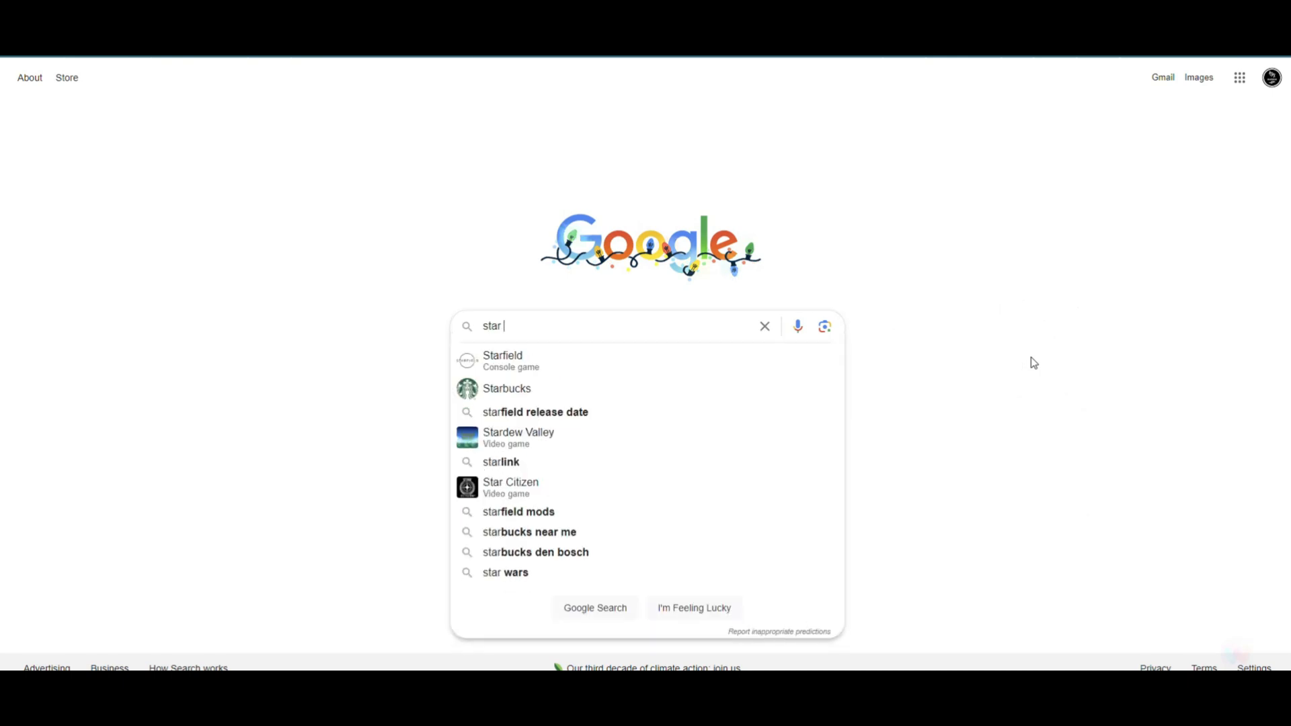
type("of li")
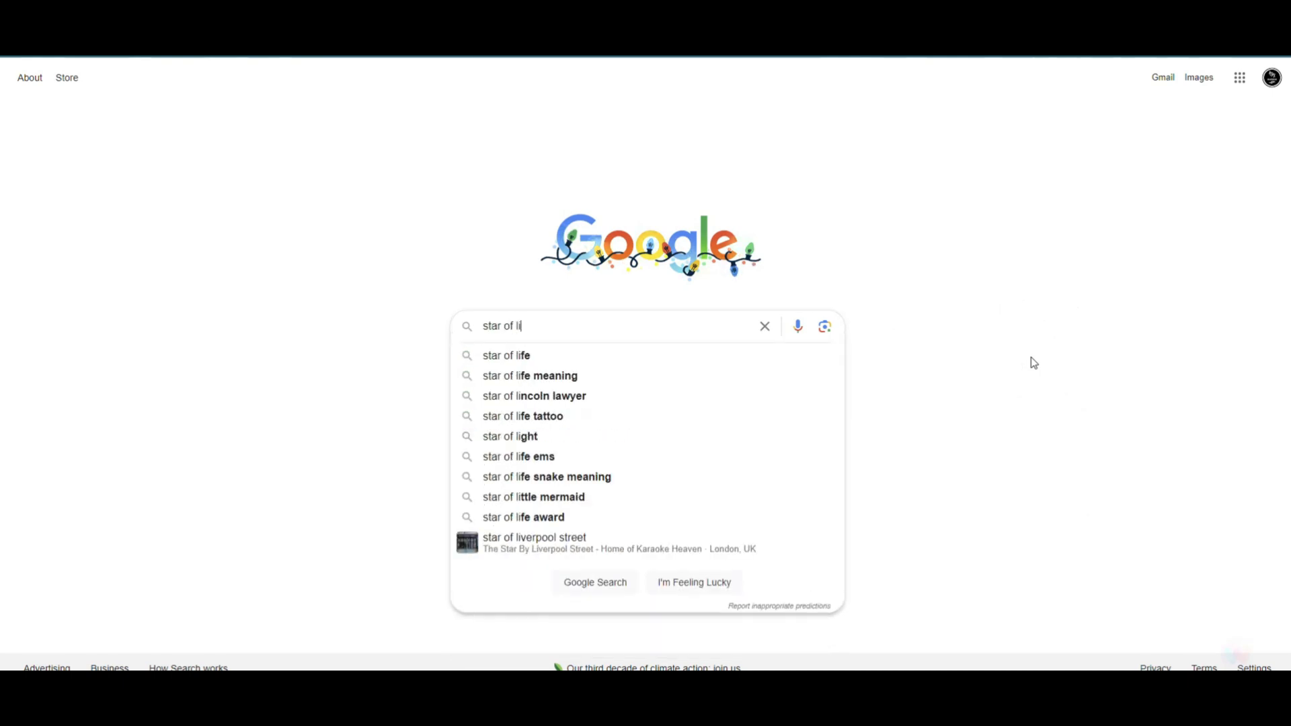
left_click(507, 355)
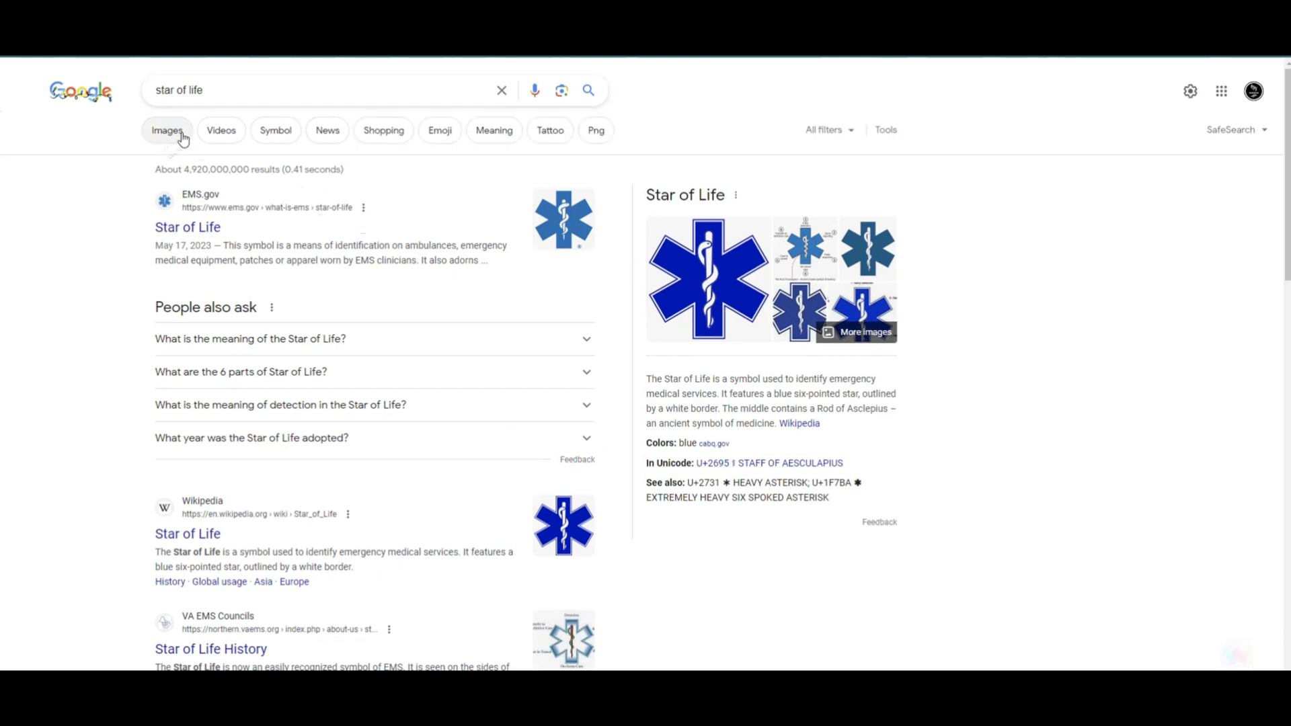
left_click(167, 130)
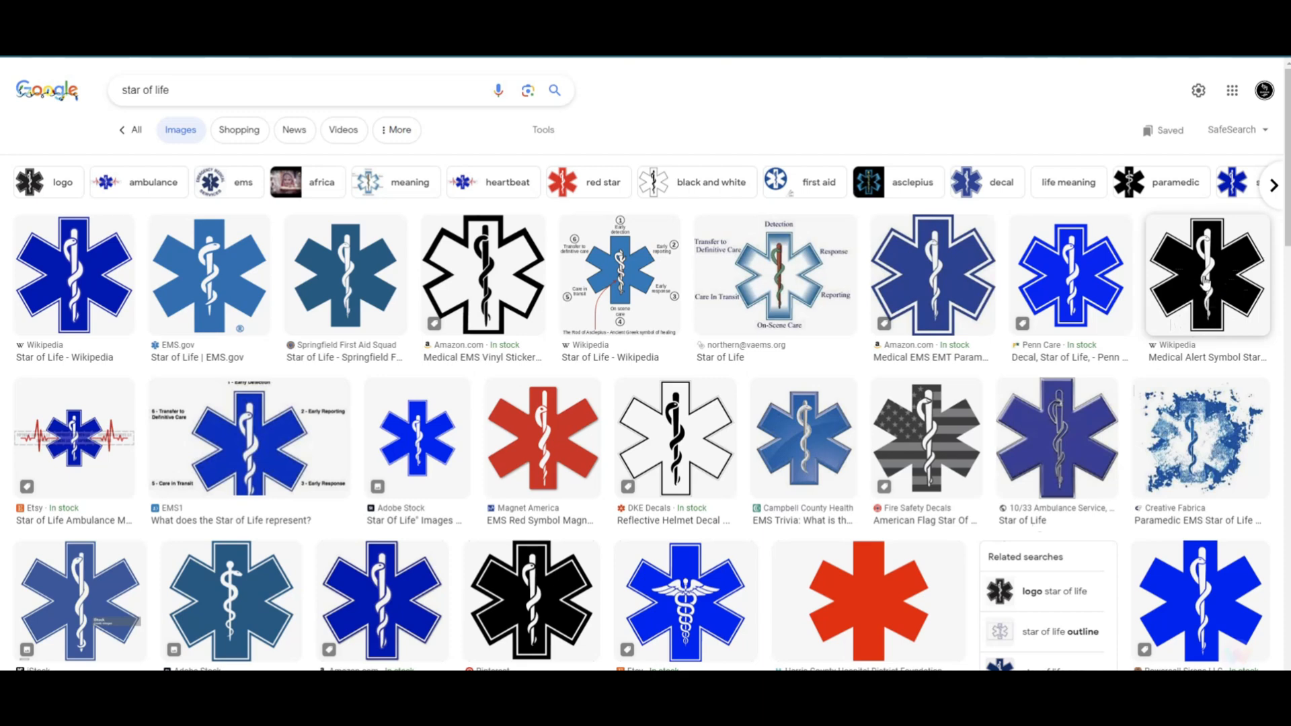
Preview the black Medical Alert Symbol image and save it from its context menu.
left_click(1205, 275)
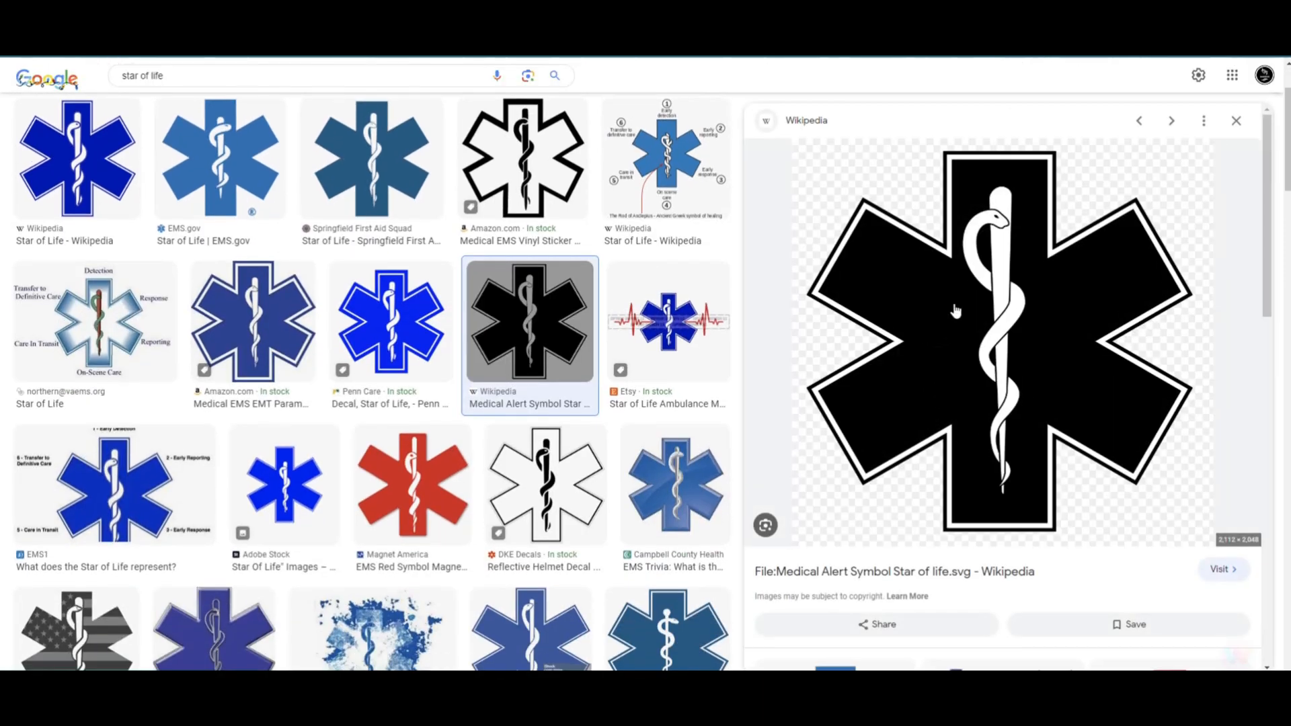
right_click(956, 312)
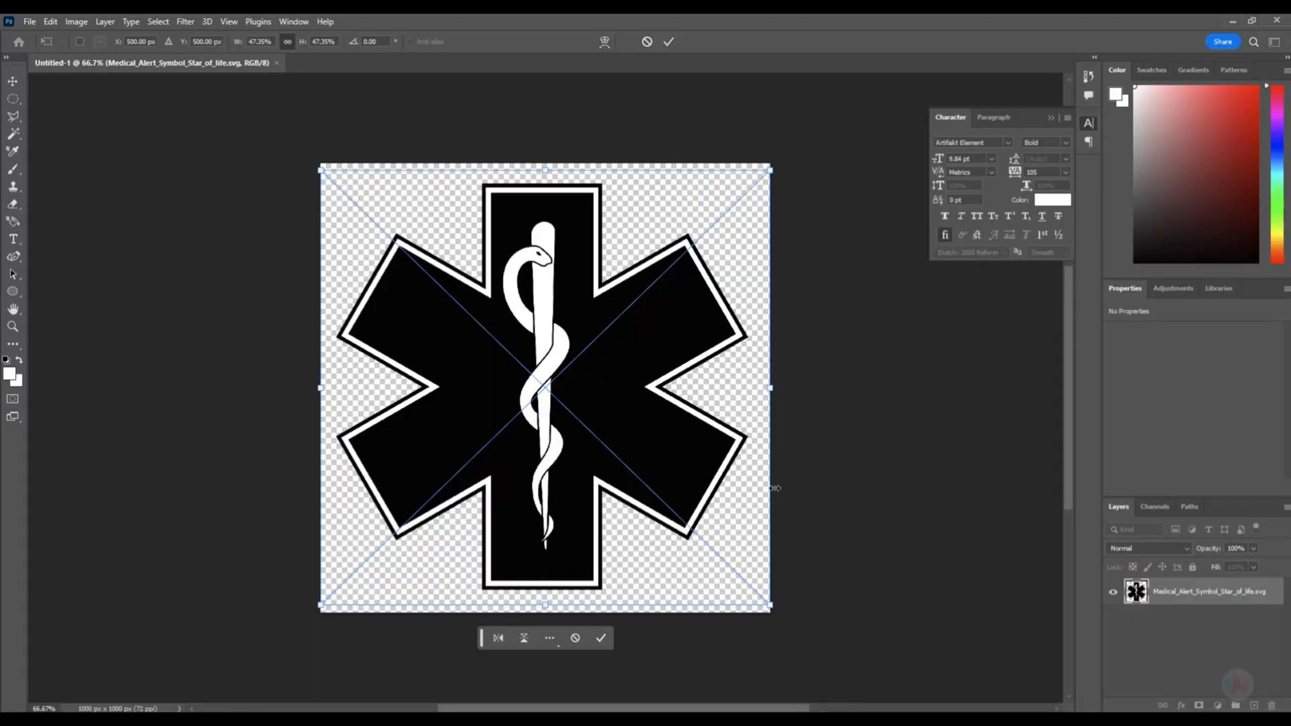
mouse_move(753, 387)
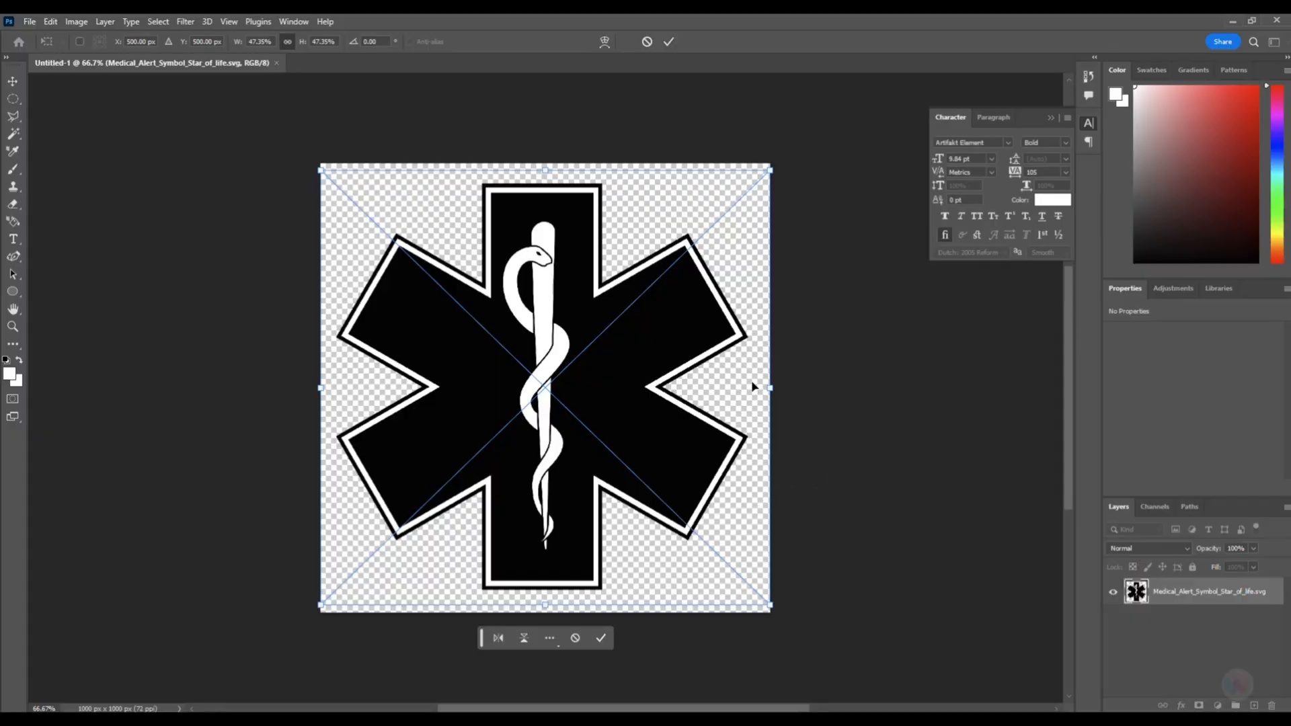
mouse_move(731, 262)
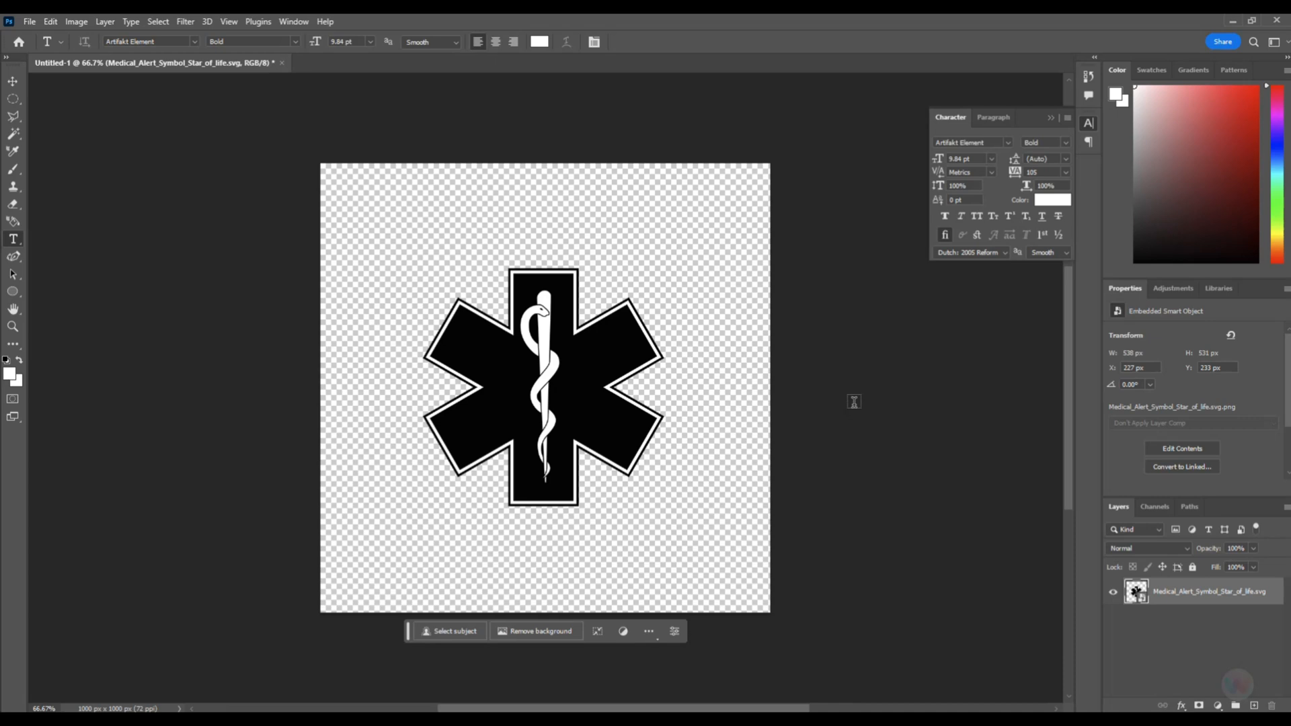
mouse_move(906, 459)
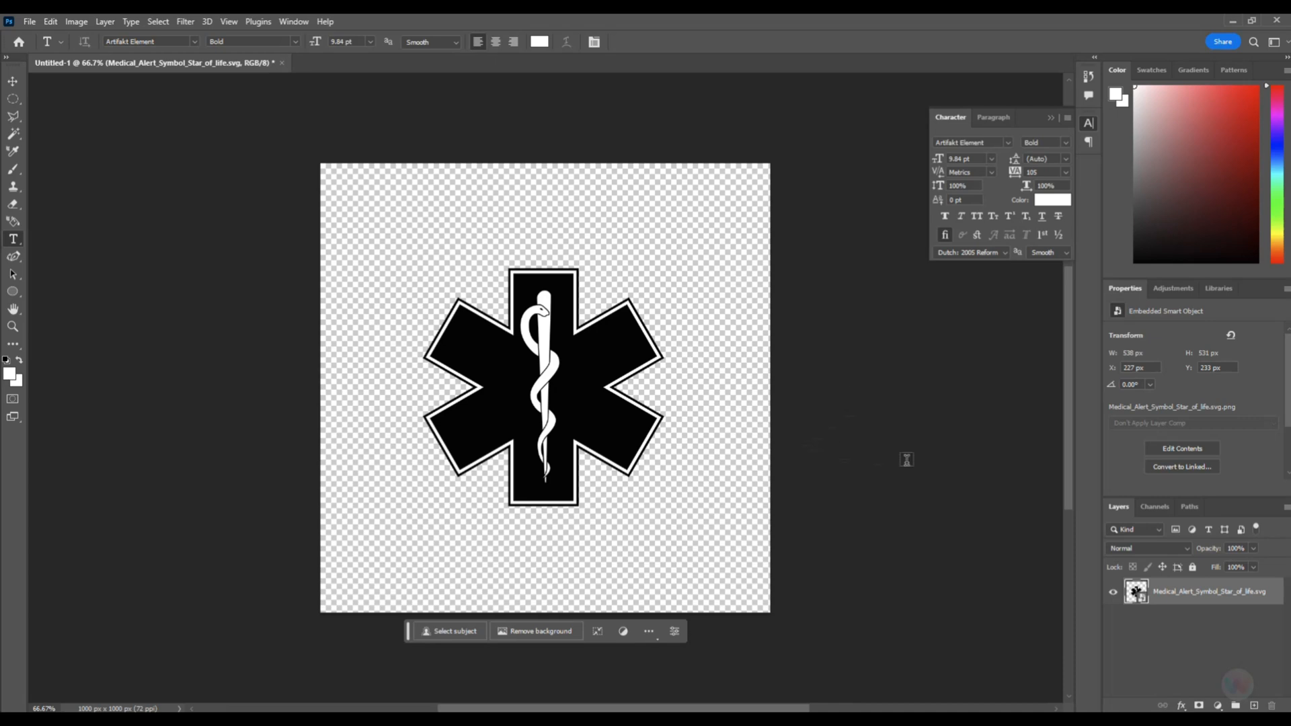
mouse_move(135, 430)
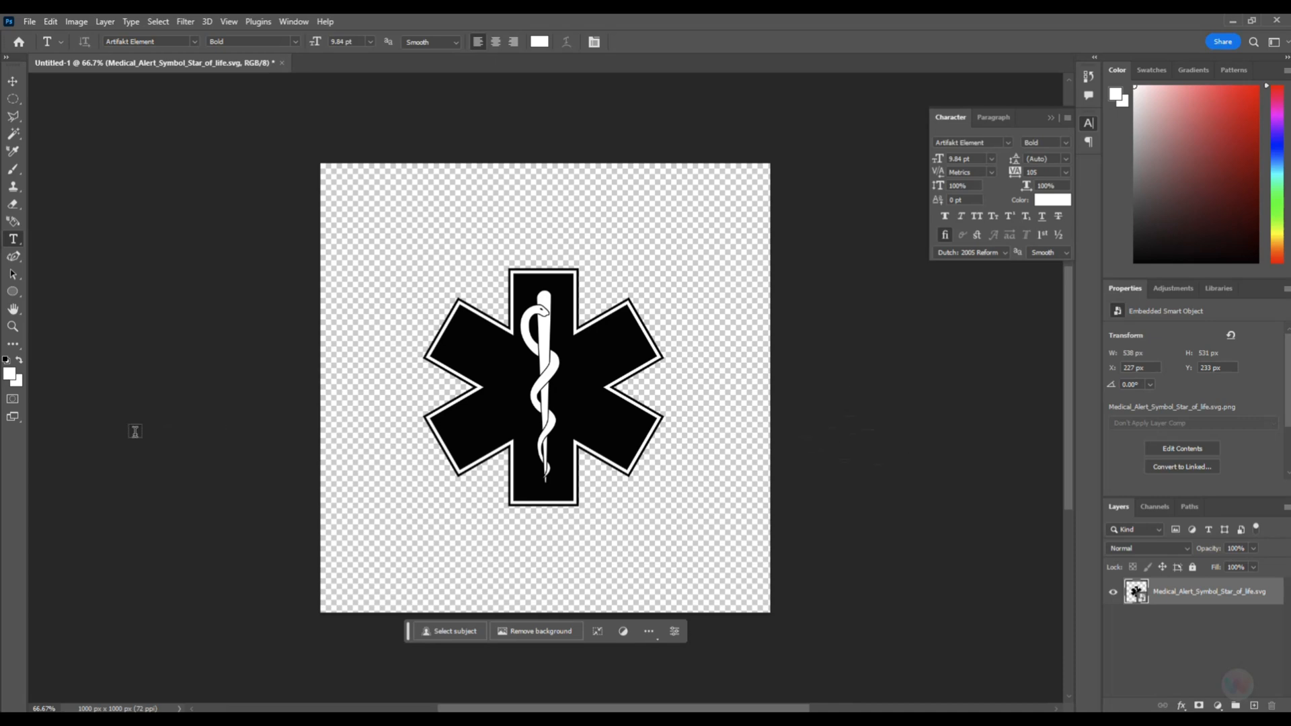
mouse_move(595, 403)
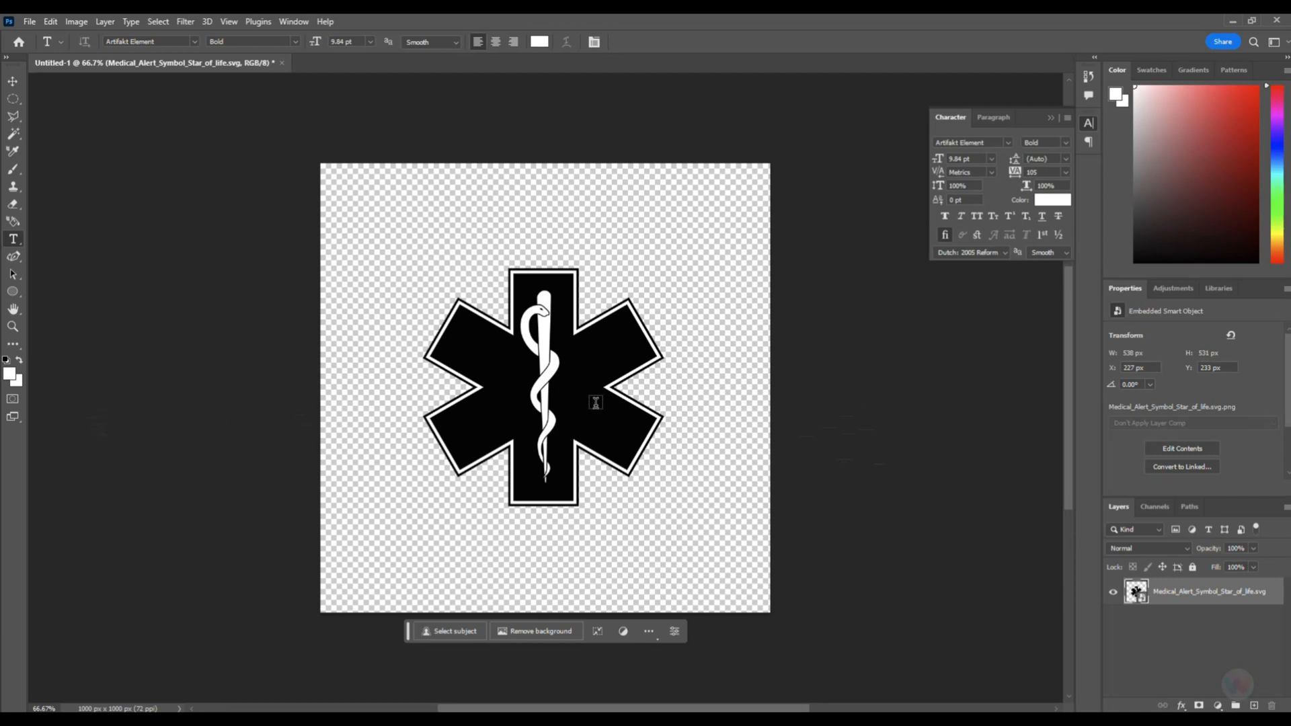
mouse_move(596, 402)
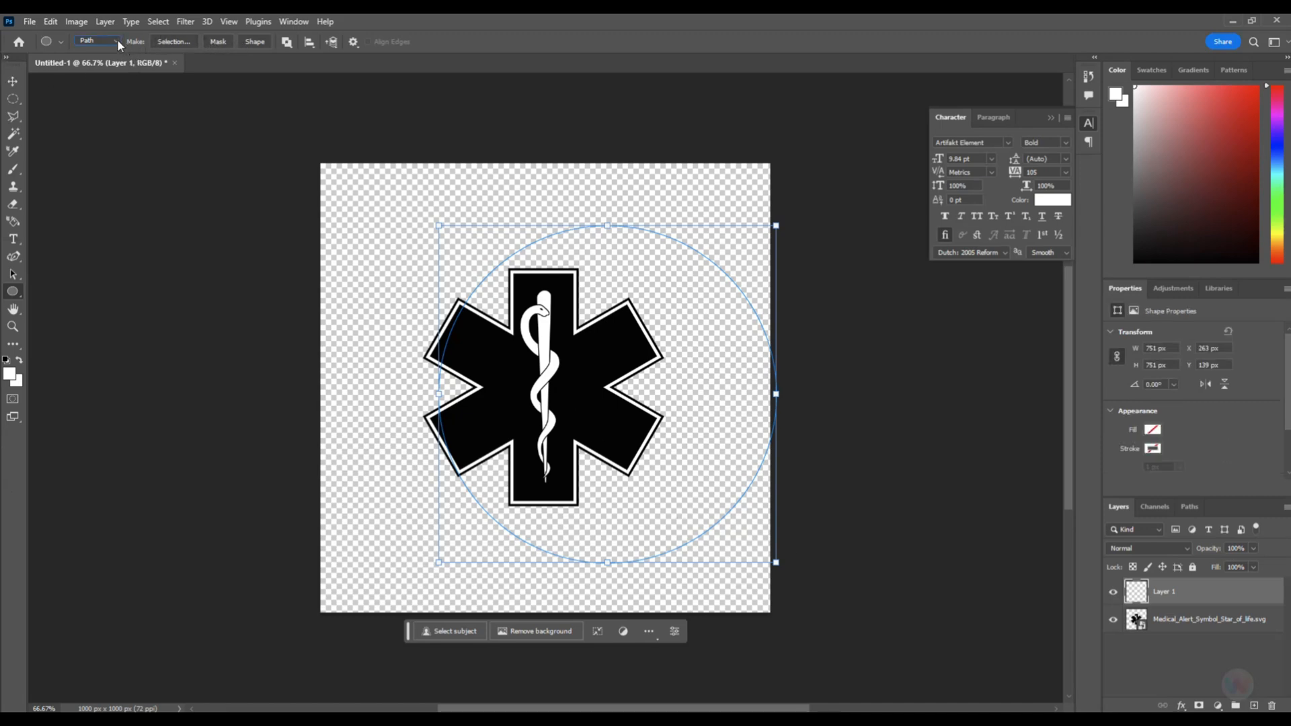
Set the Ellipse tool to draw a filled Shape rather than a path.
left_click(97, 41)
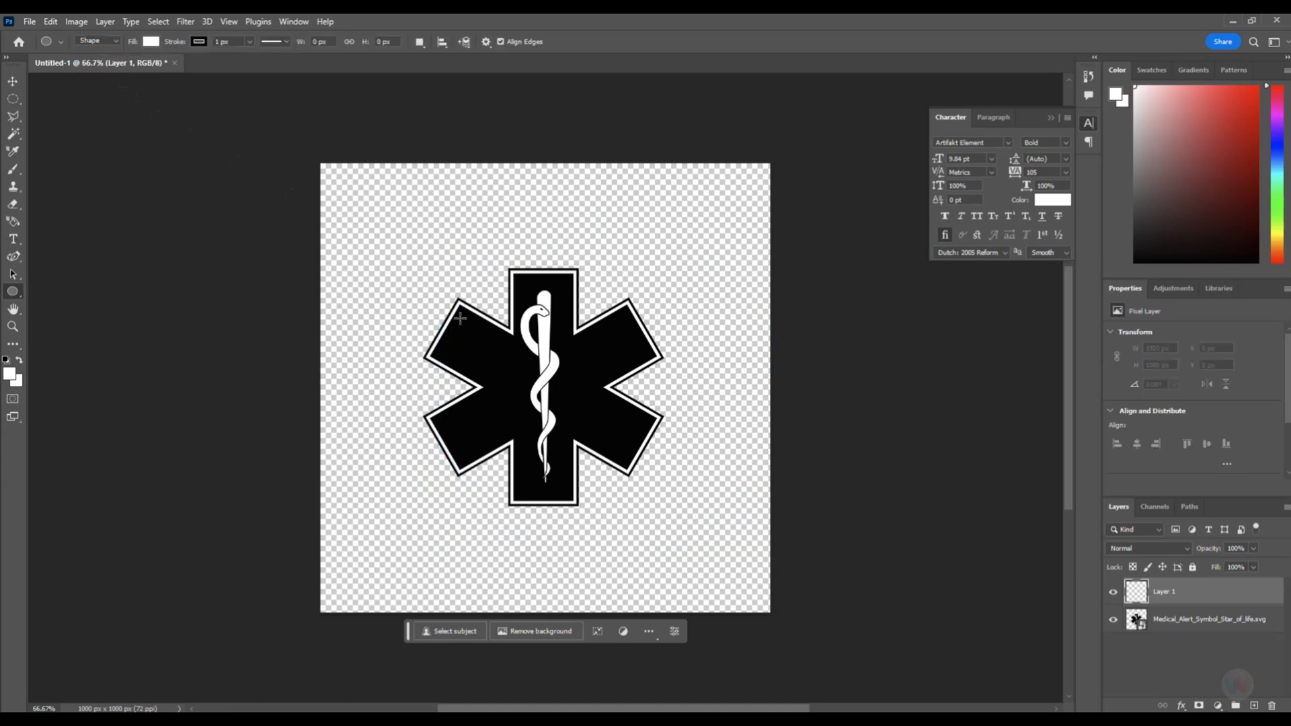
mouse_move(424, 220)
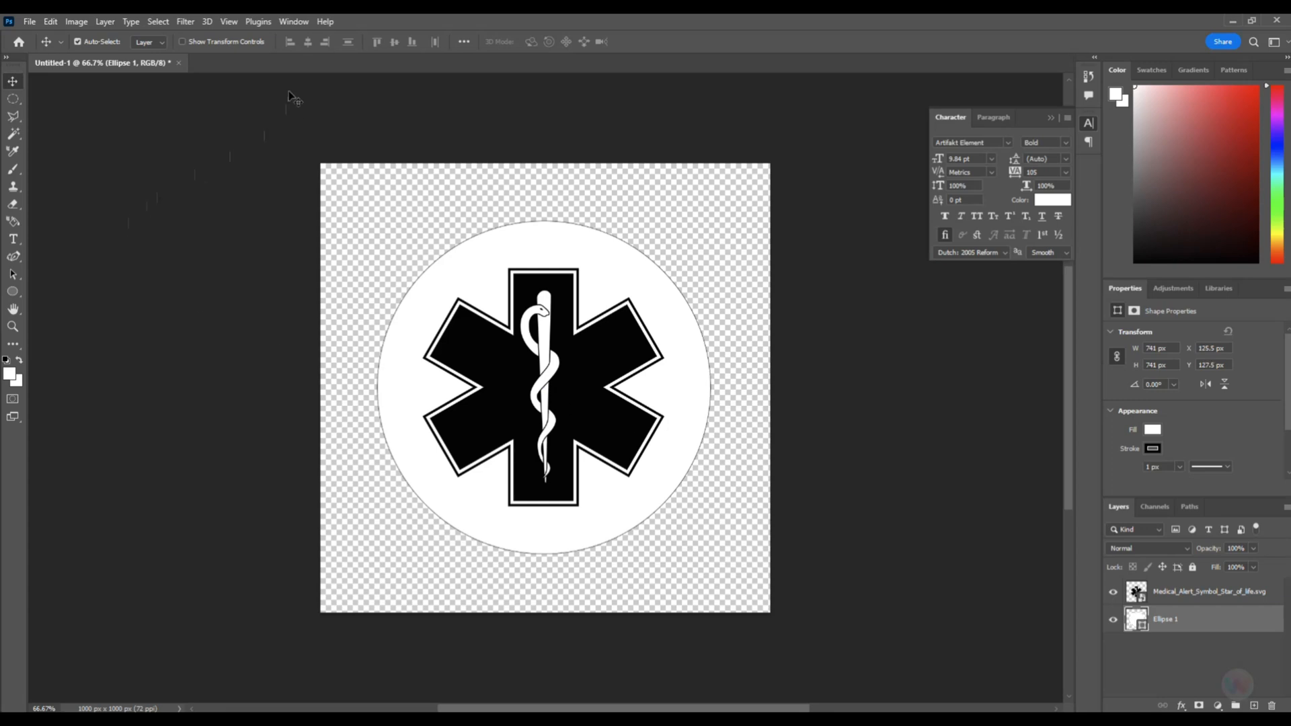
mouse_move(949, 499)
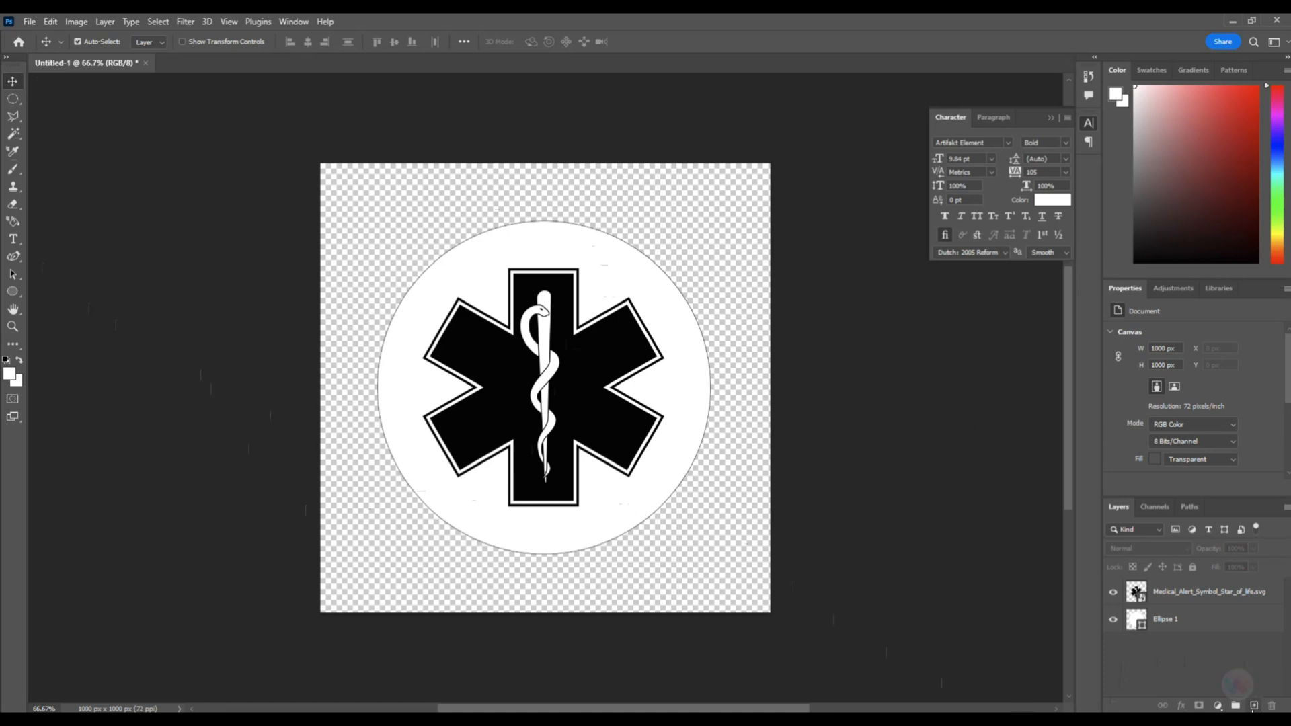
Draw a larger circle on a new layer and fill it black in the Properties panel.
left_click(1236, 705)
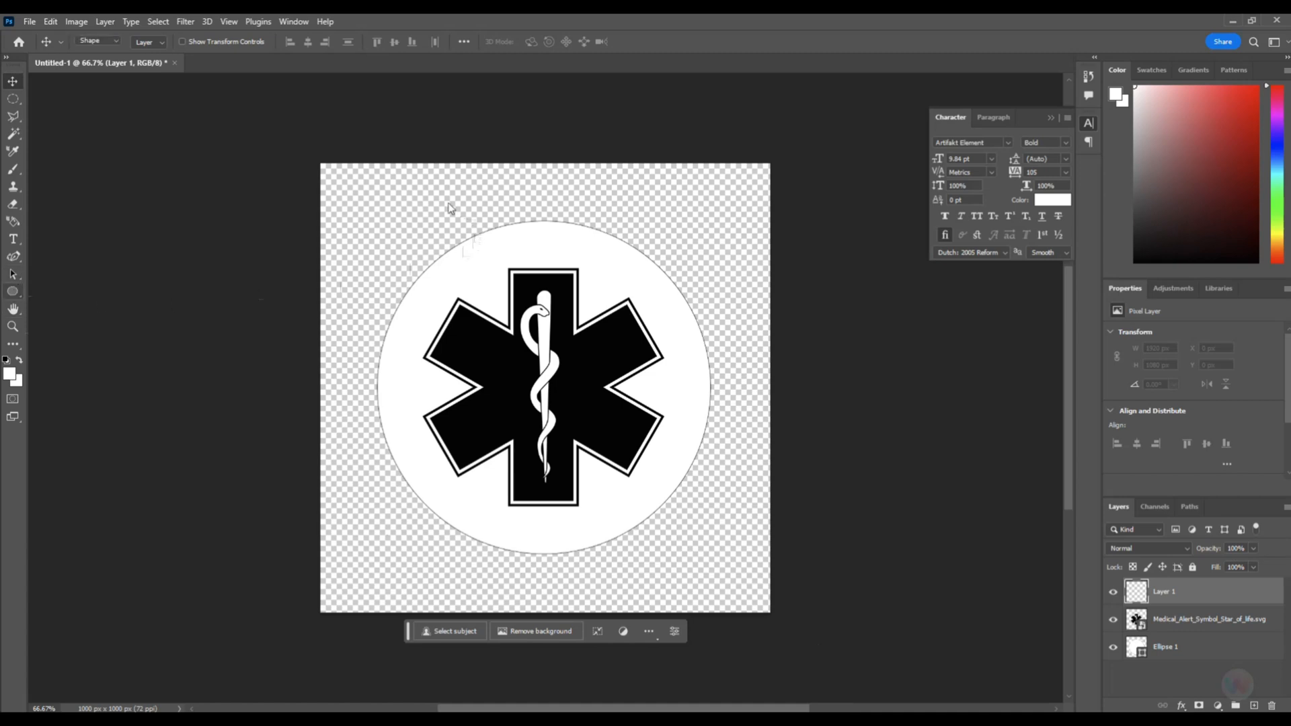
left_click(13, 290)
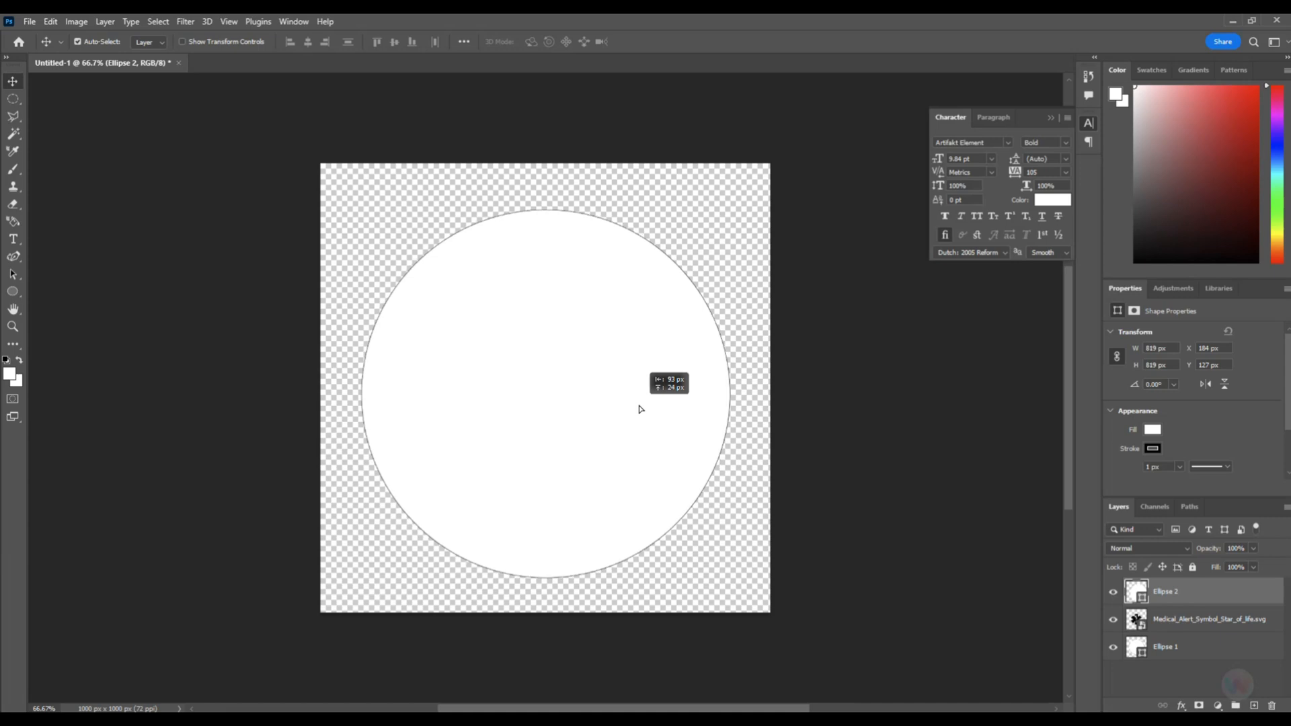
left_click(1152, 448)
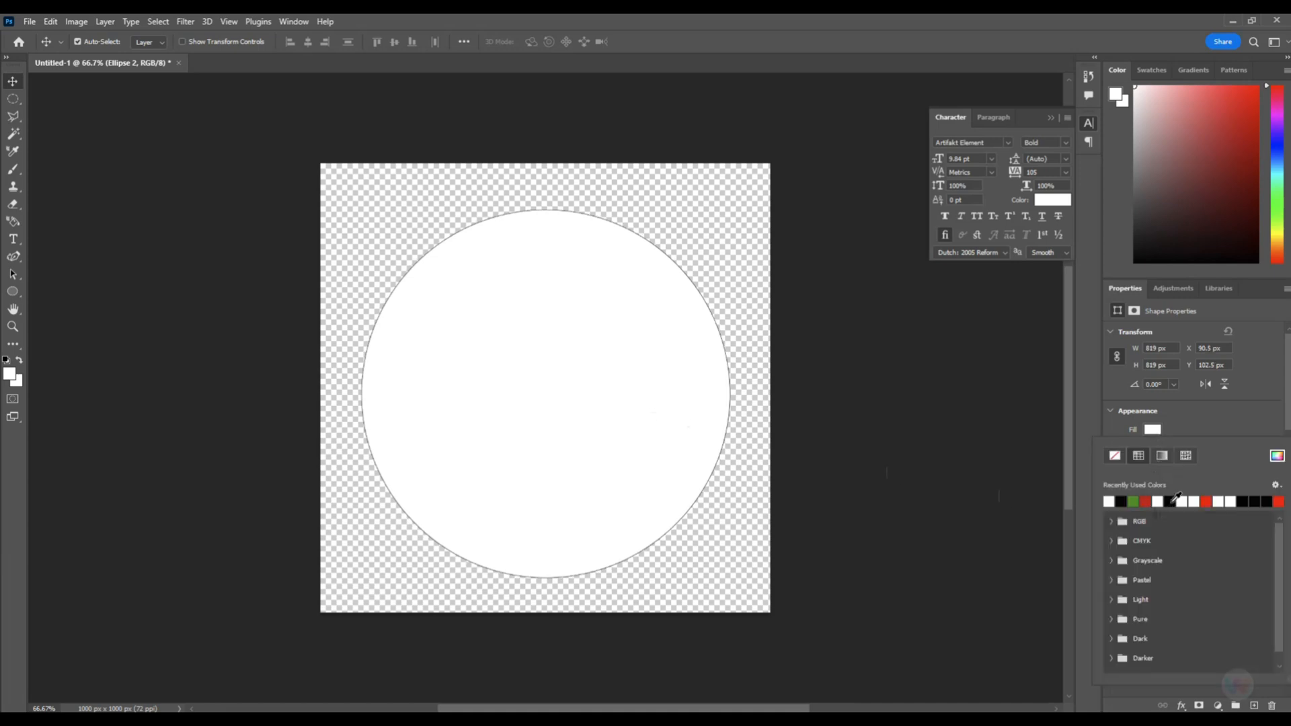
left_click(1110, 500)
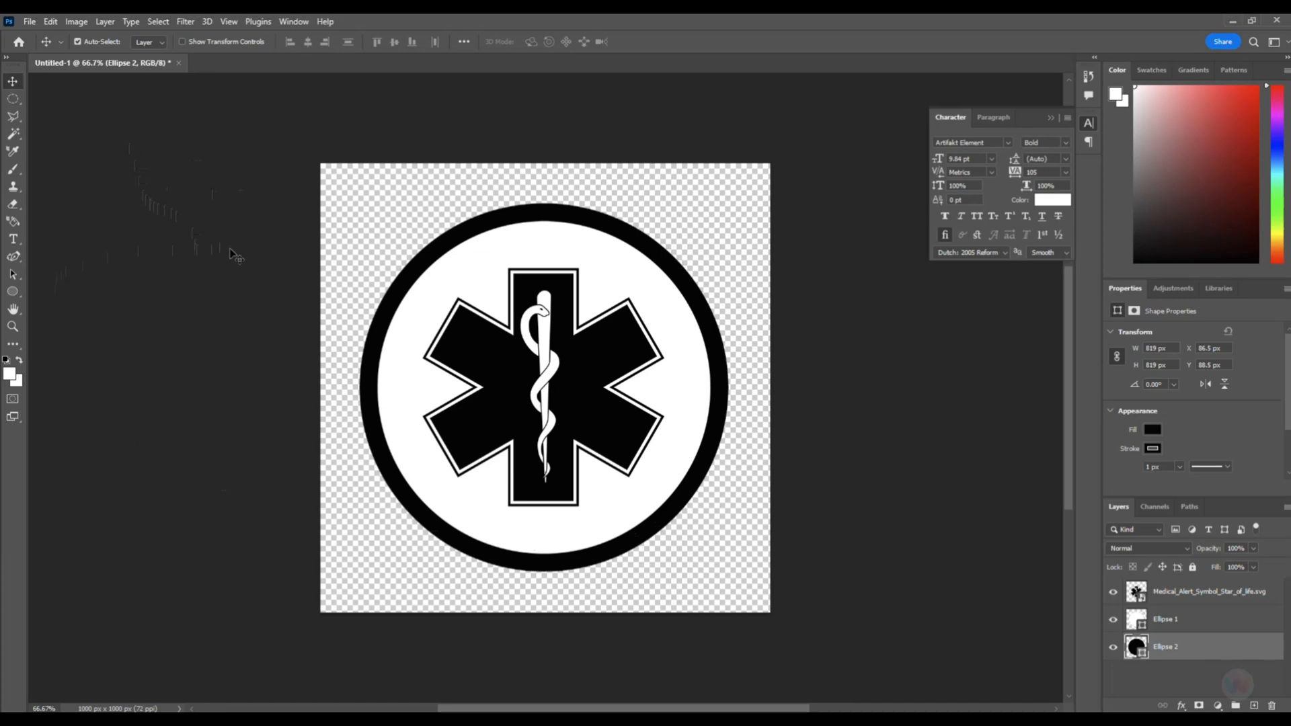
mouse_move(166, 436)
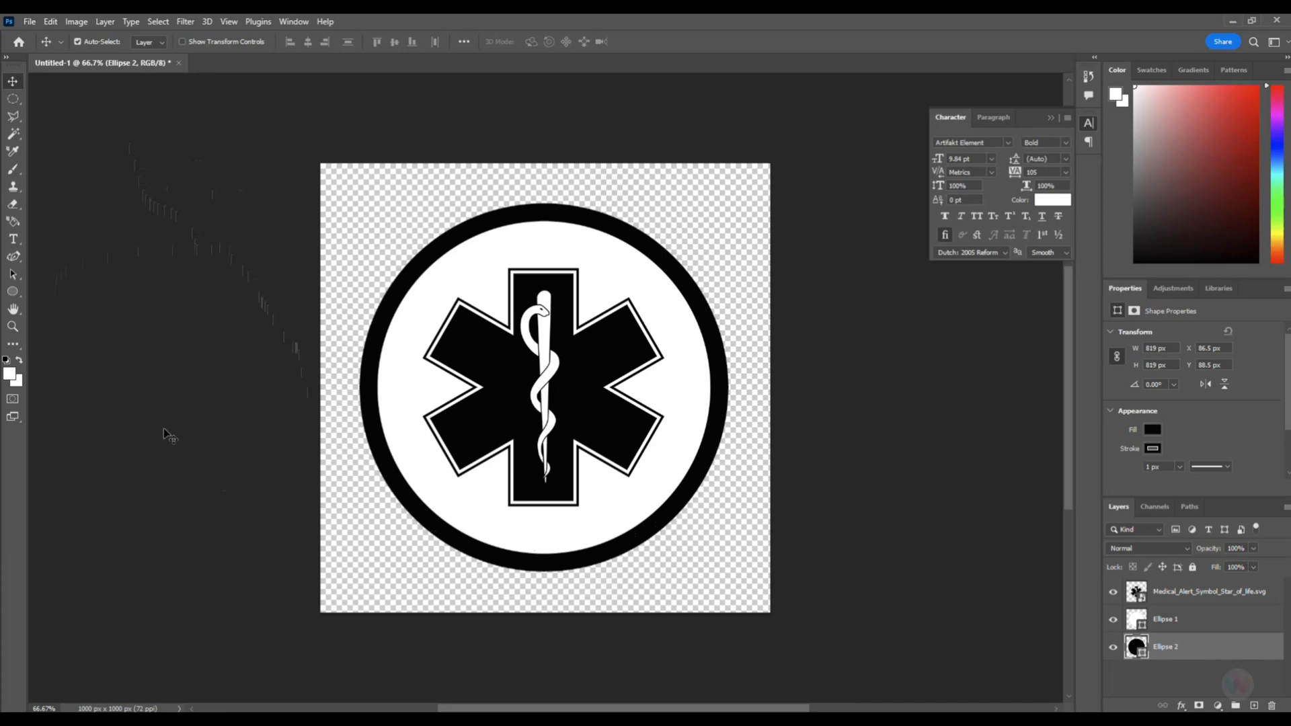
mouse_move(452, 586)
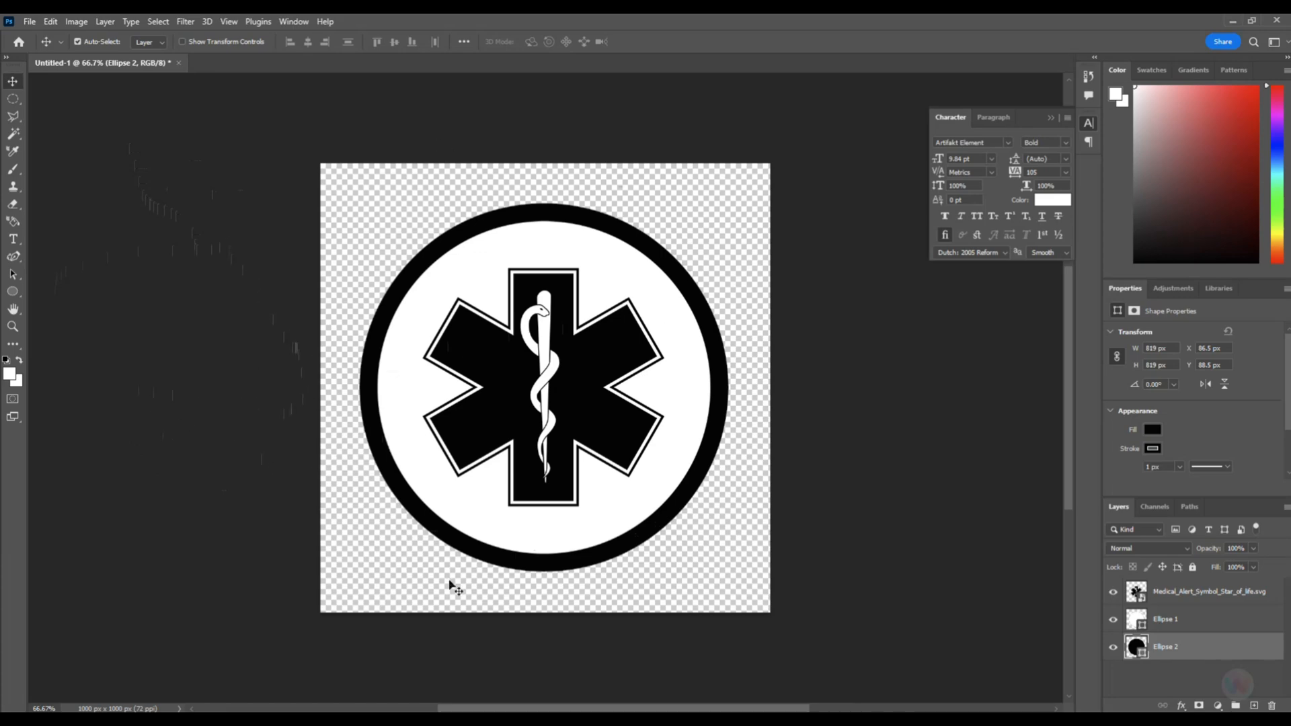
mouse_move(458, 344)
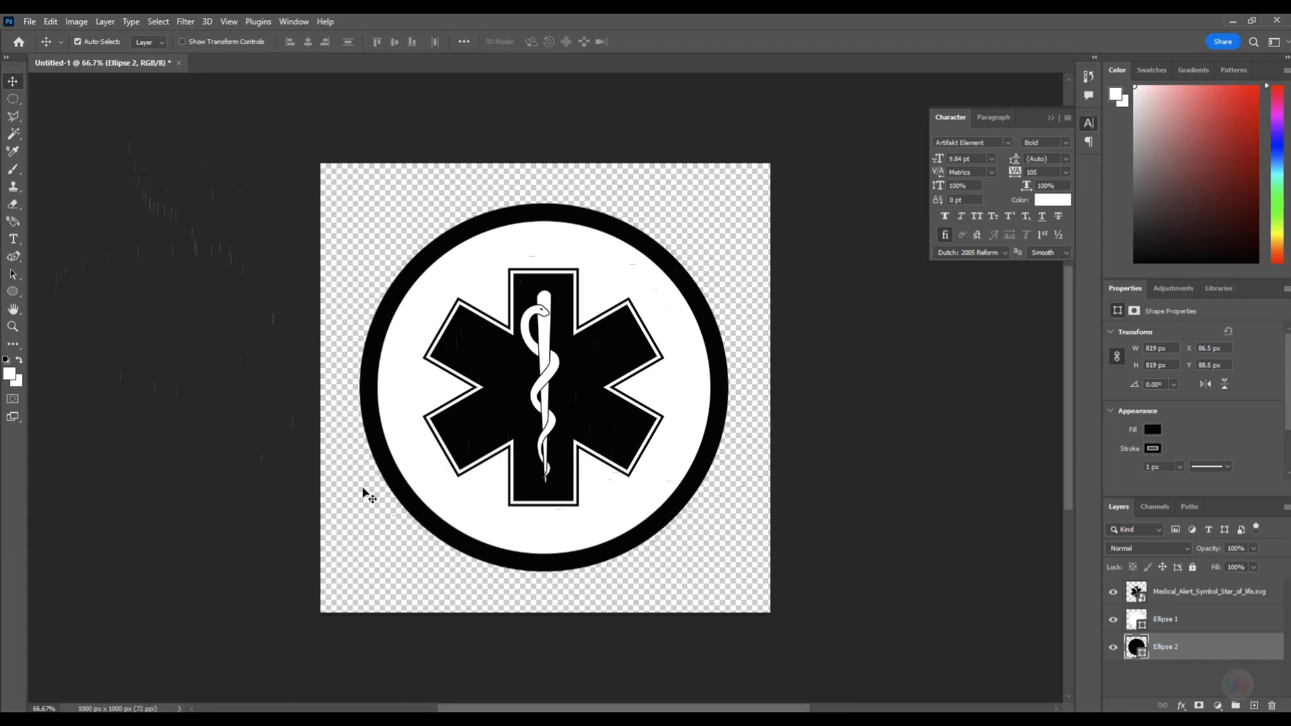
Bring up the File menu to export the flattened Star of Life image.
left_click(29, 22)
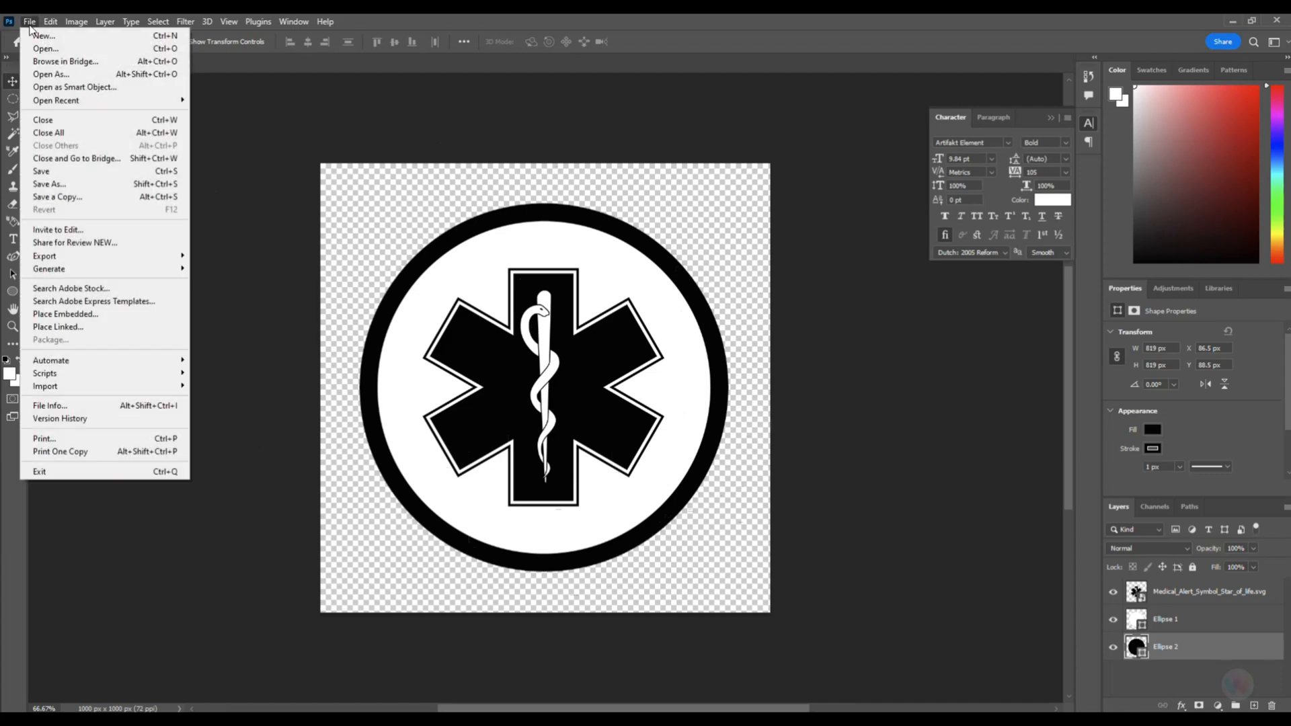
mouse_move(58, 197)
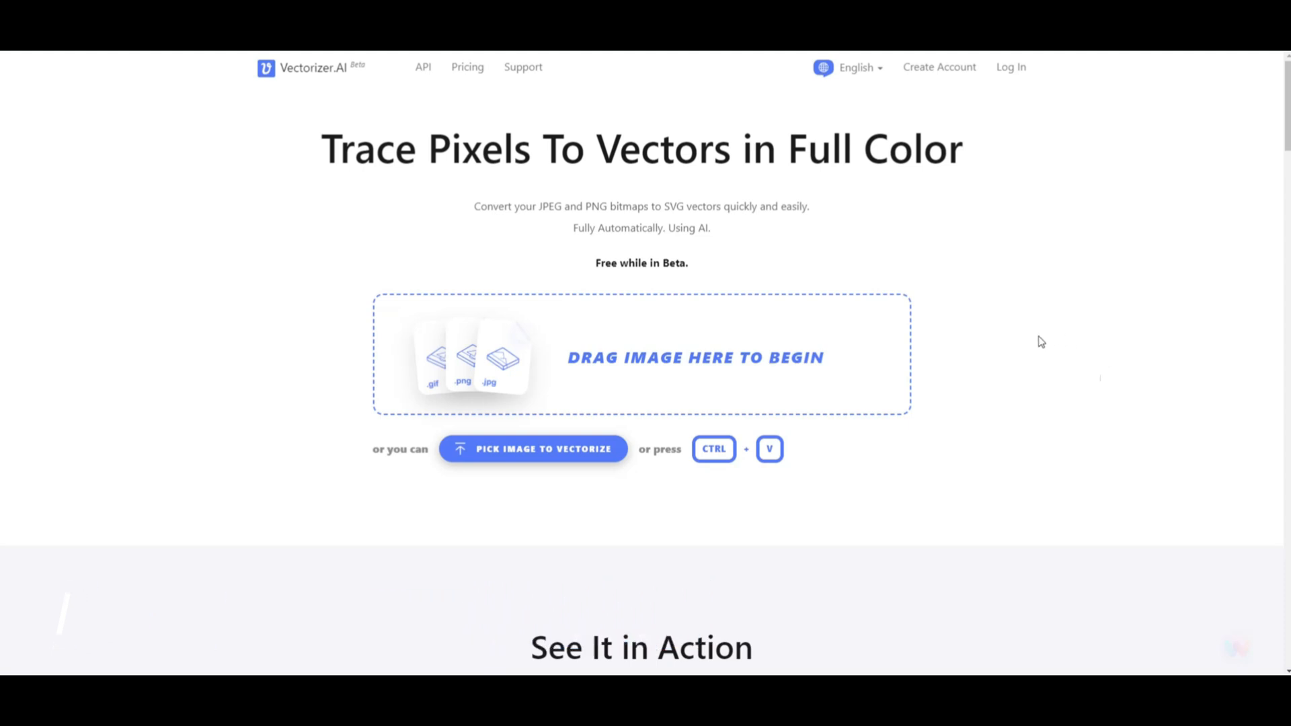
mouse_move(550, 455)
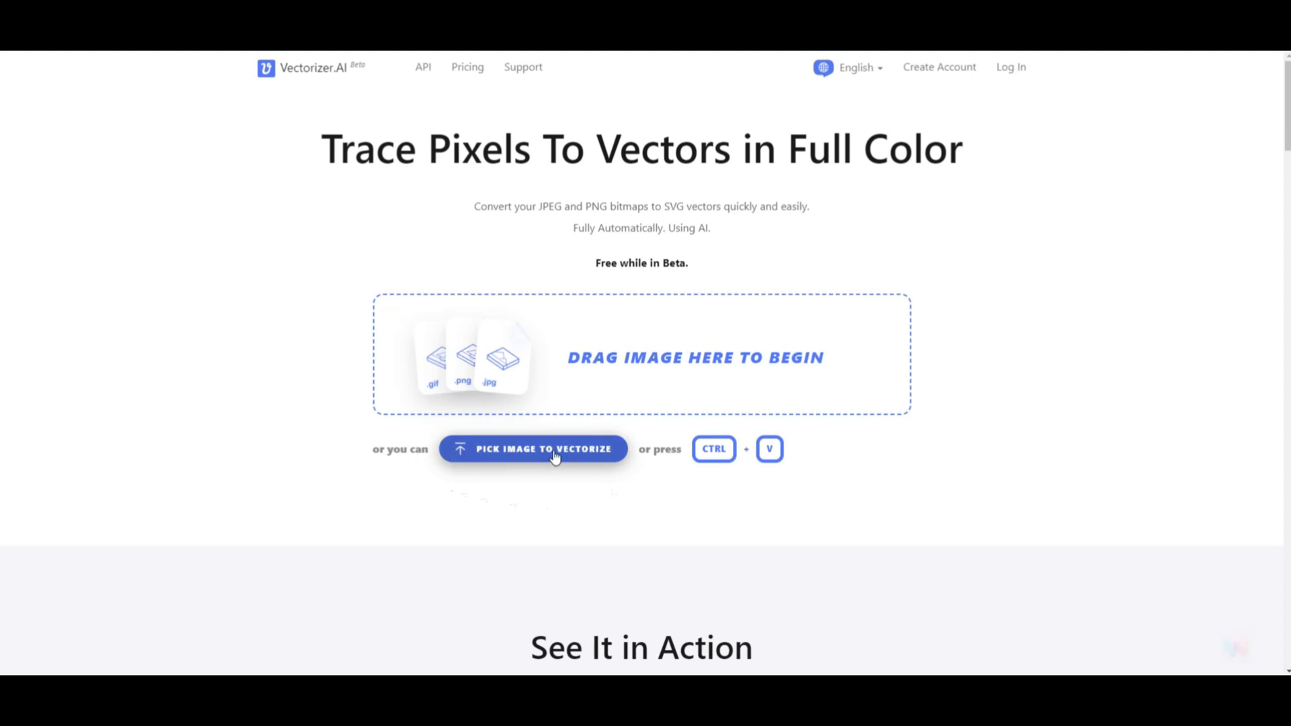
Pick the exported StarPNG.jpg image to vectorize.
left_click(533, 449)
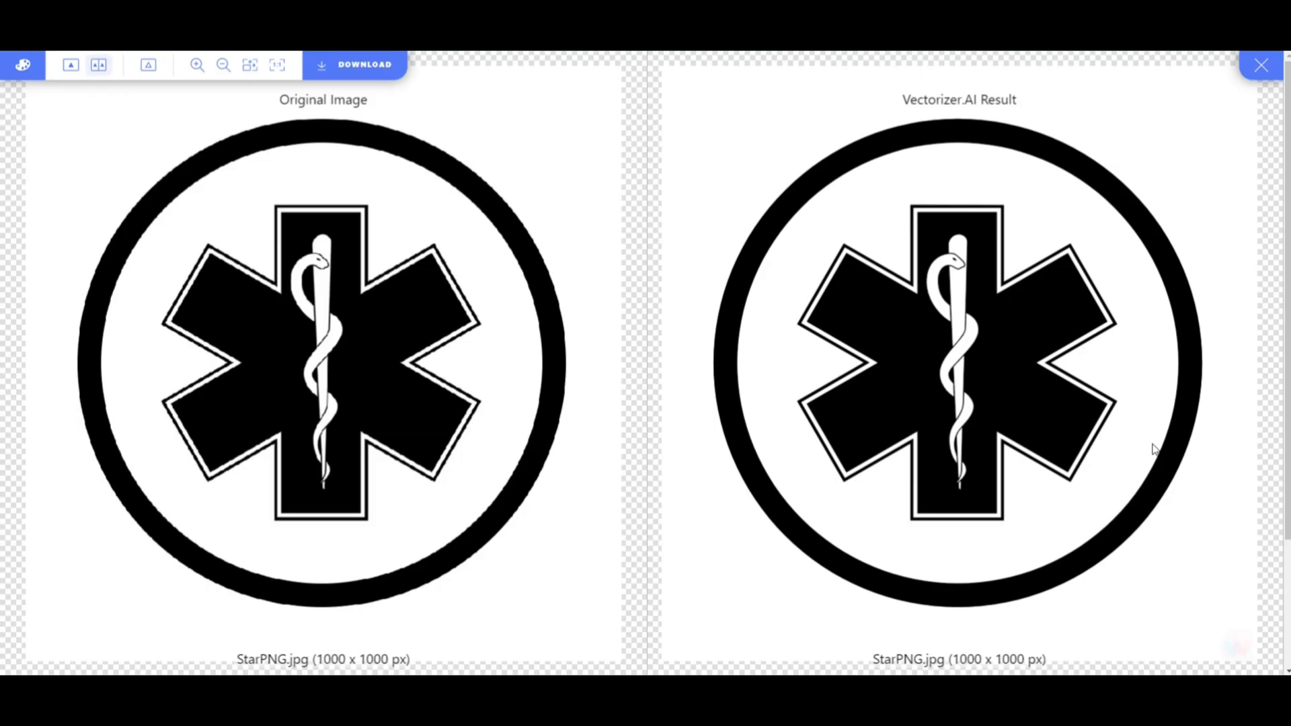
mouse_move(255, 267)
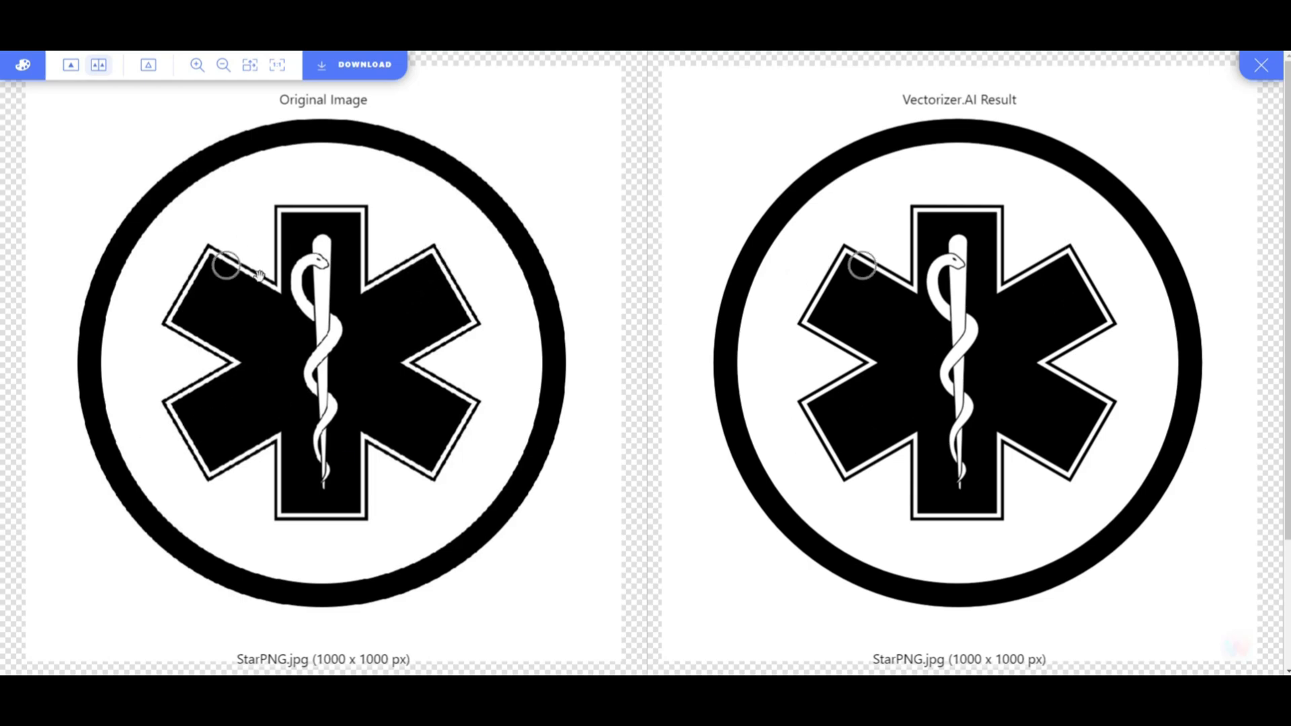
mouse_move(293, 284)
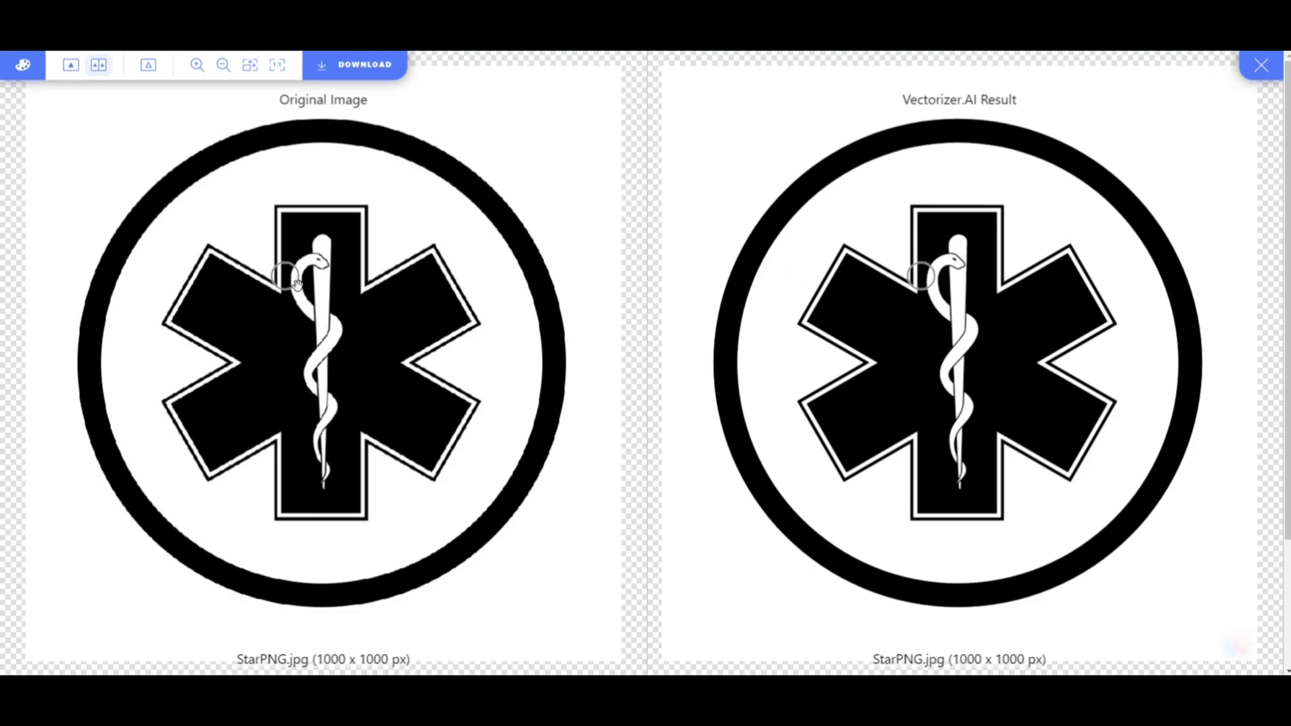
mouse_move(276, 280)
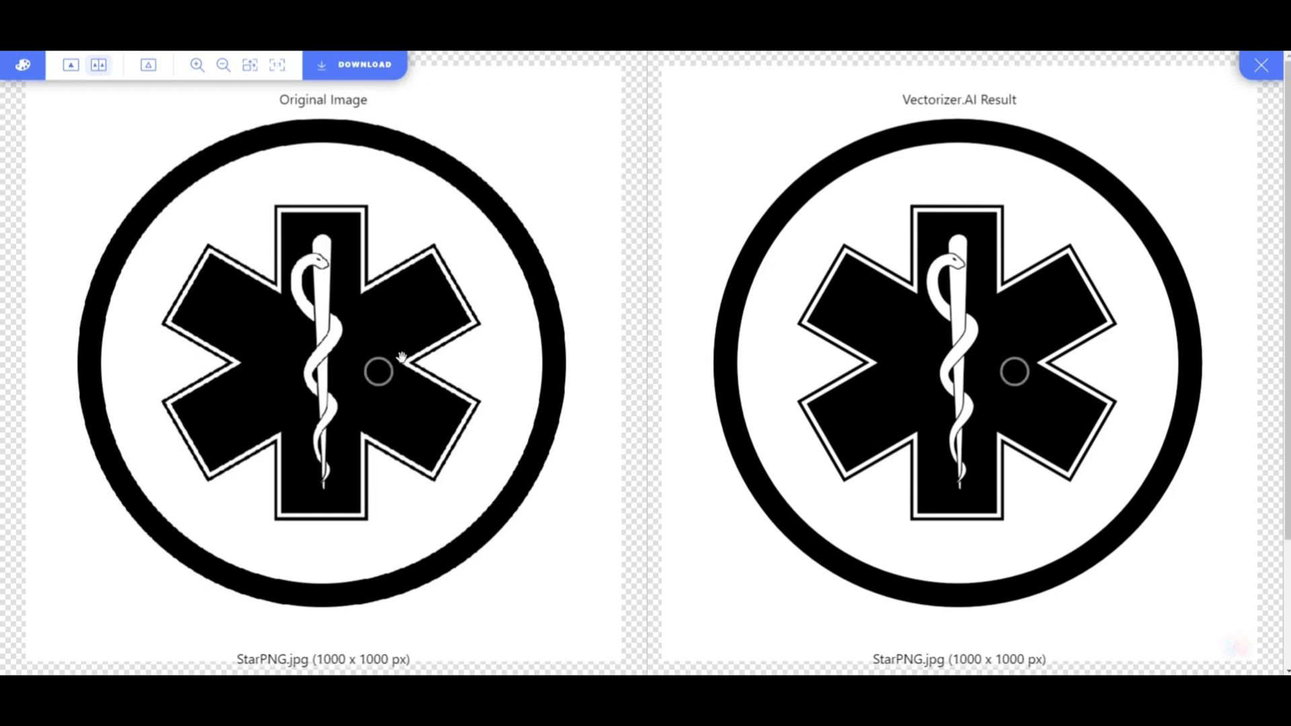
mouse_move(325, 256)
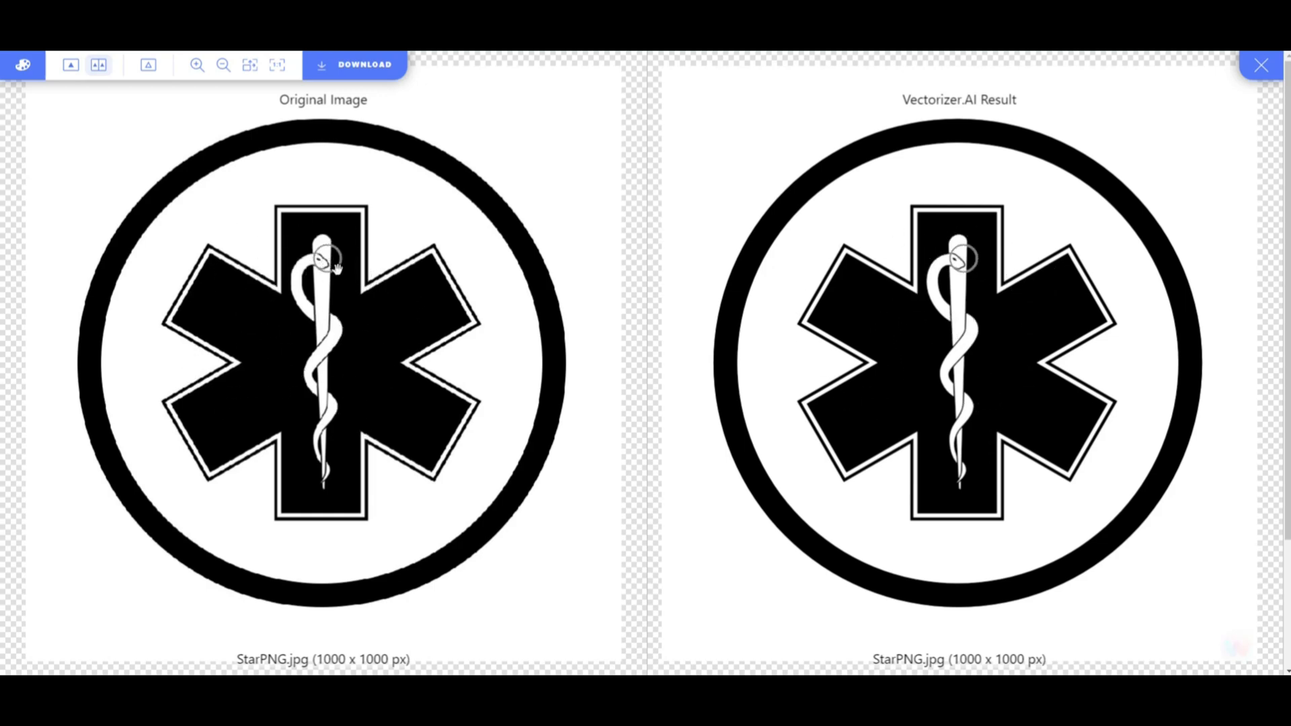
mouse_move(383, 510)
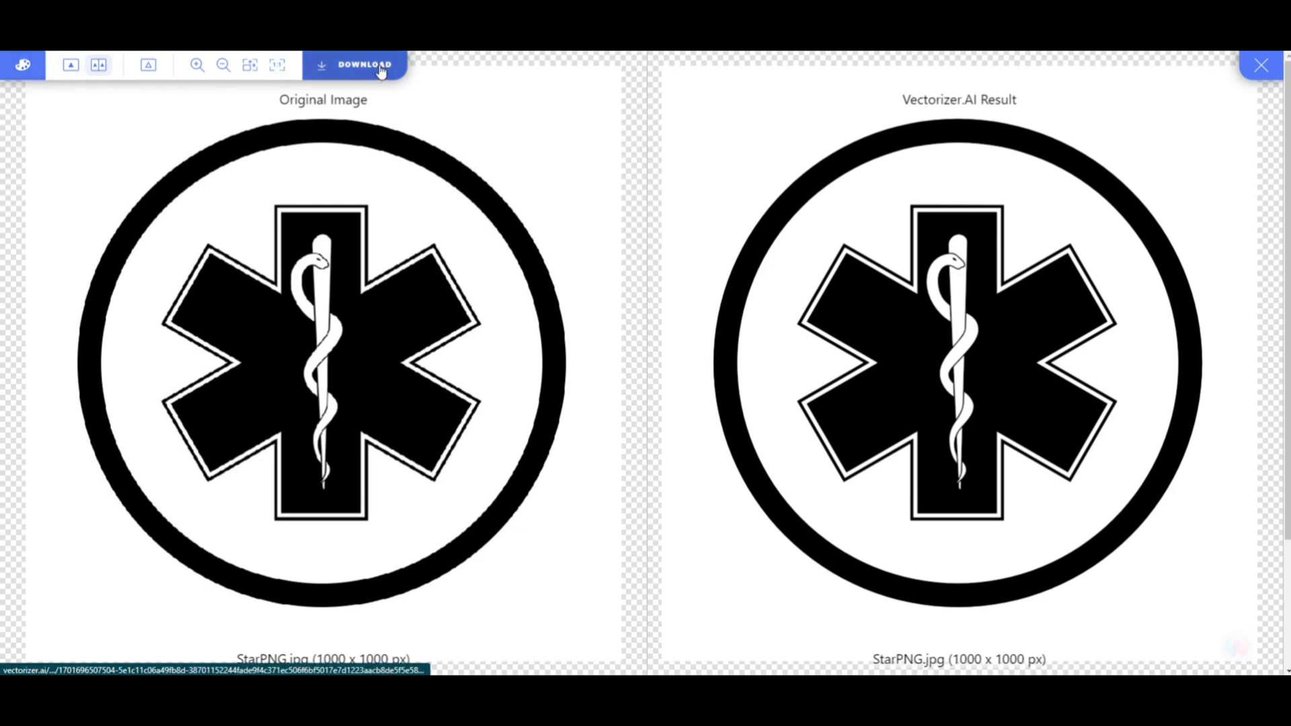
Go to the download options for the traced Star of Life result.
left_click(365, 64)
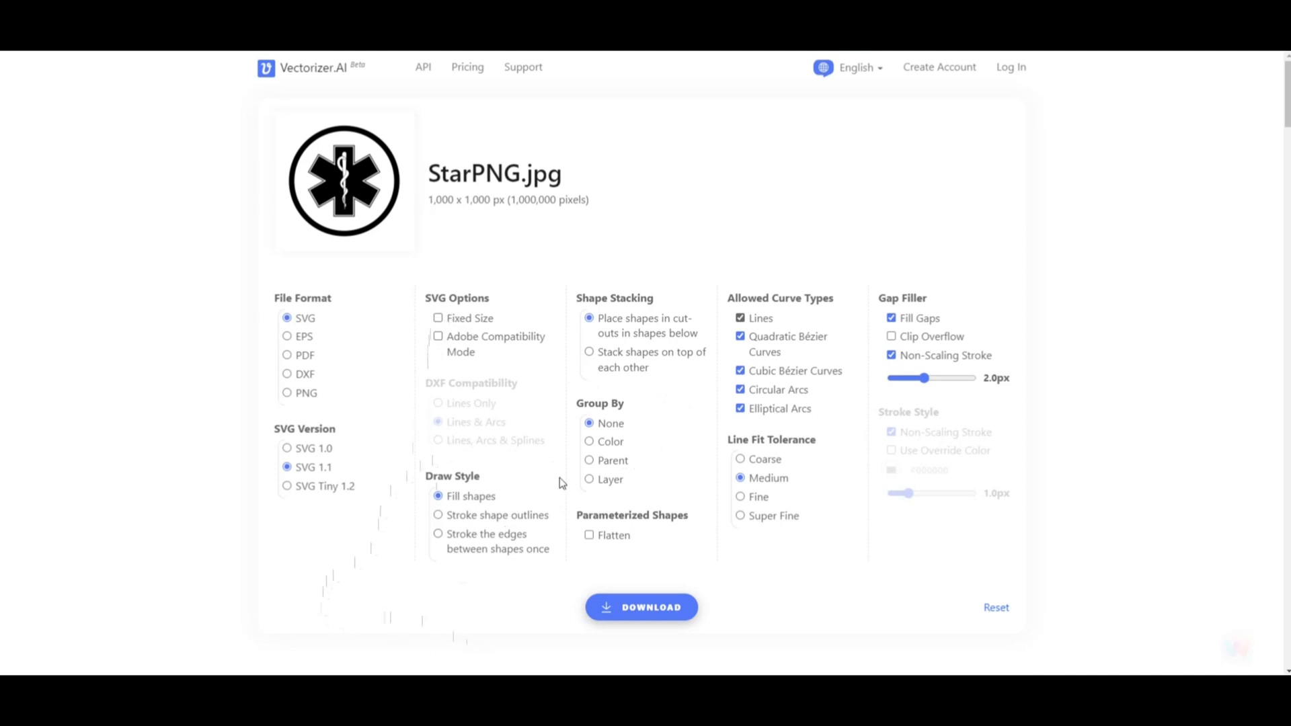
mouse_move(650, 614)
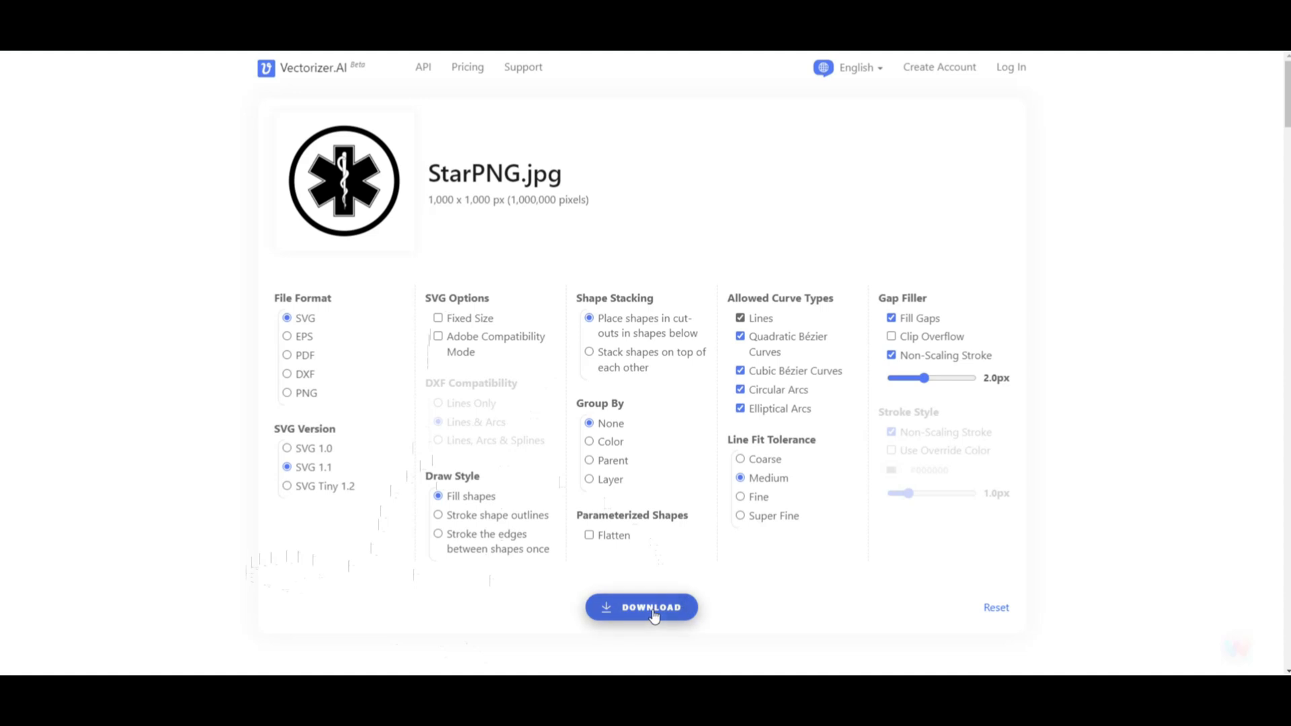
Download the traced Star of Life in SVG format.
left_click(642, 606)
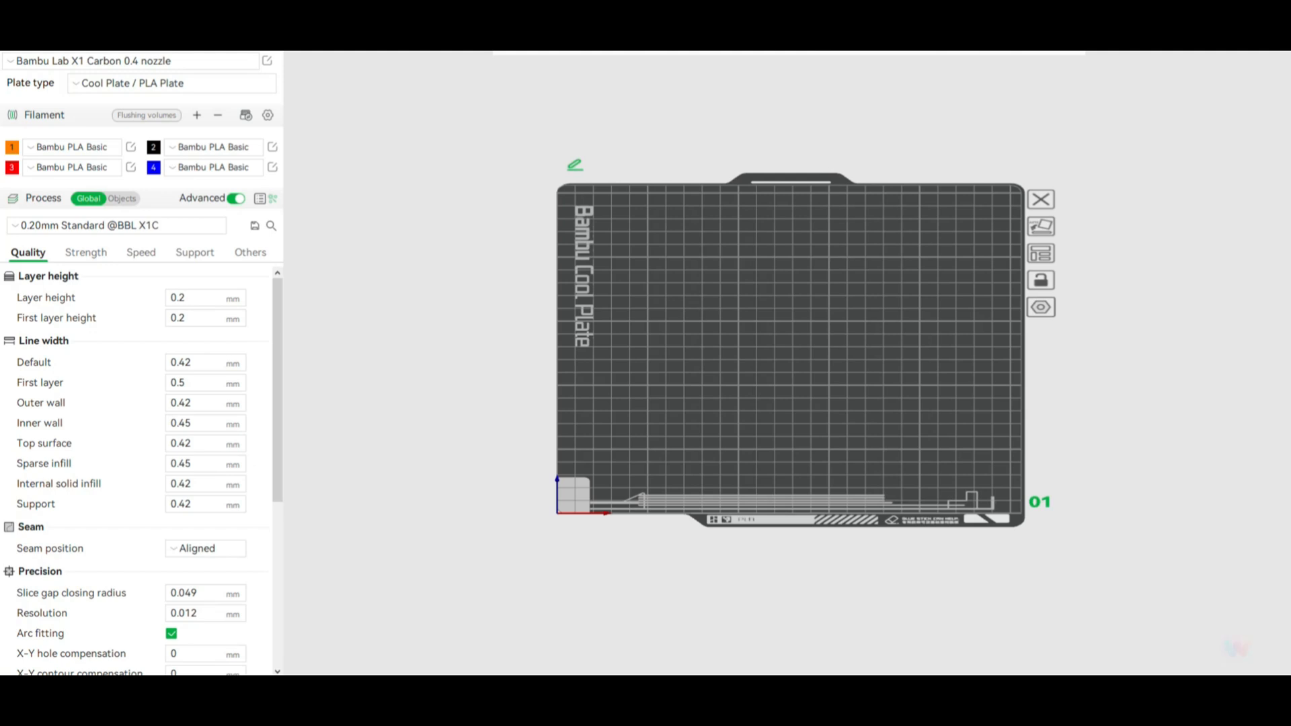
Import StarPNG.svg onto the build plate via File > Import.
left_click(36, 83)
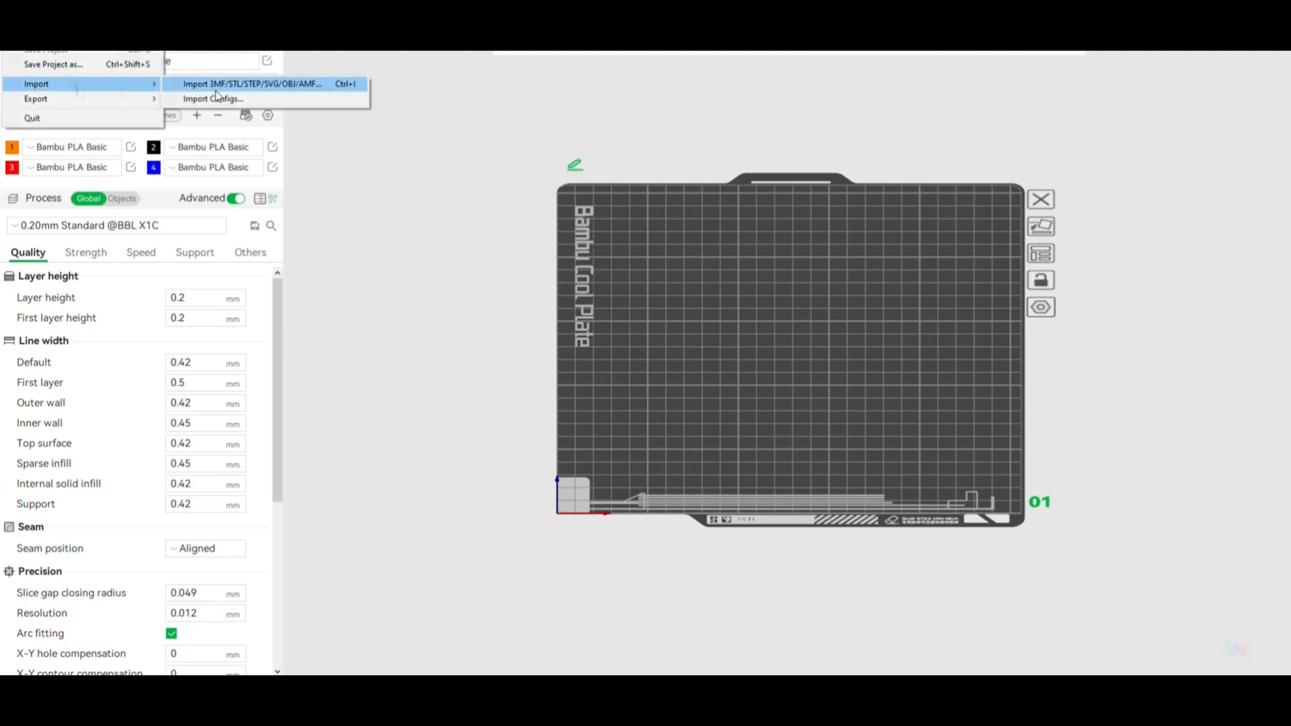
left_click(311, 92)
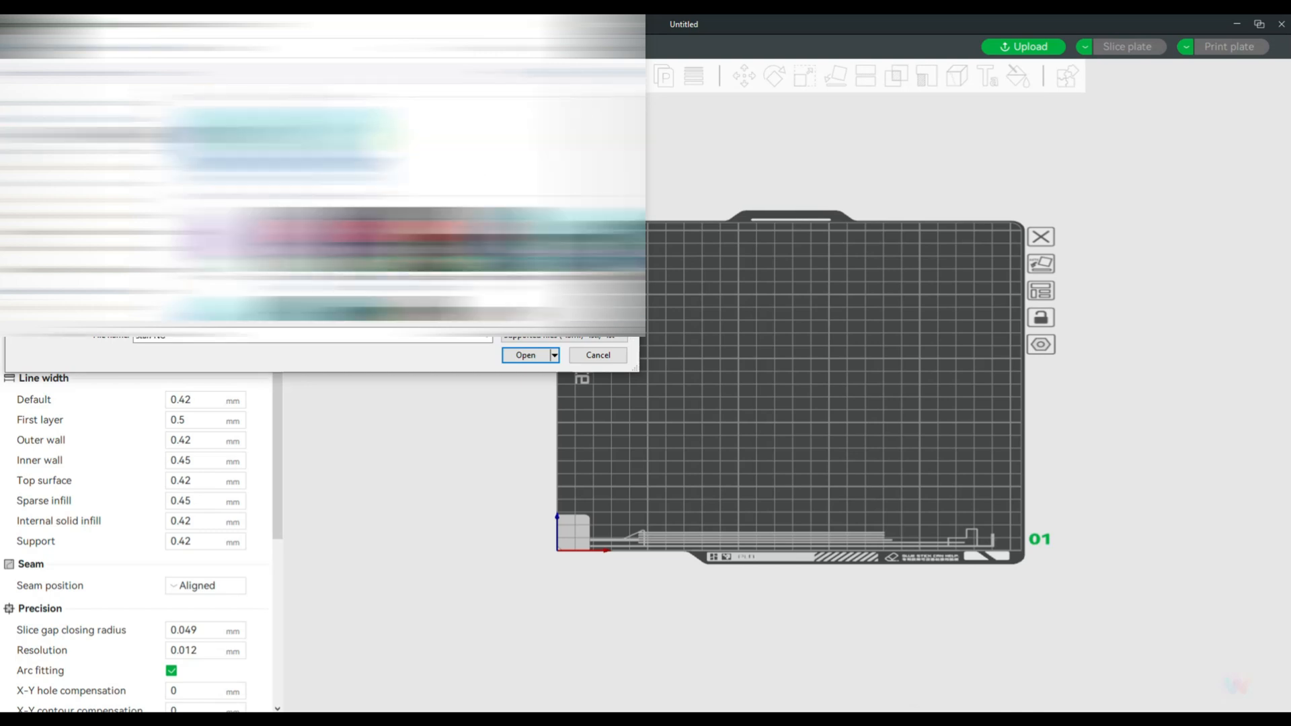
left_click(525, 355)
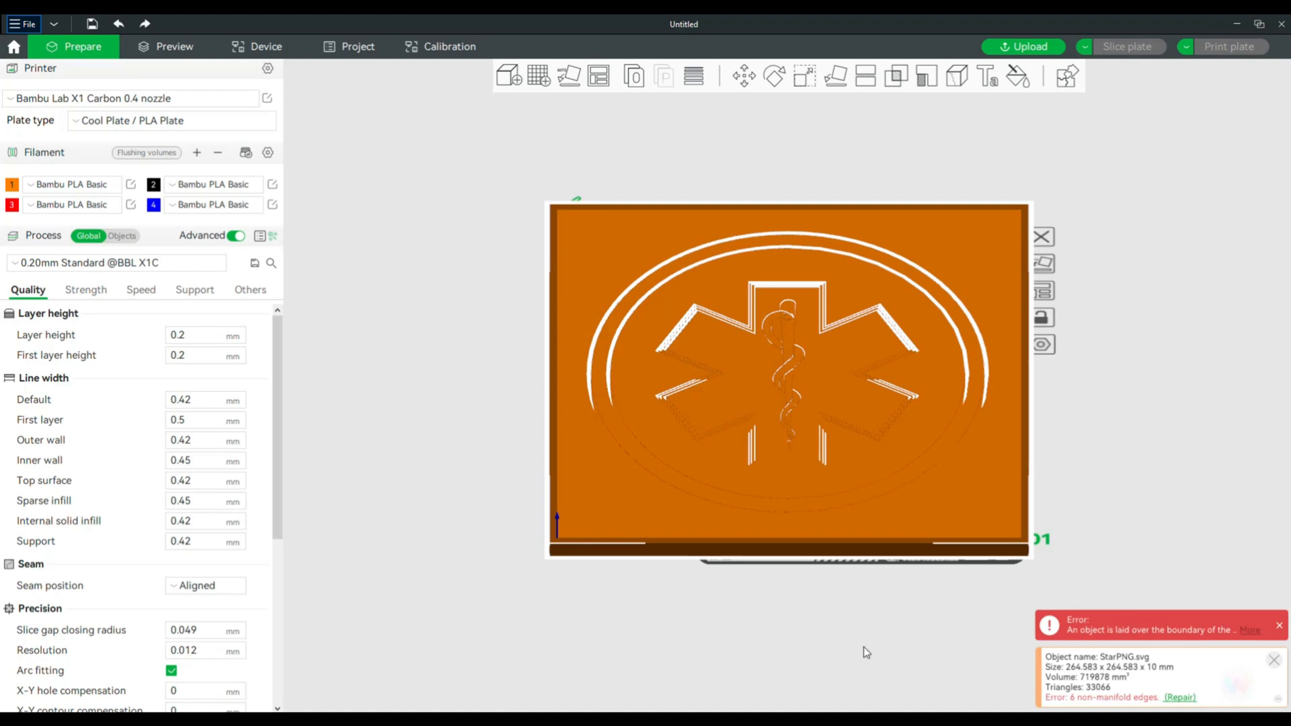
mouse_move(588, 653)
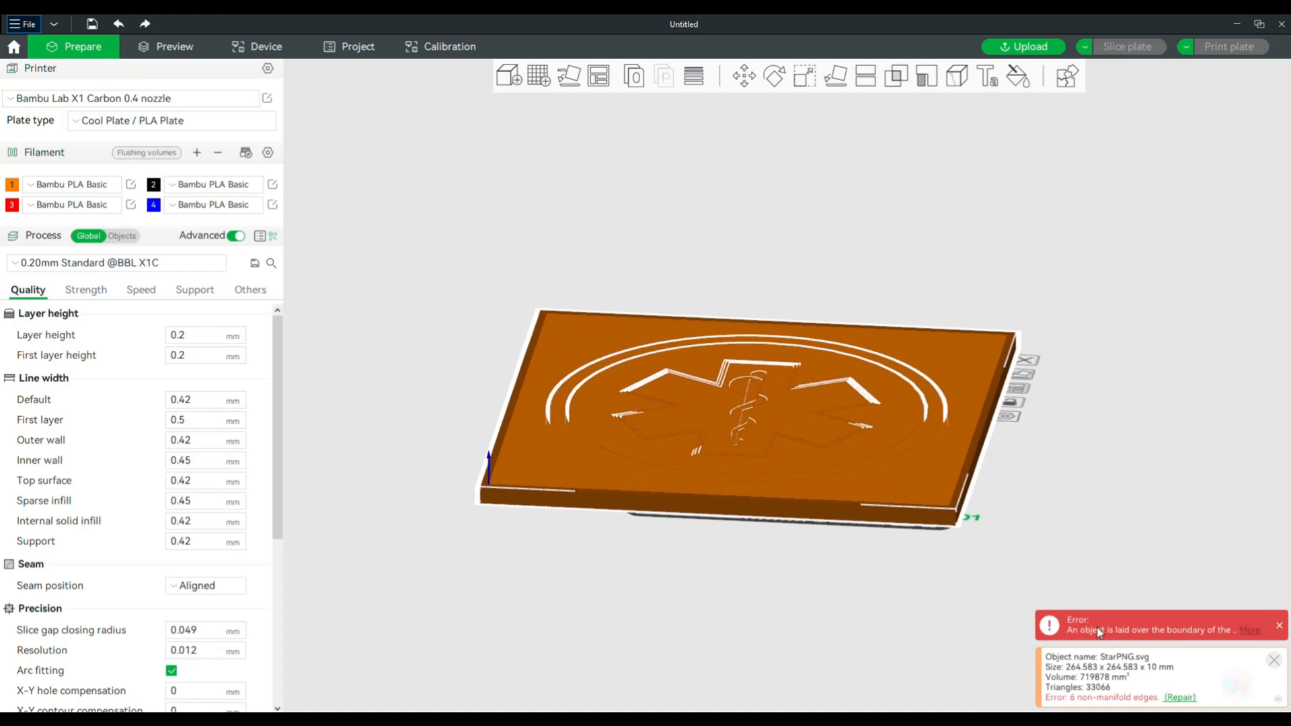
left_click(1279, 626)
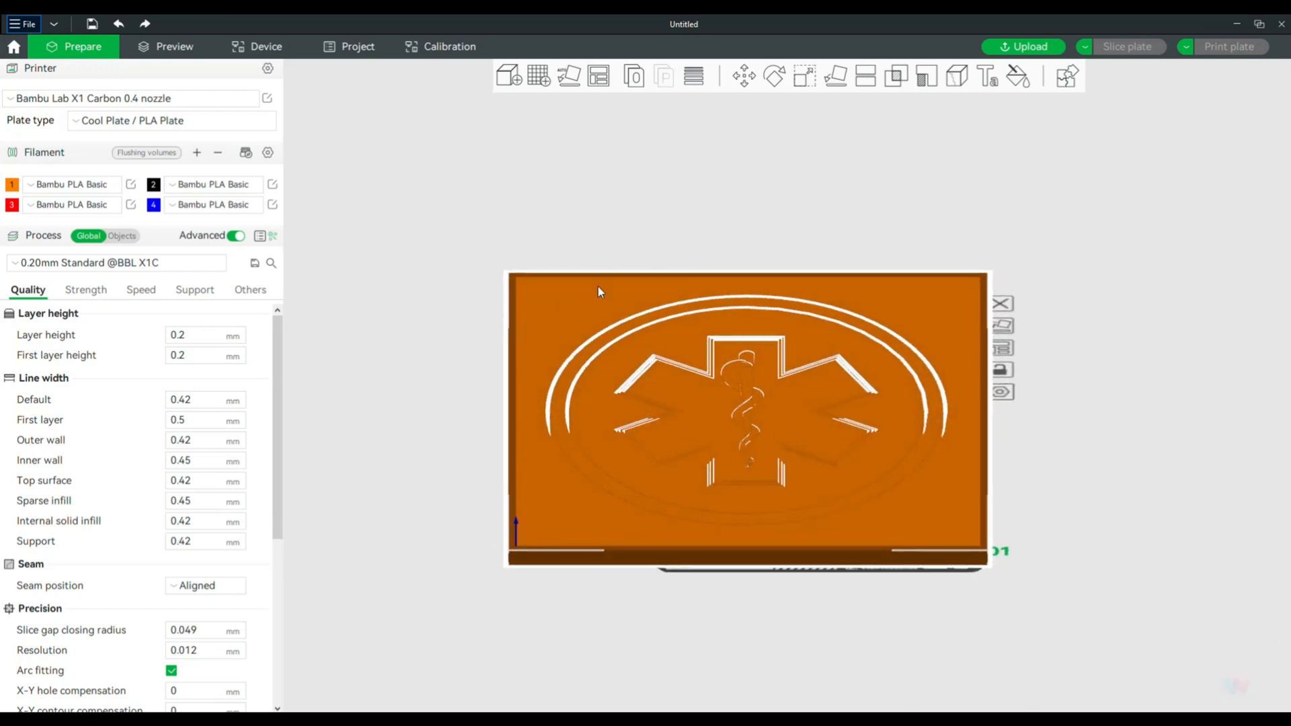
mouse_move(488, 599)
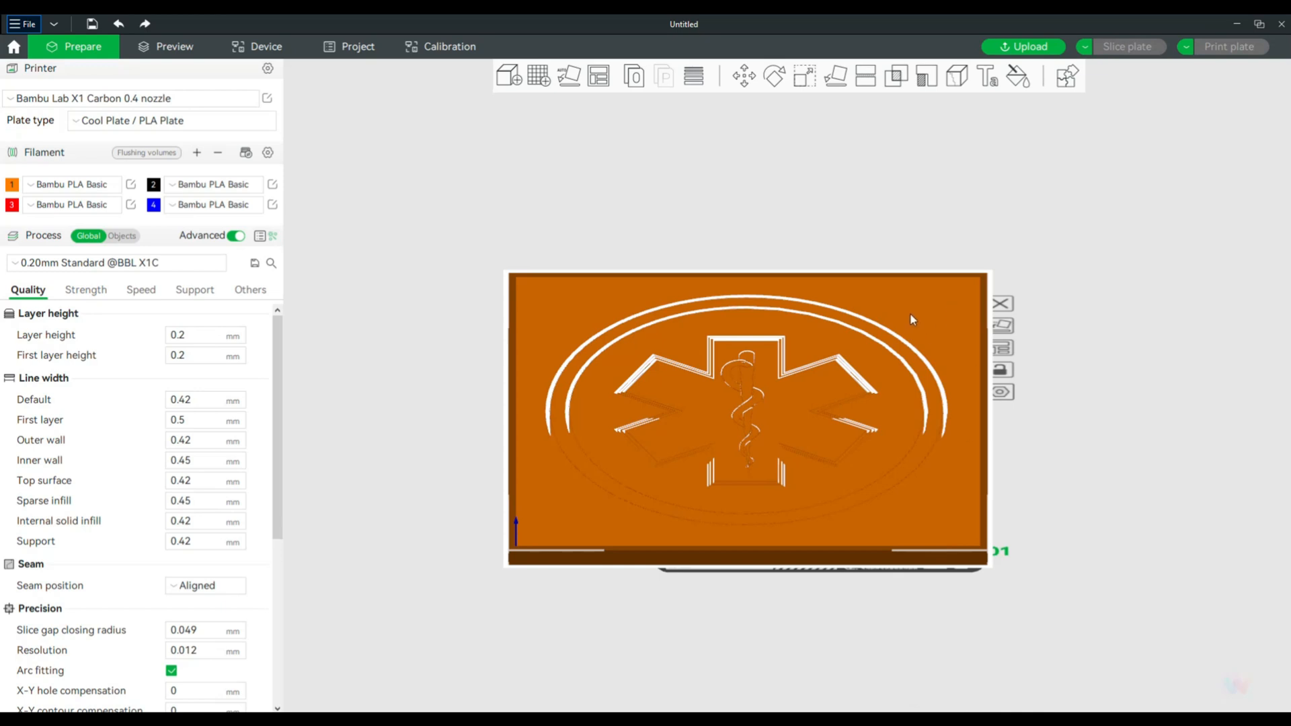
mouse_move(916, 333)
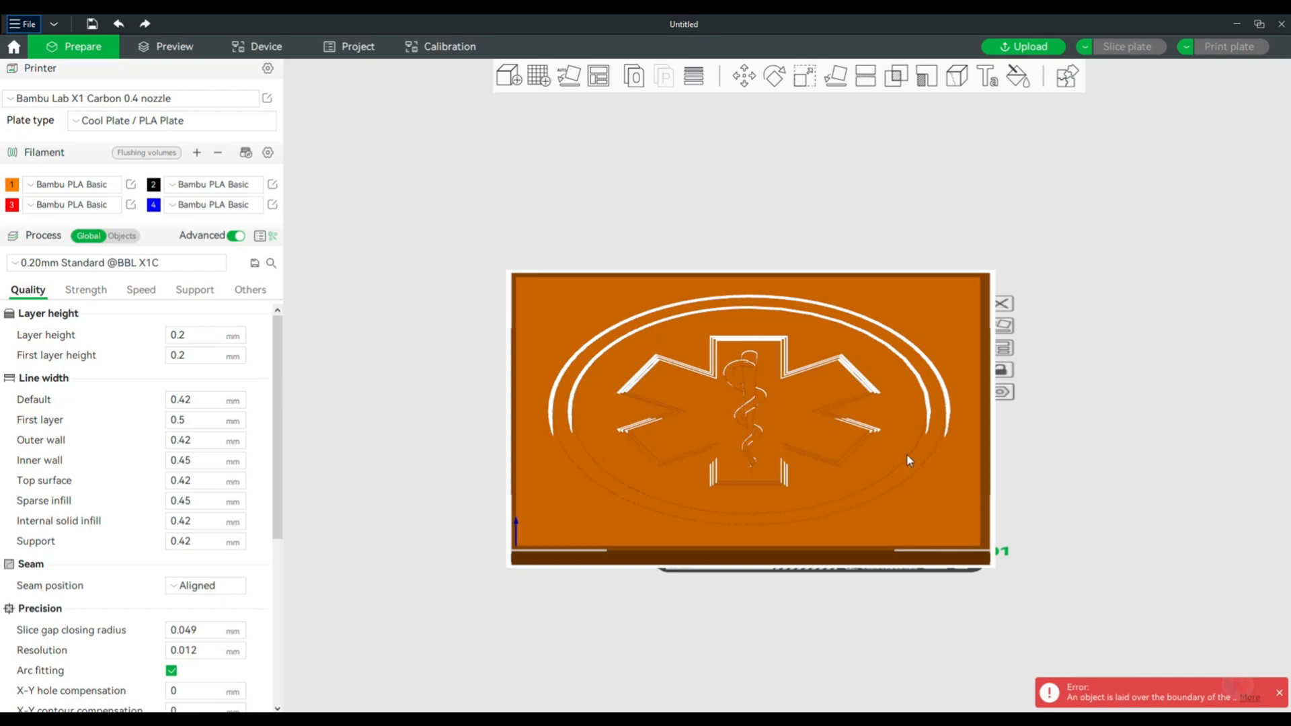
mouse_move(668, 349)
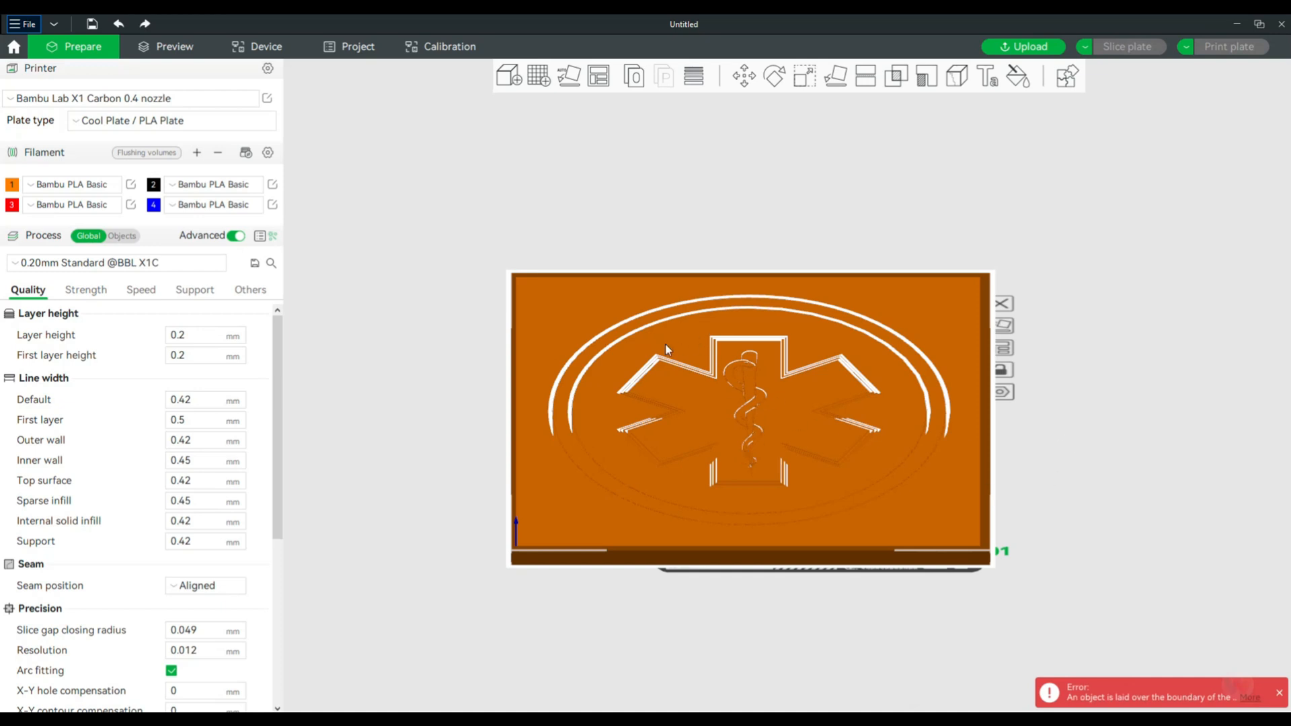
Split the imported Star of Life model into separate objects.
right_click(667, 349)
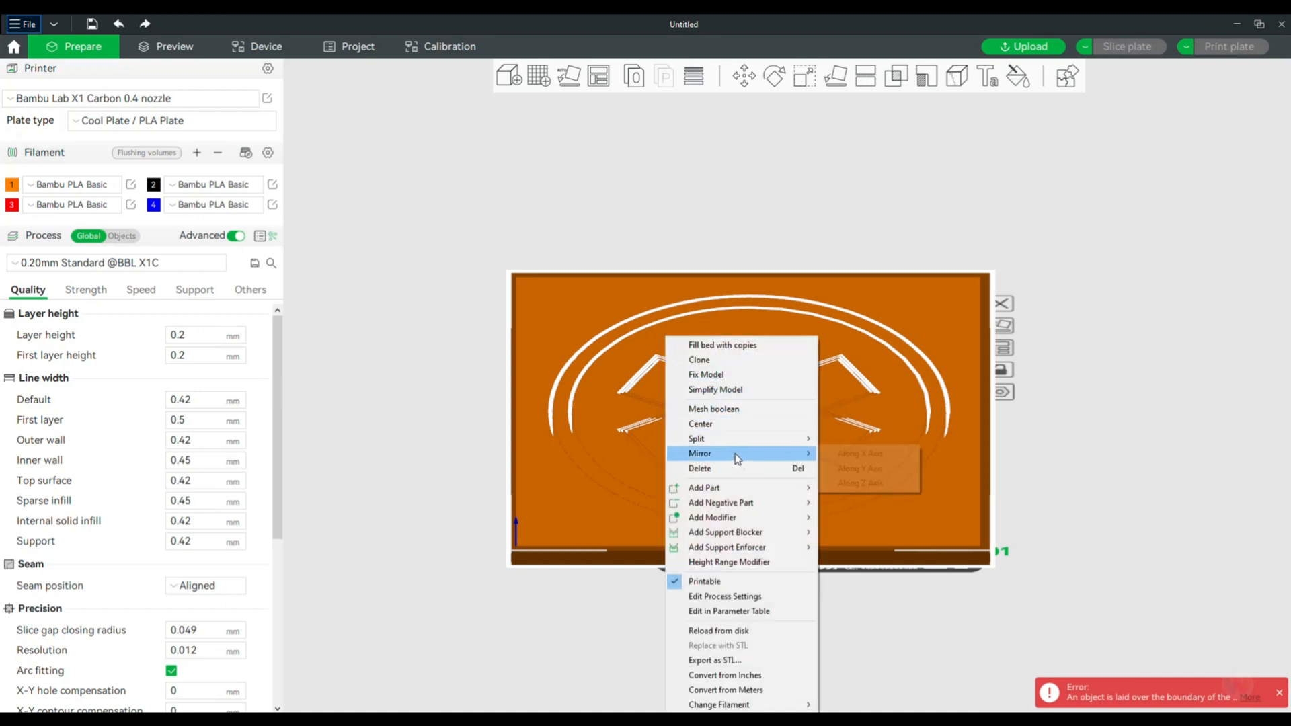
mouse_move(697, 438)
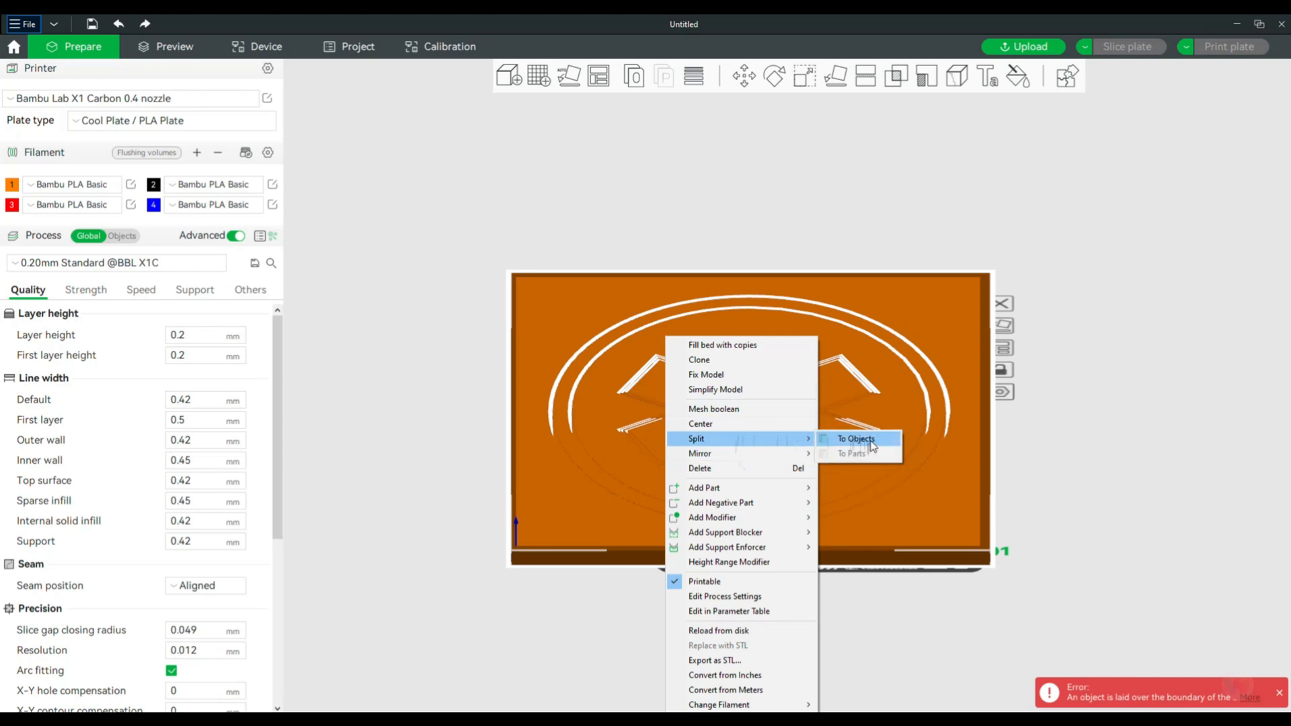
left_click(855, 438)
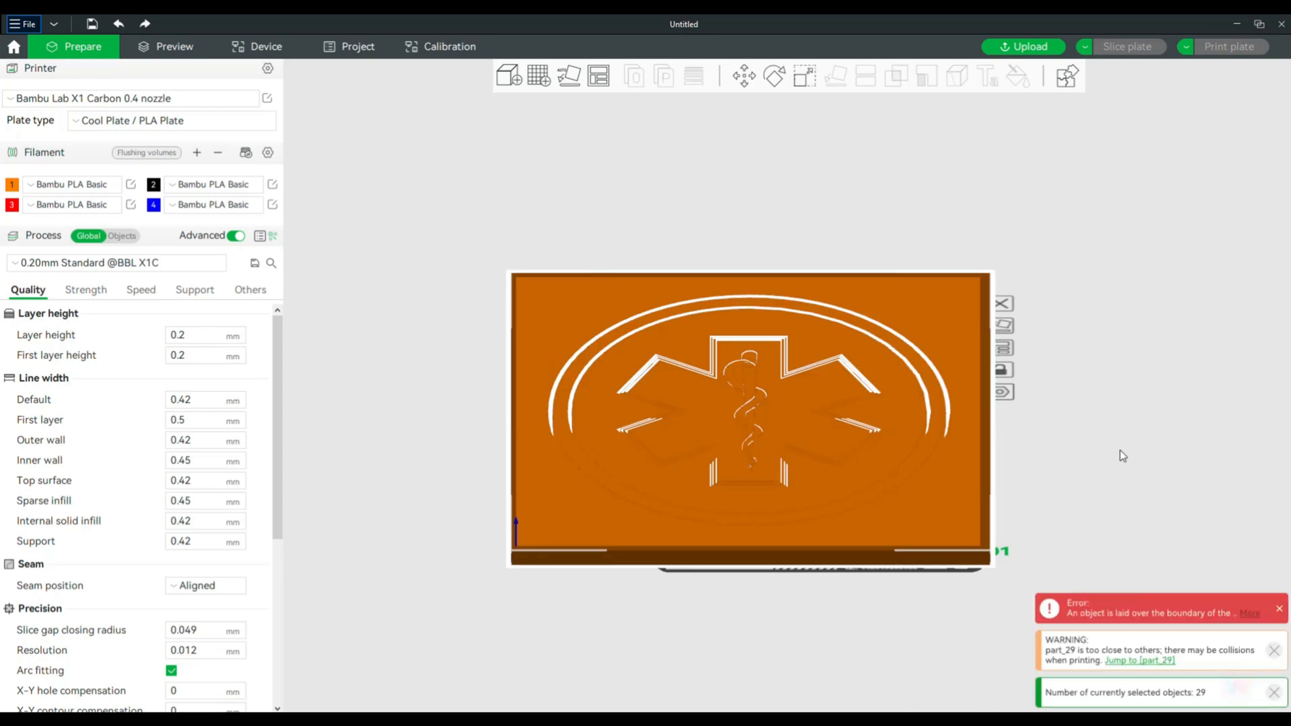
mouse_move(1196, 549)
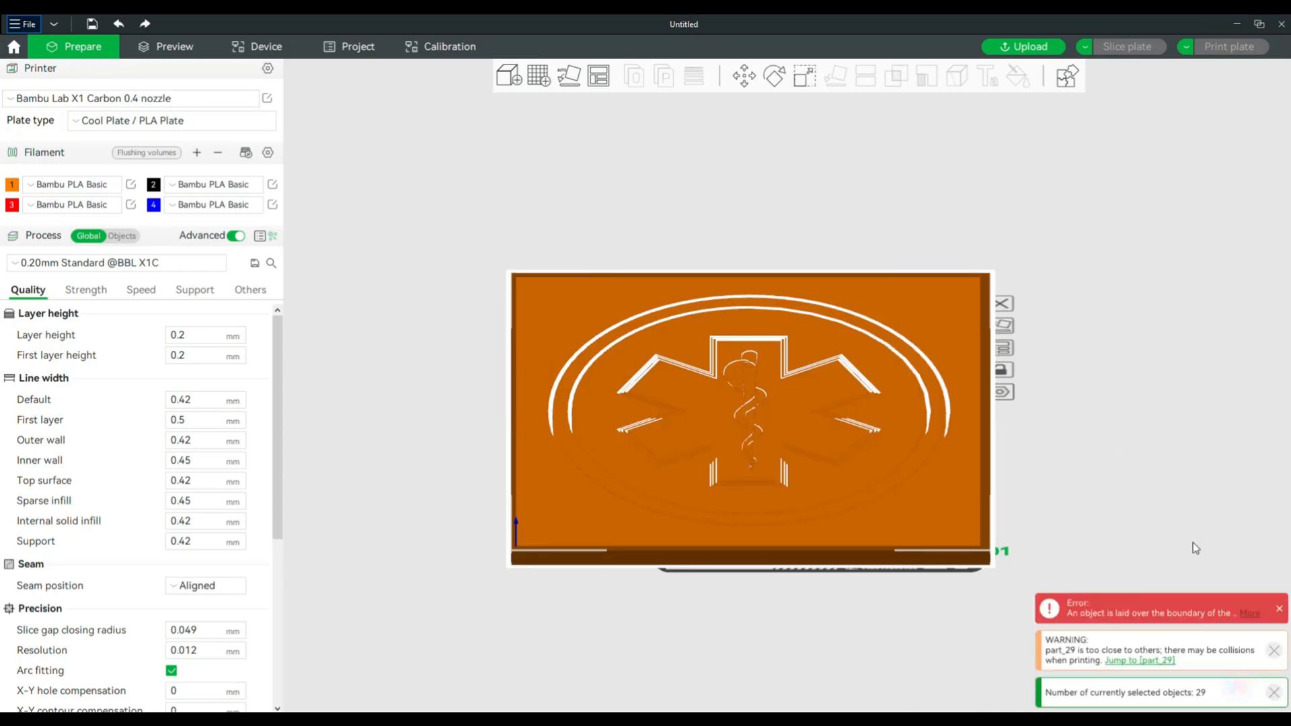
mouse_move(1192, 507)
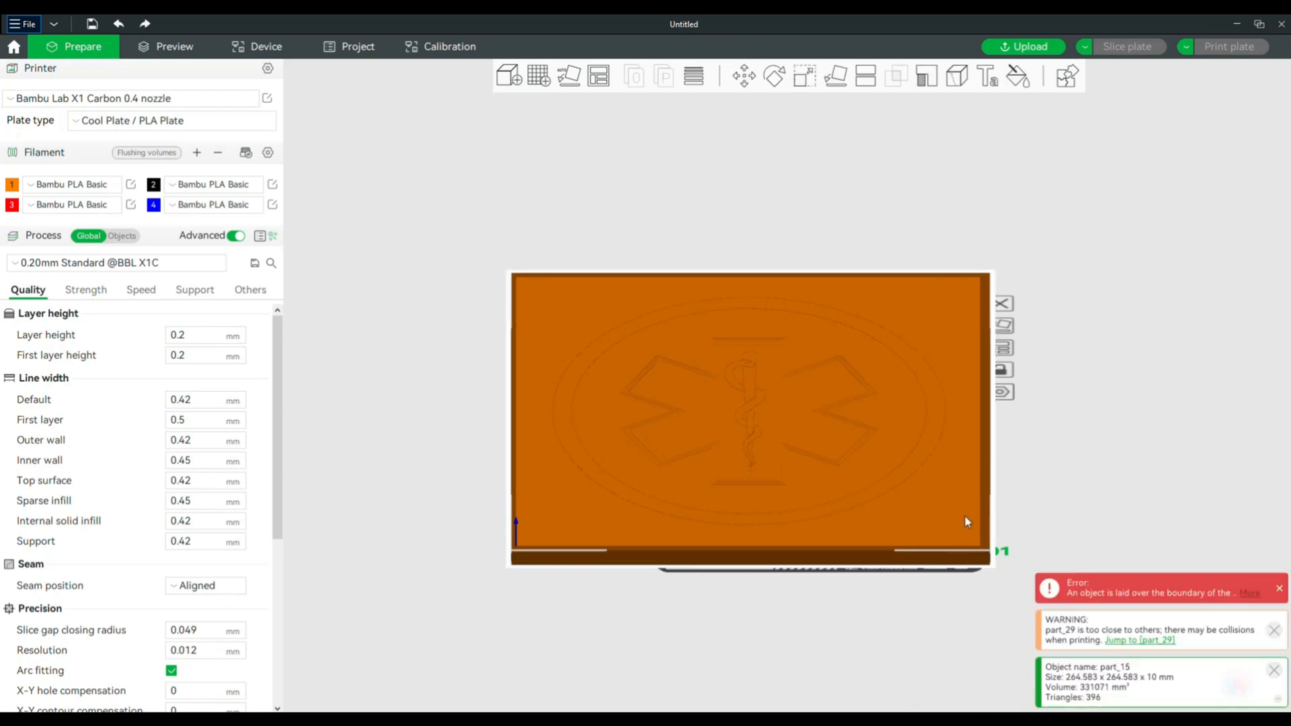
mouse_move(987, 396)
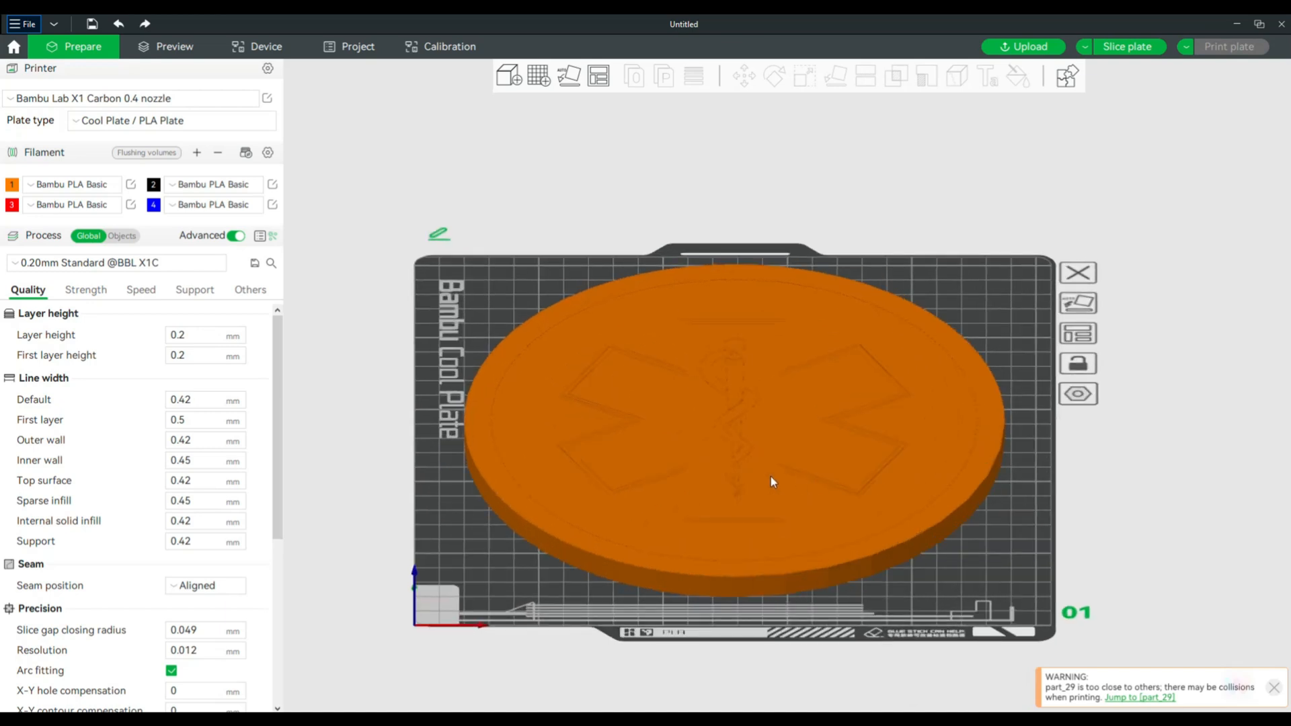
mouse_move(625, 416)
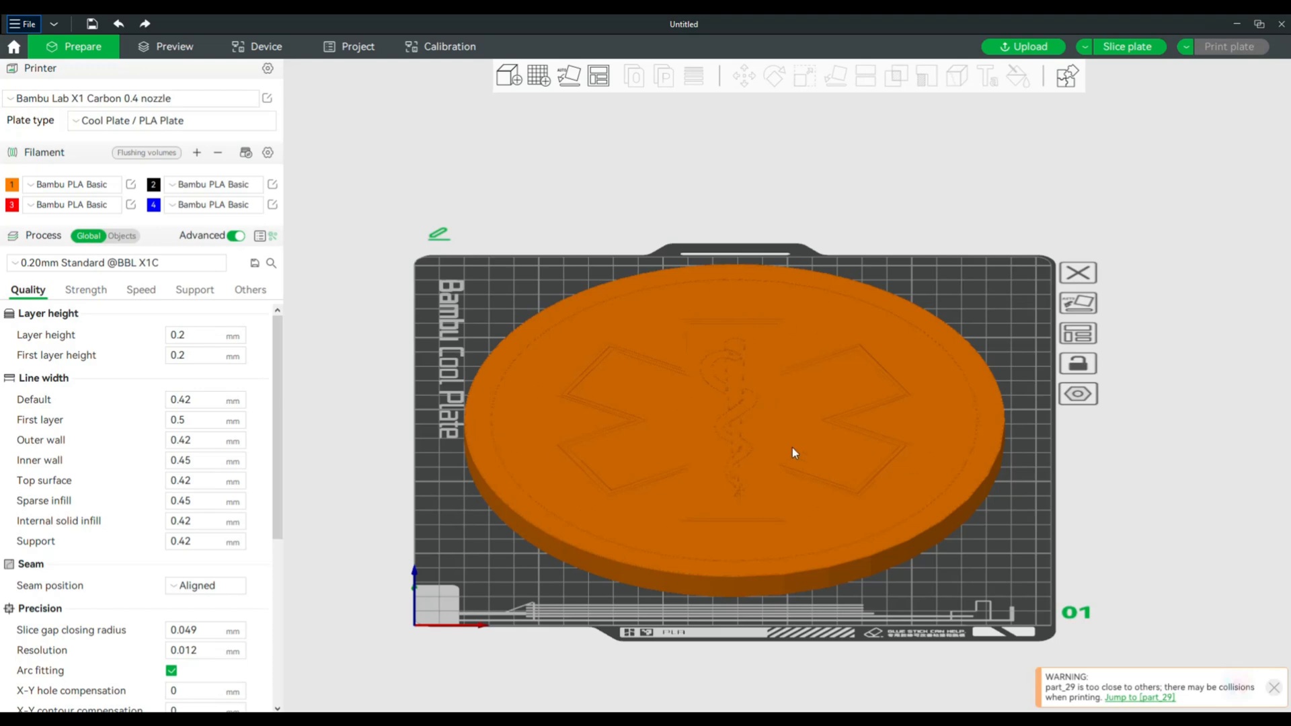
mouse_move(676, 487)
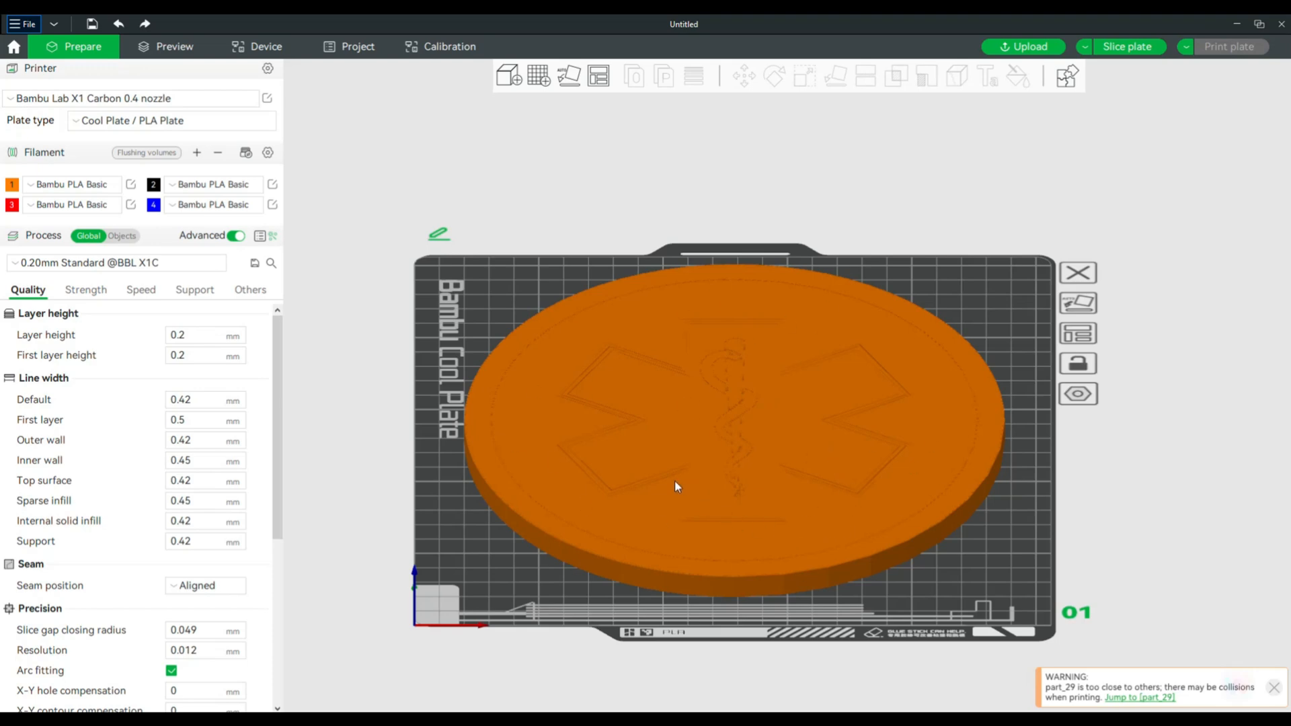
mouse_move(306, 317)
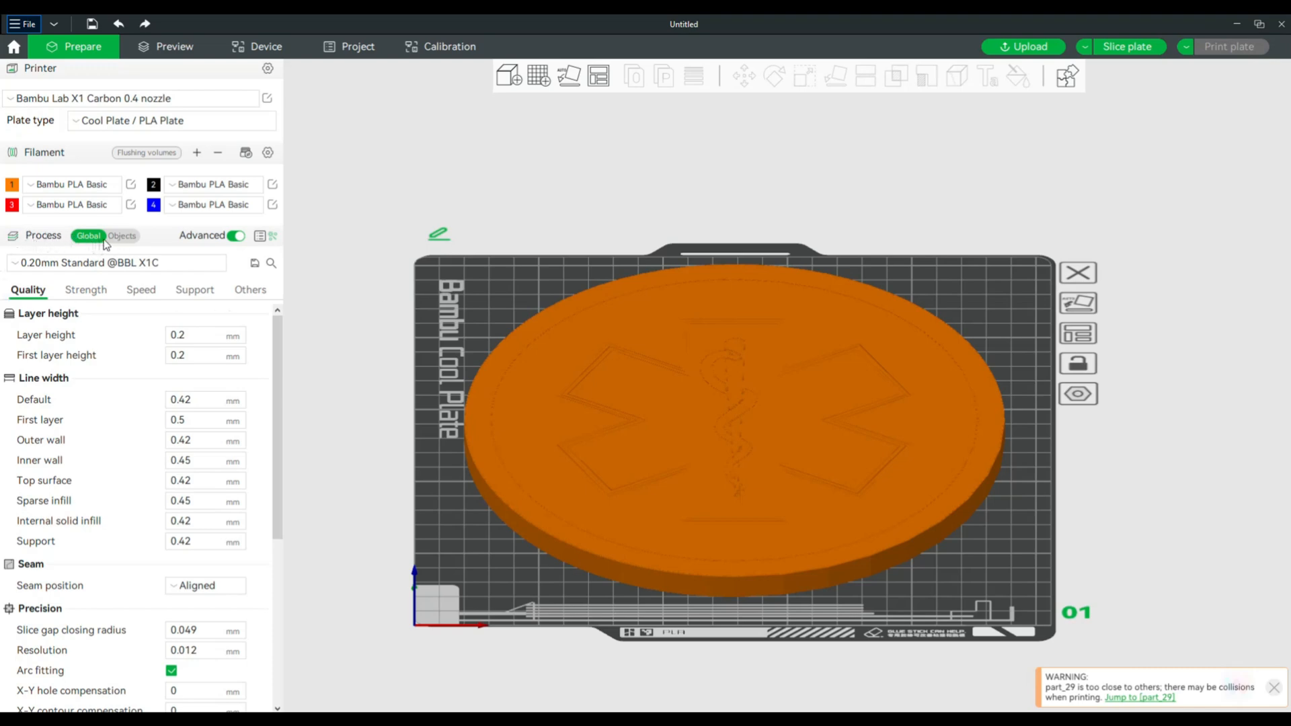
List the disc's parts in Objects view, fix part_5's mesh, then select Plate 1.
left_click(121, 235)
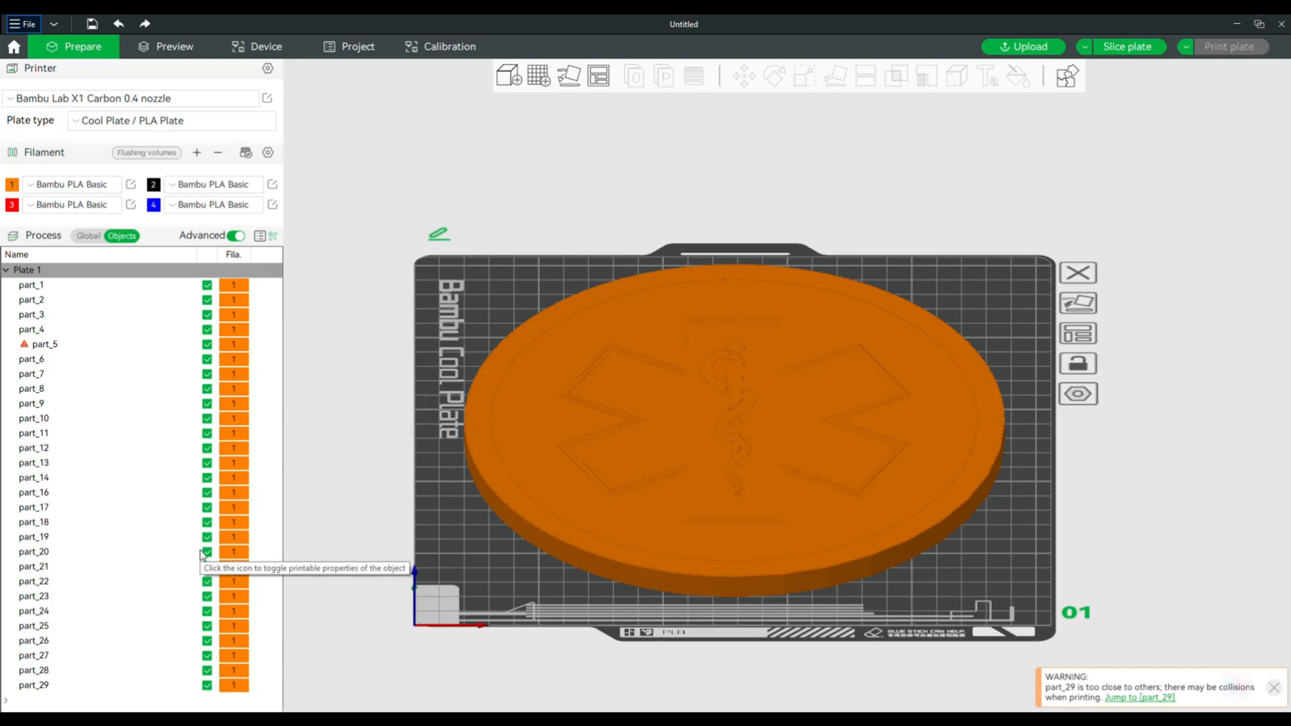
mouse_move(45, 355)
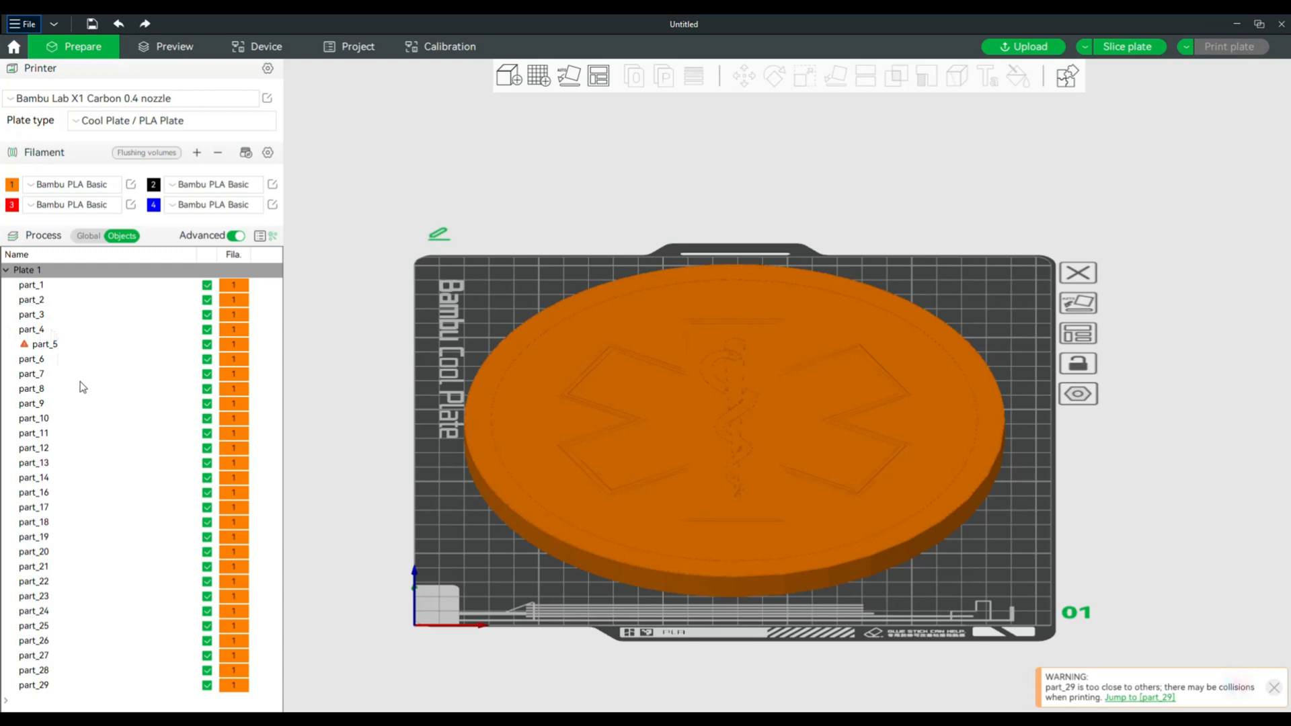
left_click(44, 344)
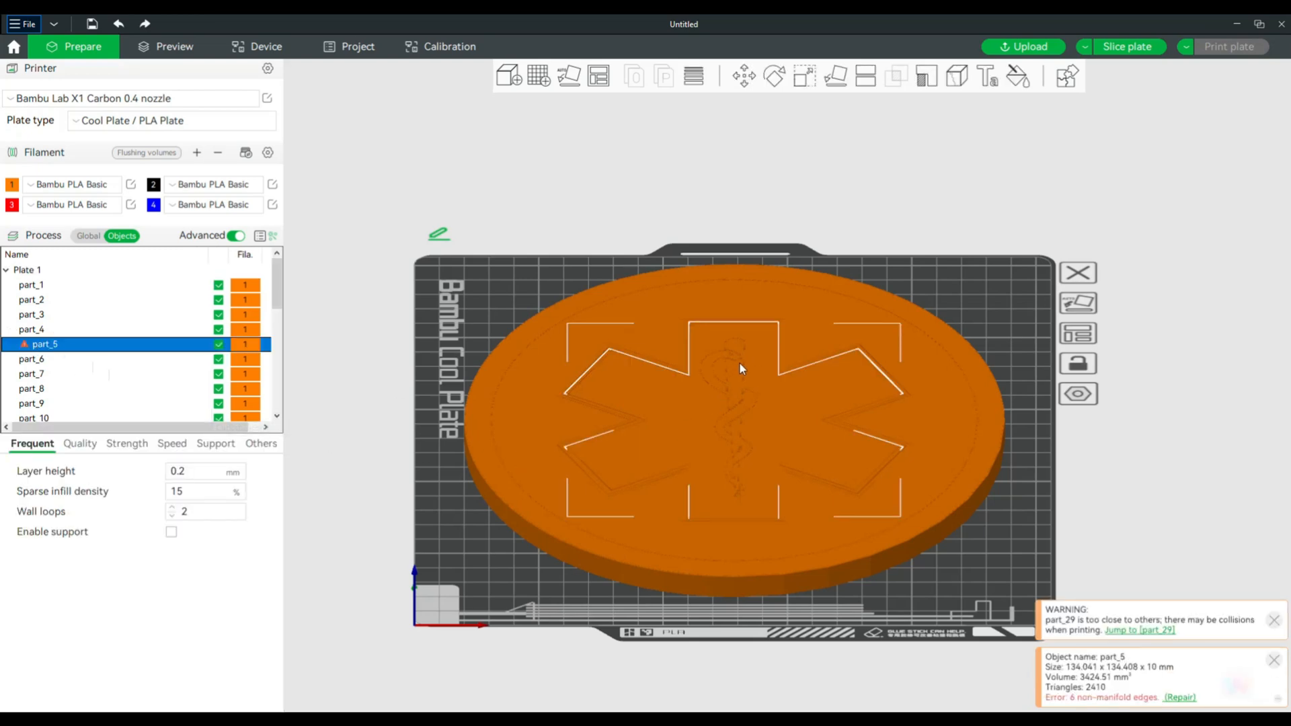
right_click(738, 368)
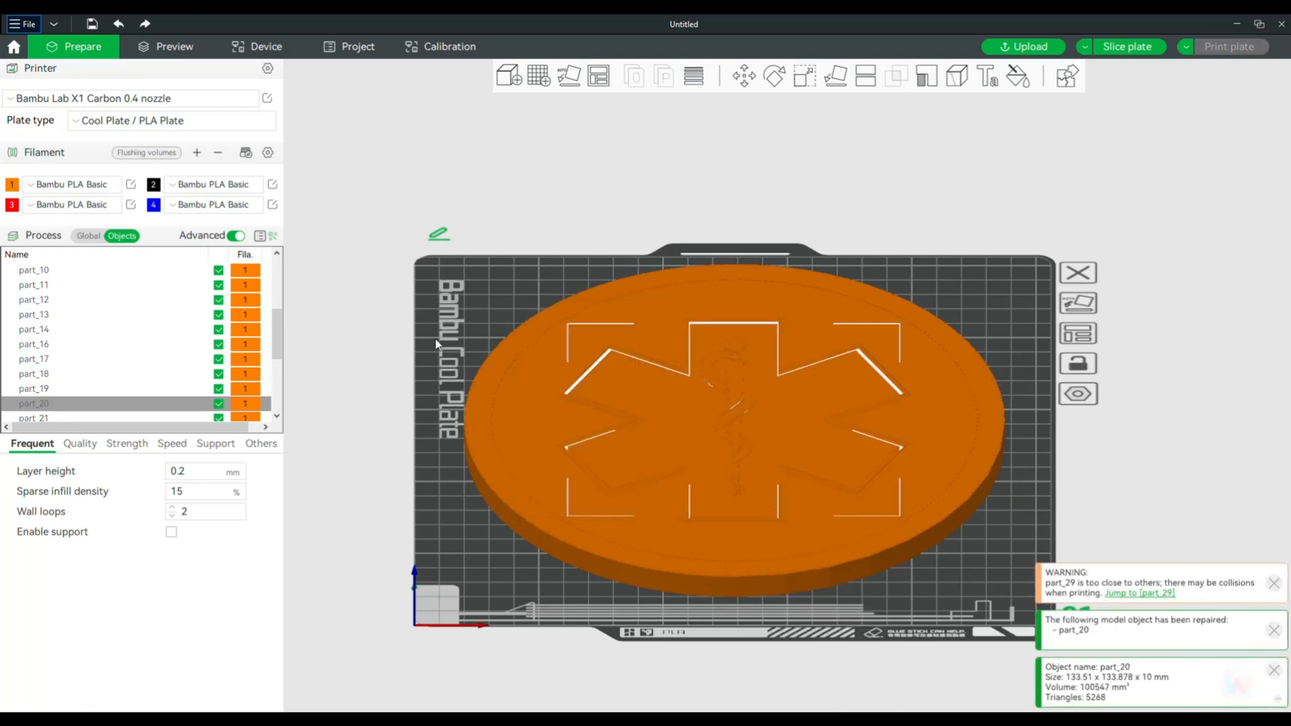
scroll("up", 3)
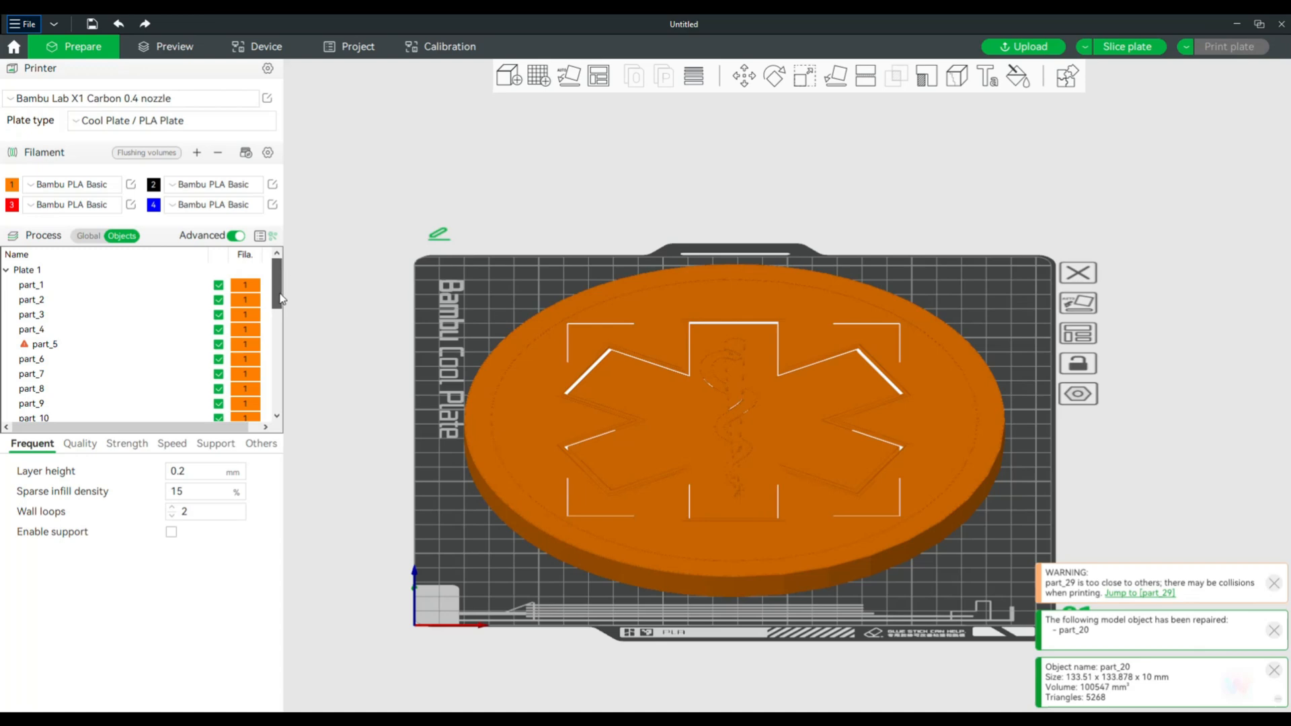
left_click(27, 270)
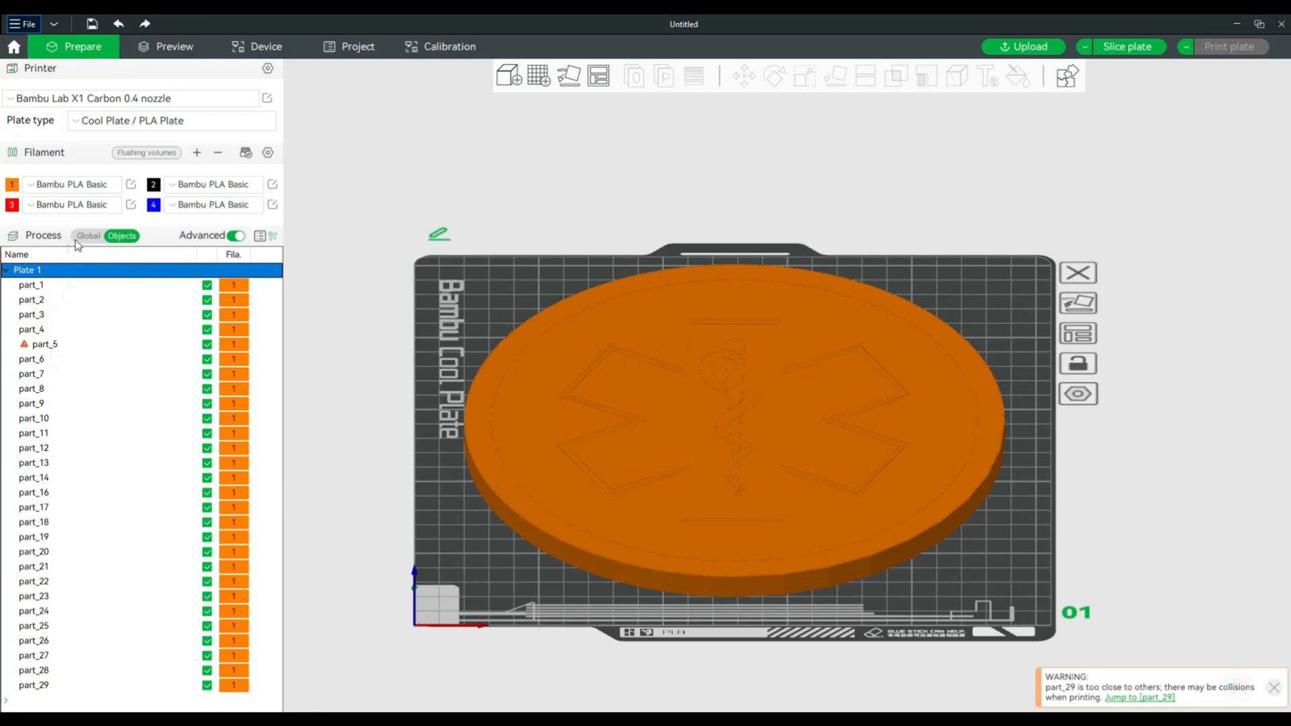
Select the error-flagged part and repair the outer ring part_17 mesh with Fix Model.
left_click(88, 236)
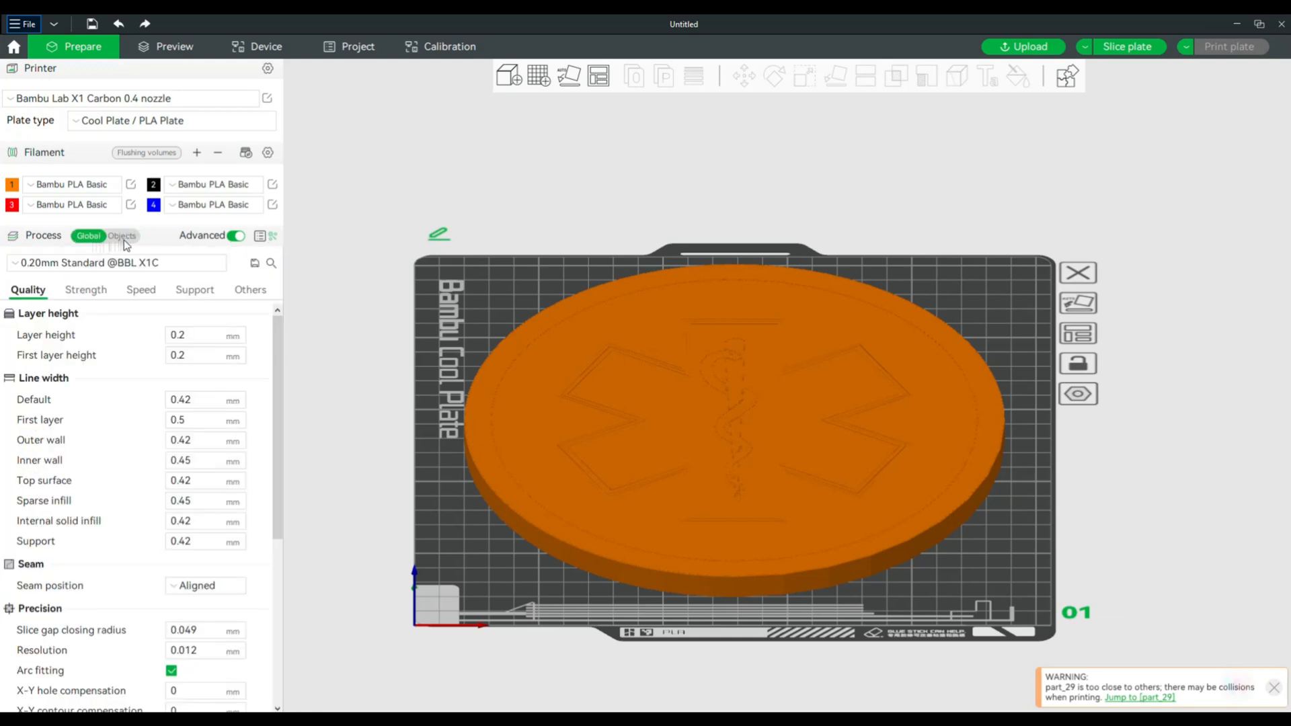
left_click(122, 235)
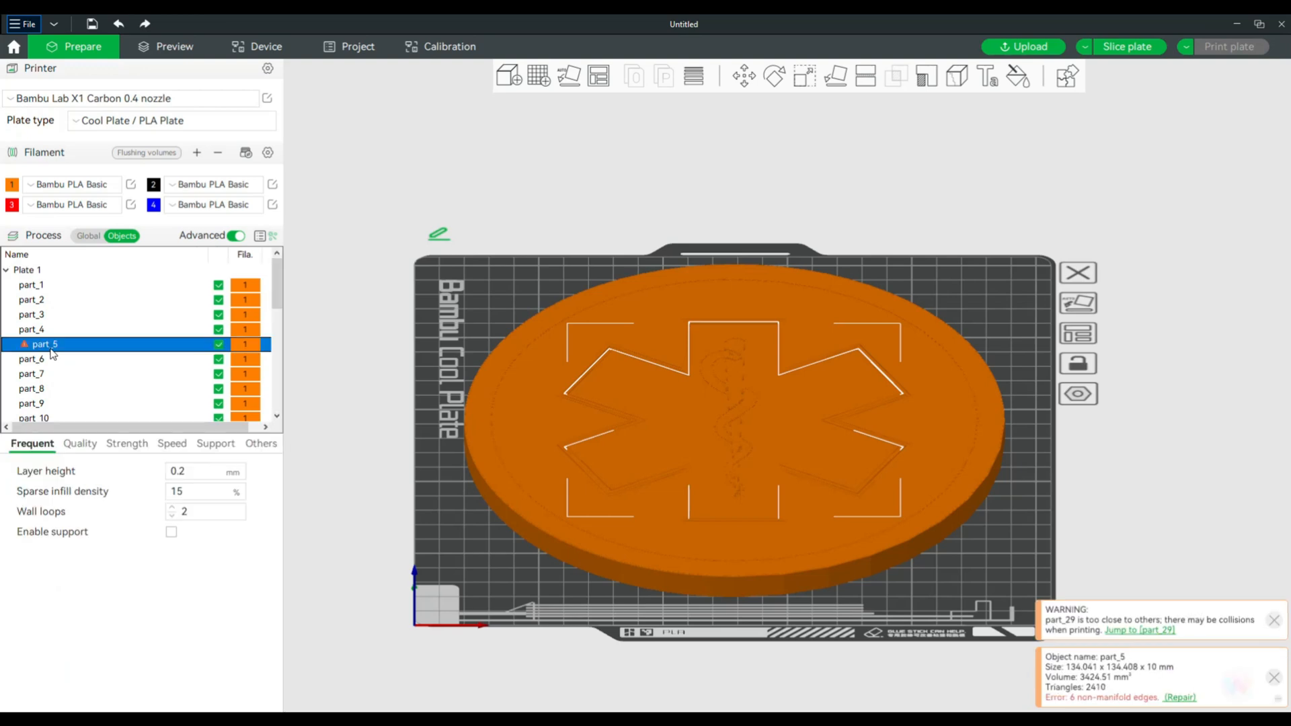
left_click(33, 269)
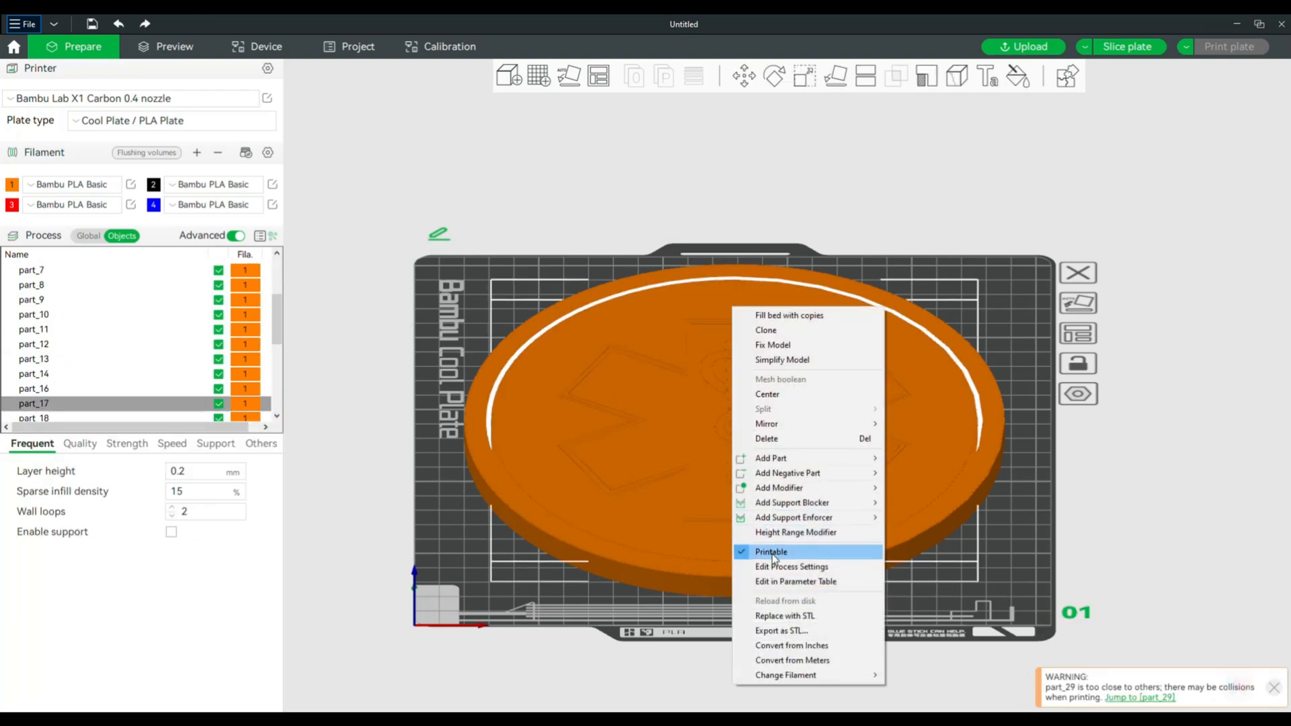
mouse_move(781, 360)
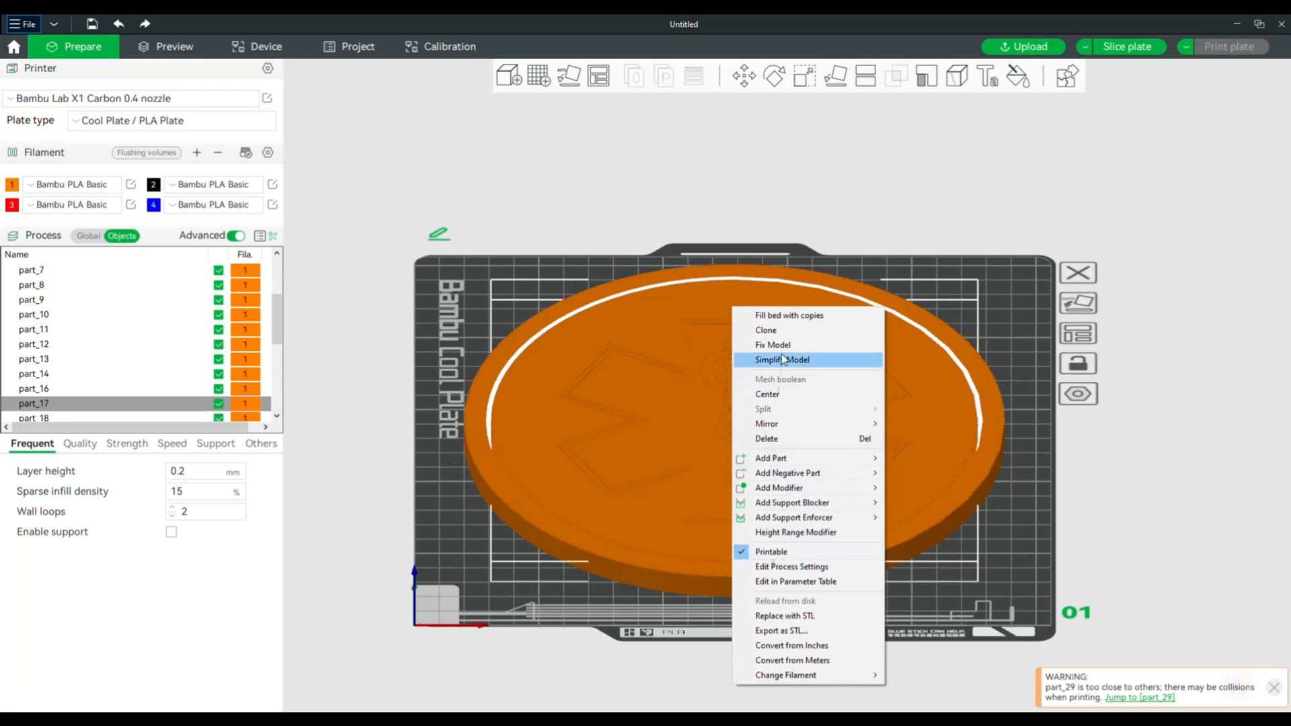
left_click(773, 344)
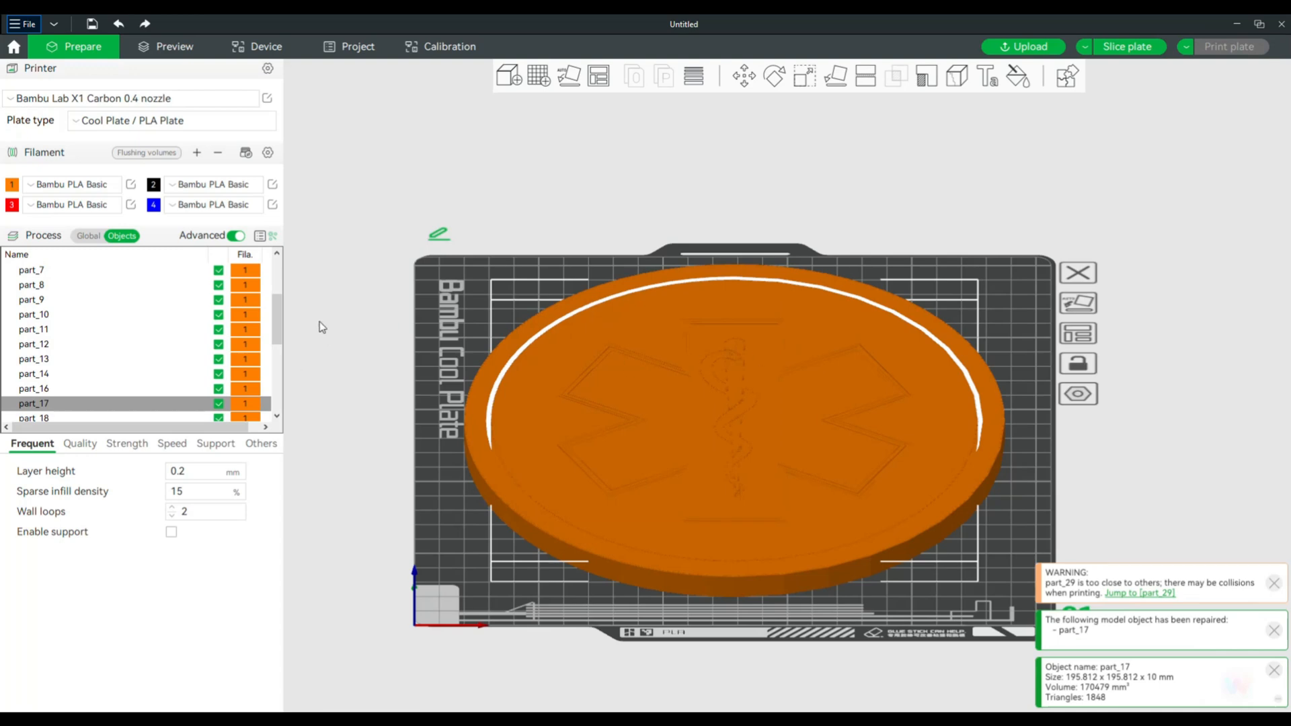
Select part_5 and repair its non-manifold edges from the notification.
scroll("up", 3)
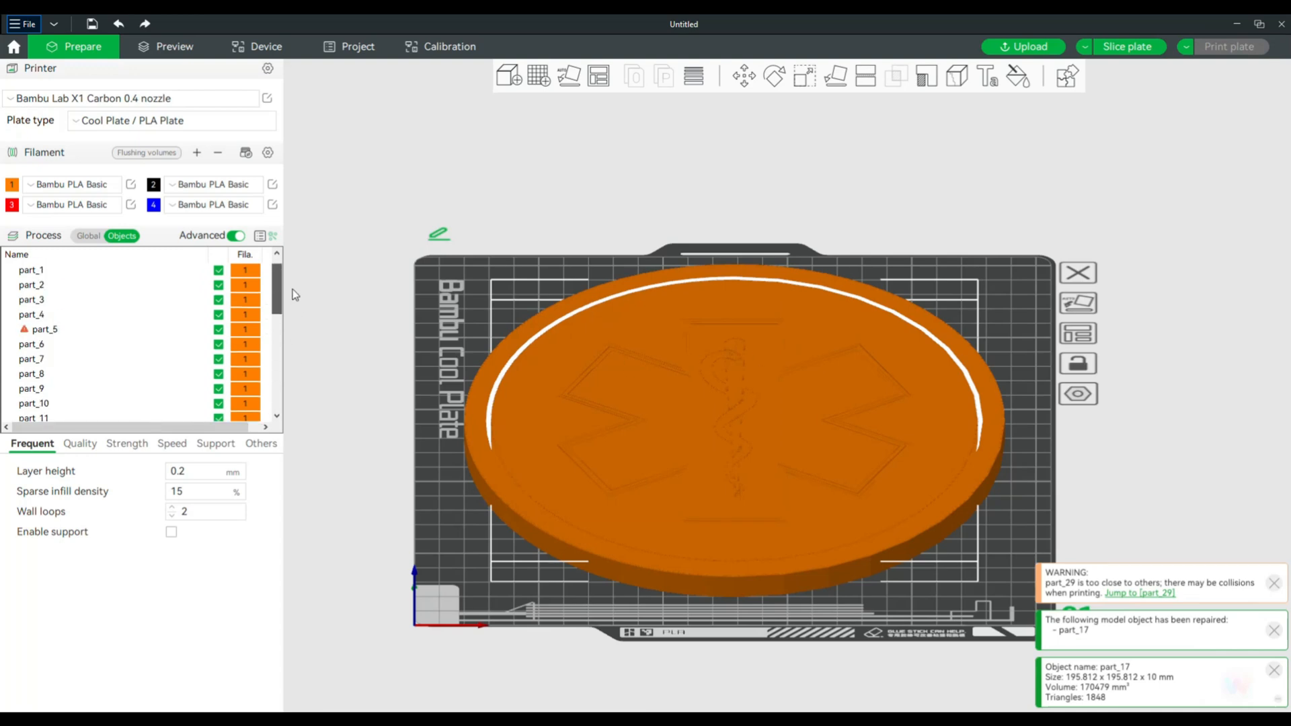
left_click(31, 329)
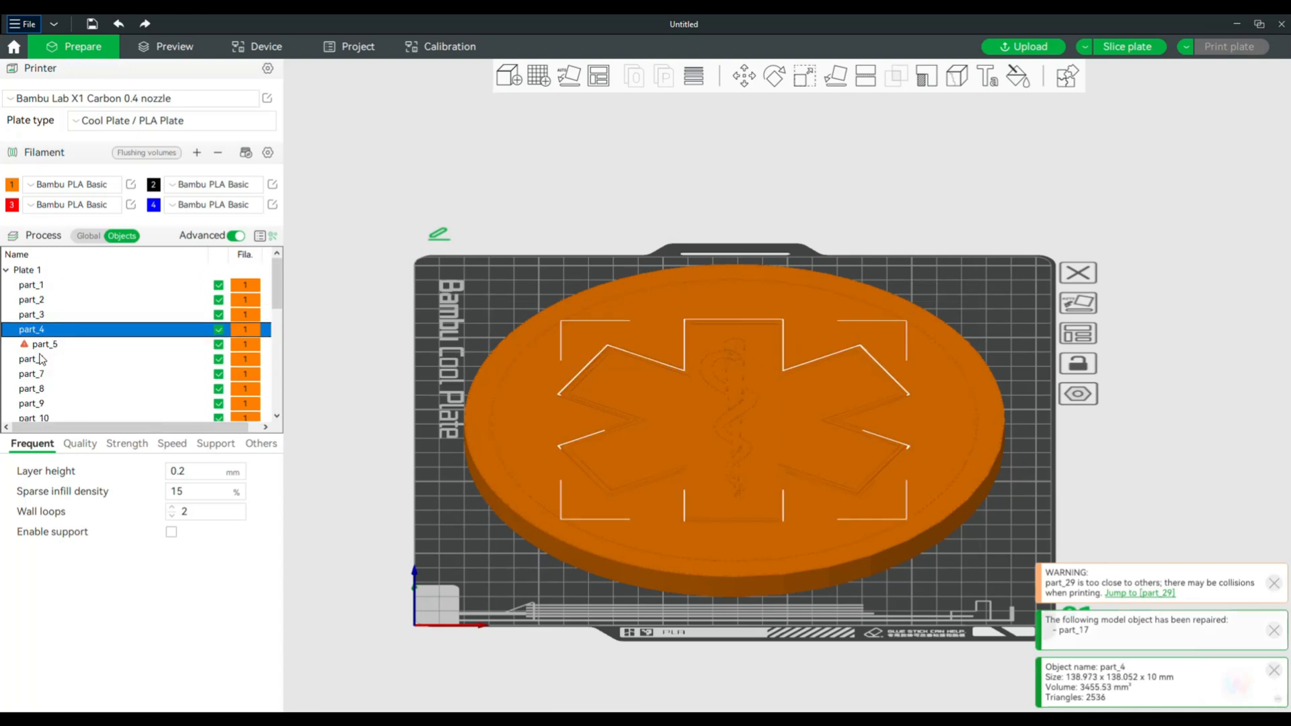
left_click(44, 344)
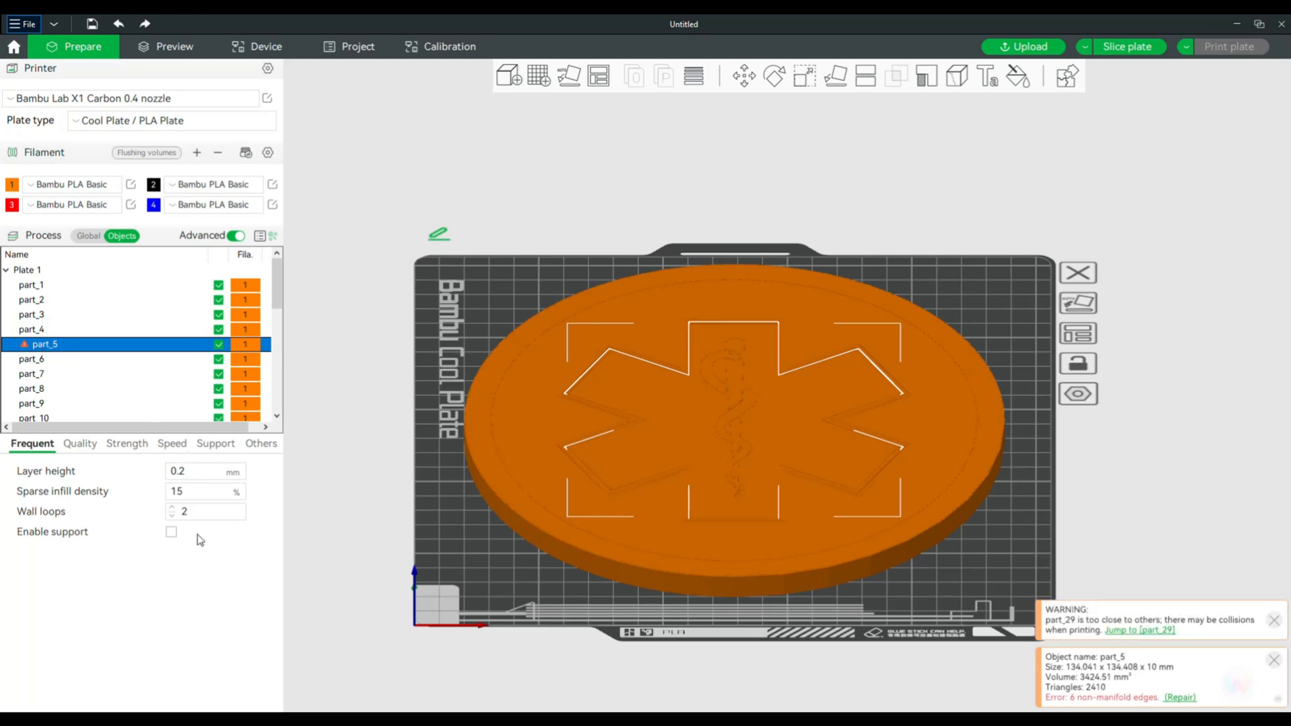
mouse_move(1189, 698)
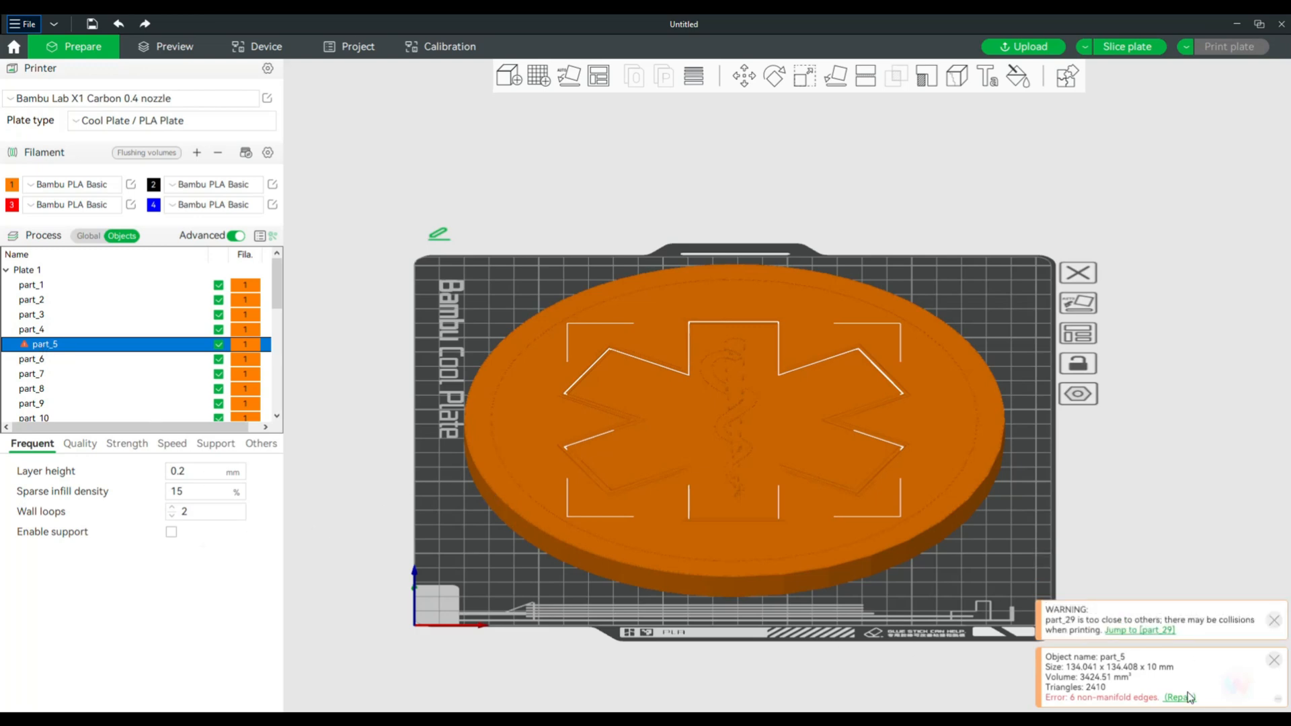
mouse_move(1214, 695)
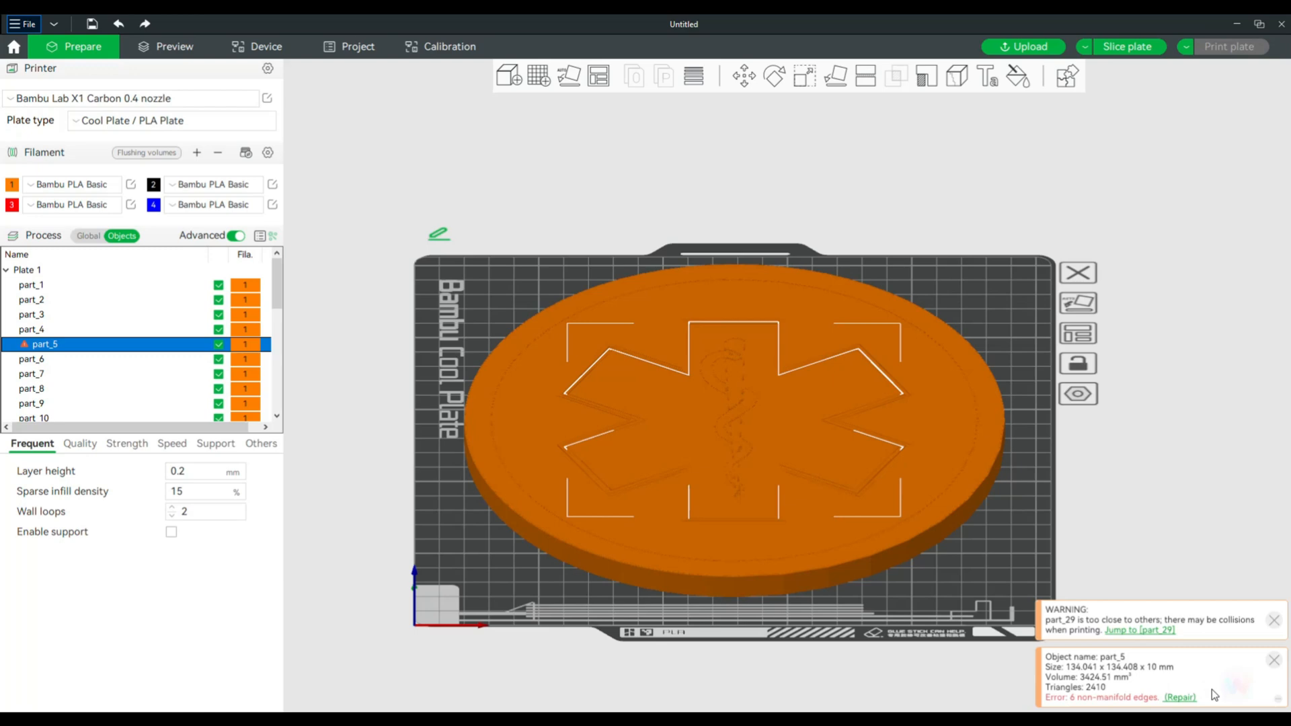
left_click(1183, 698)
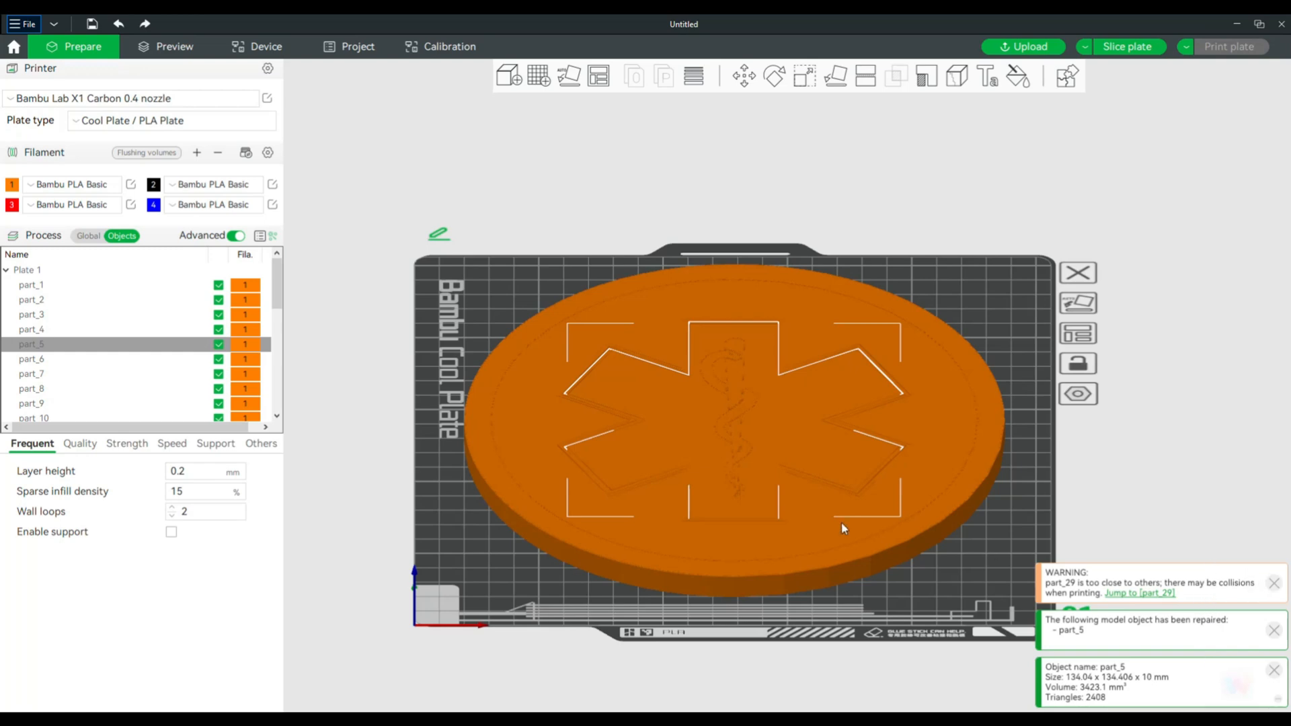
mouse_move(716, 500)
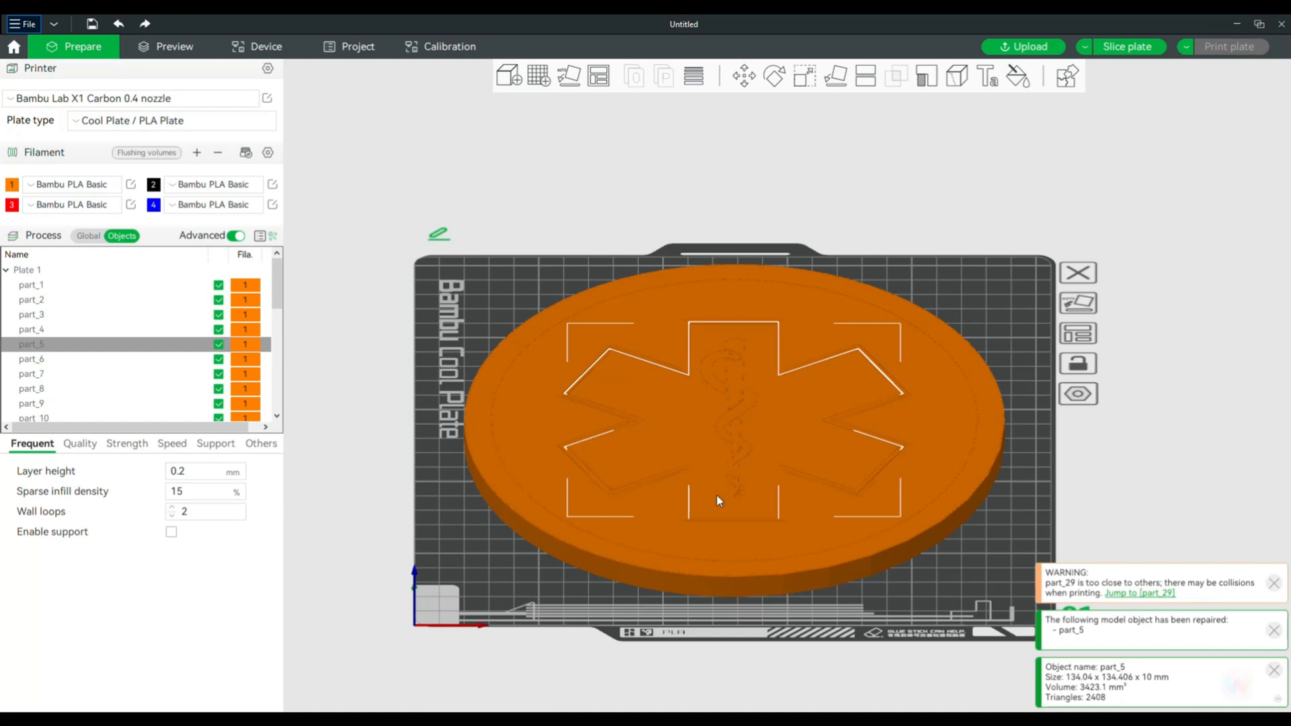
Dismiss the part_29 collision warning and the repair confirmation notice.
left_click(1274, 584)
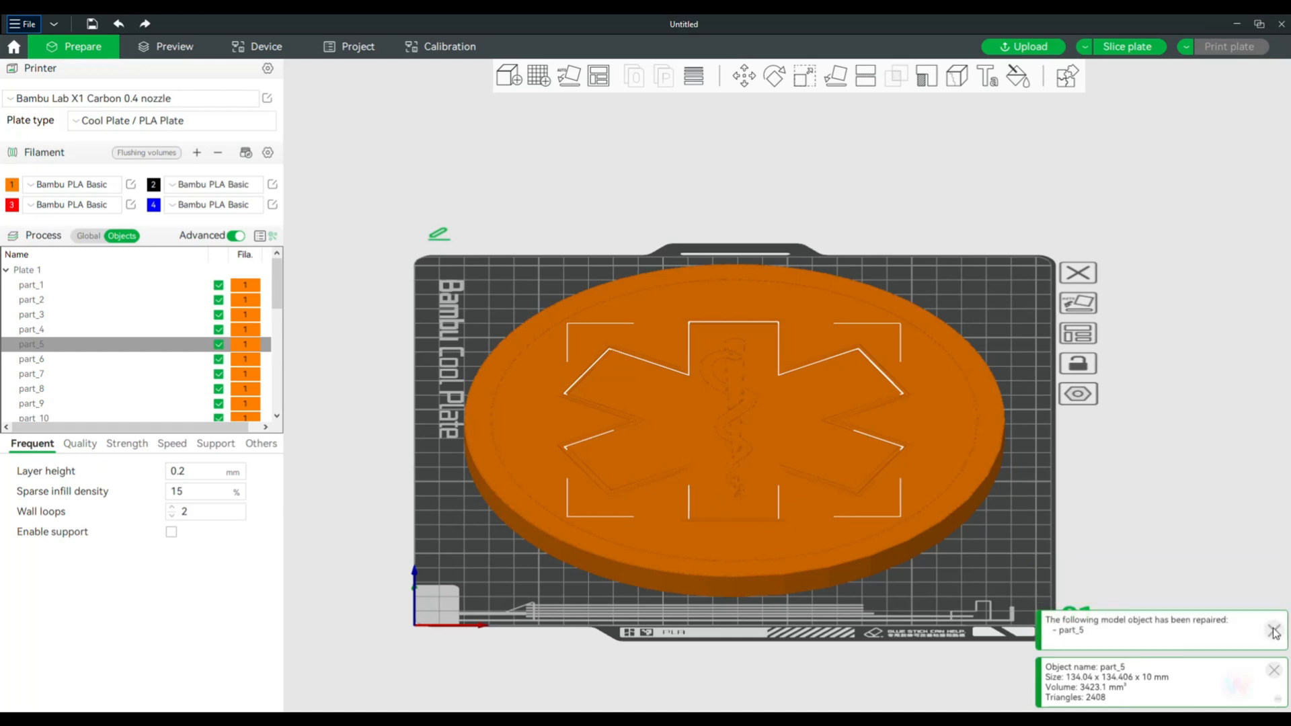
left_click(1274, 632)
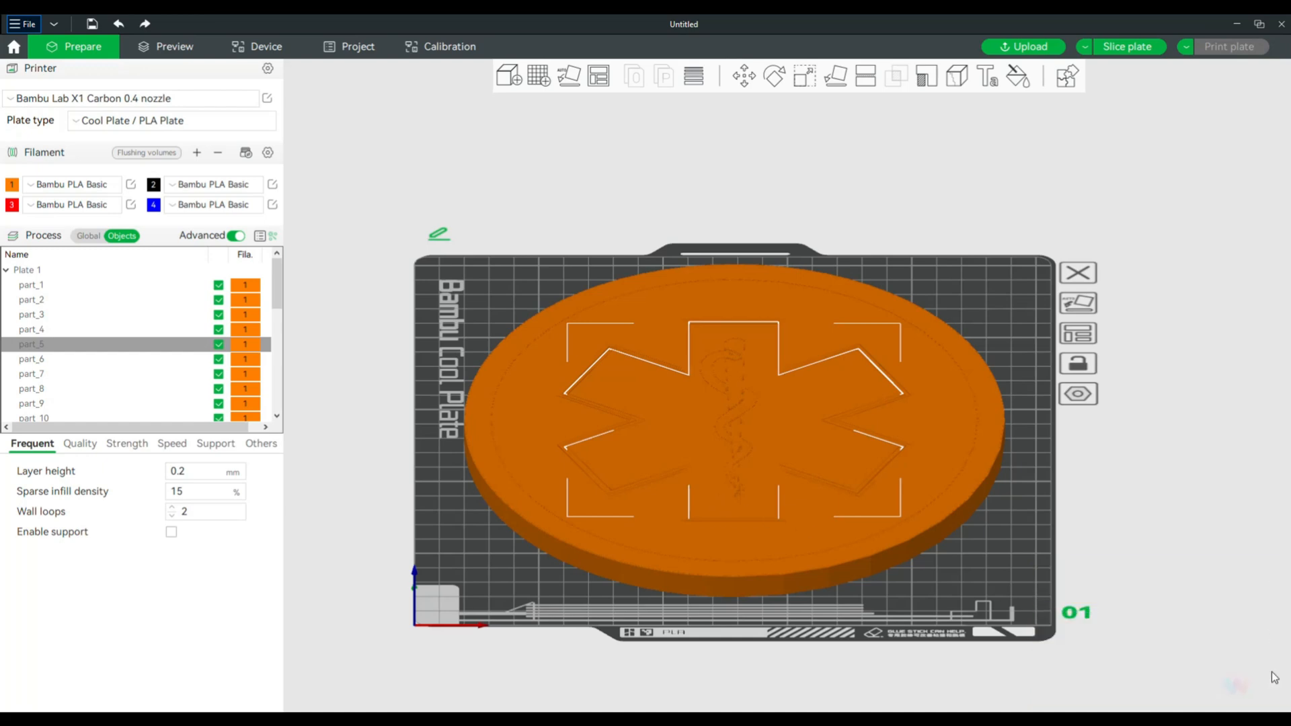
mouse_move(321, 321)
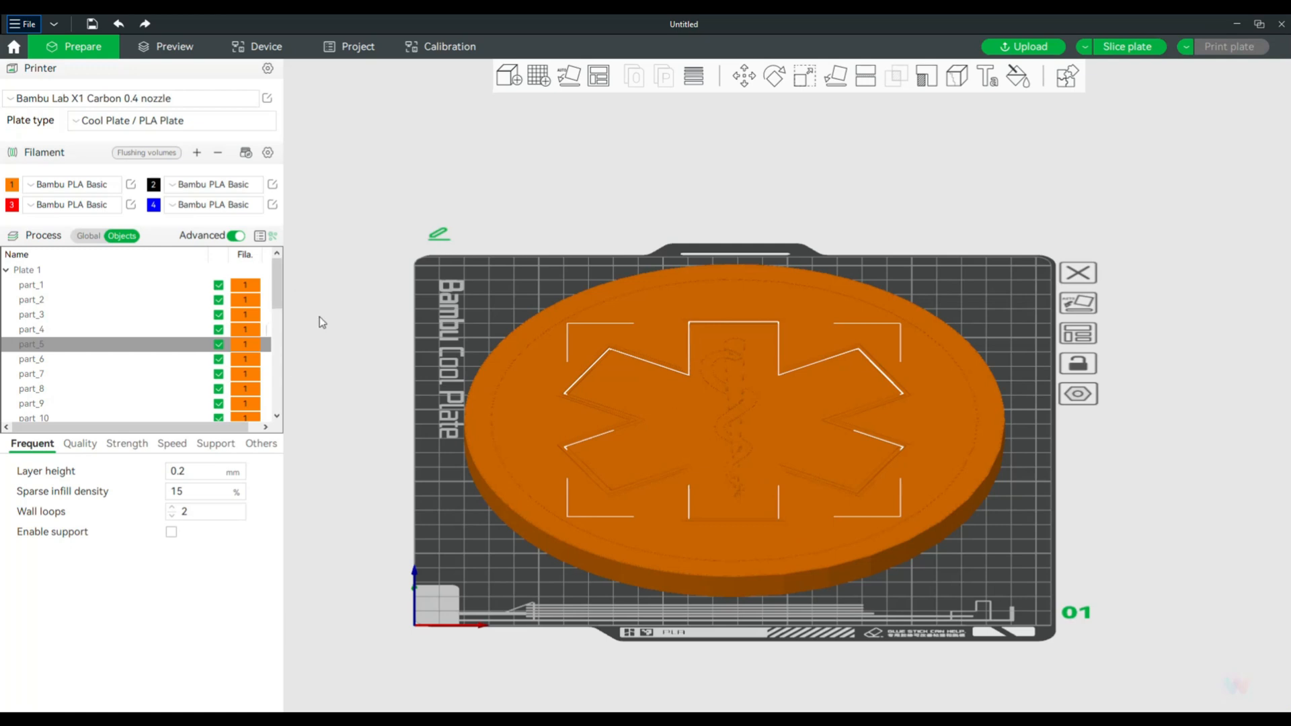
left_click(33, 404)
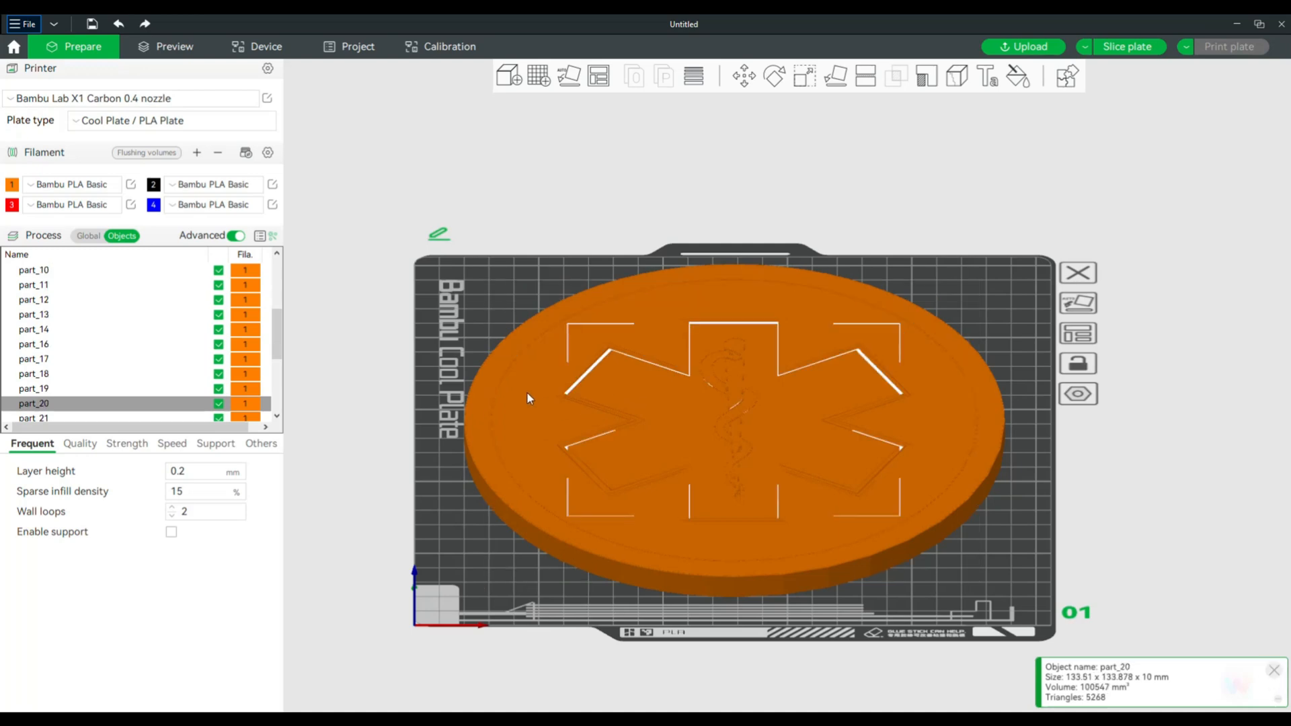
Assign the black filament to the outer ring part_17.
left_click(33, 359)
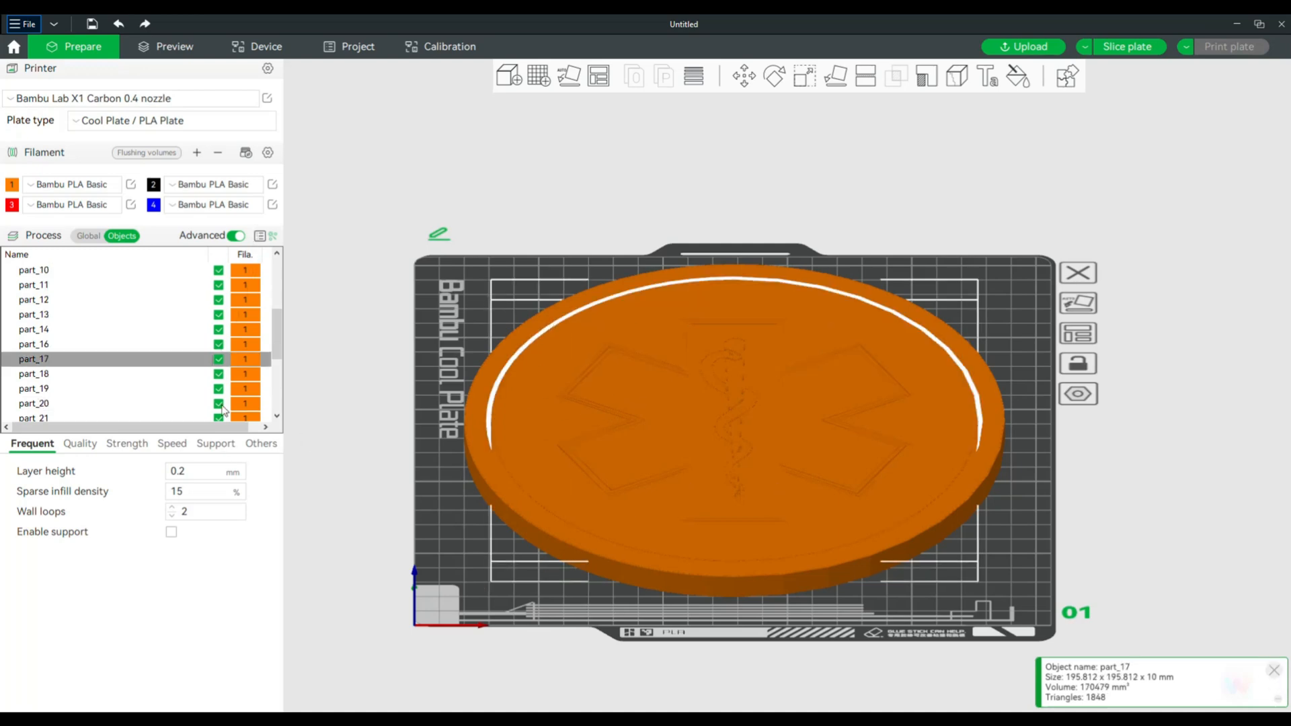
mouse_move(597, 370)
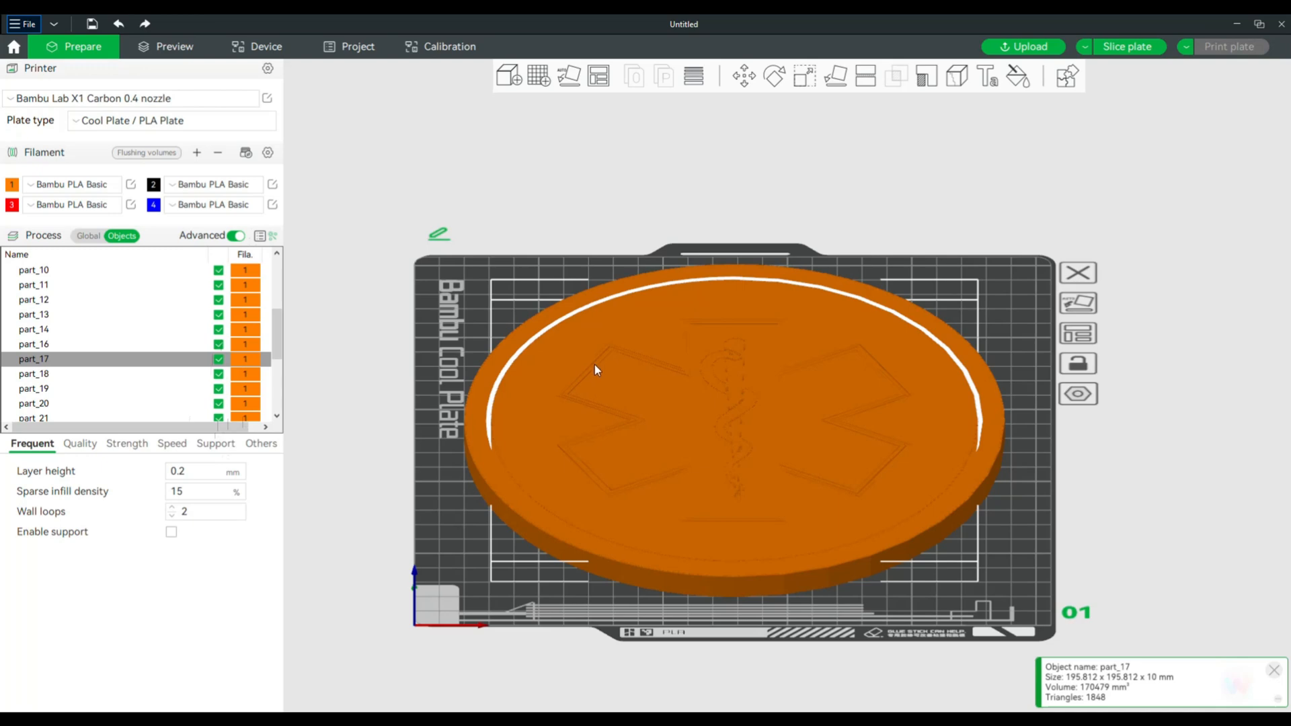
mouse_move(530, 336)
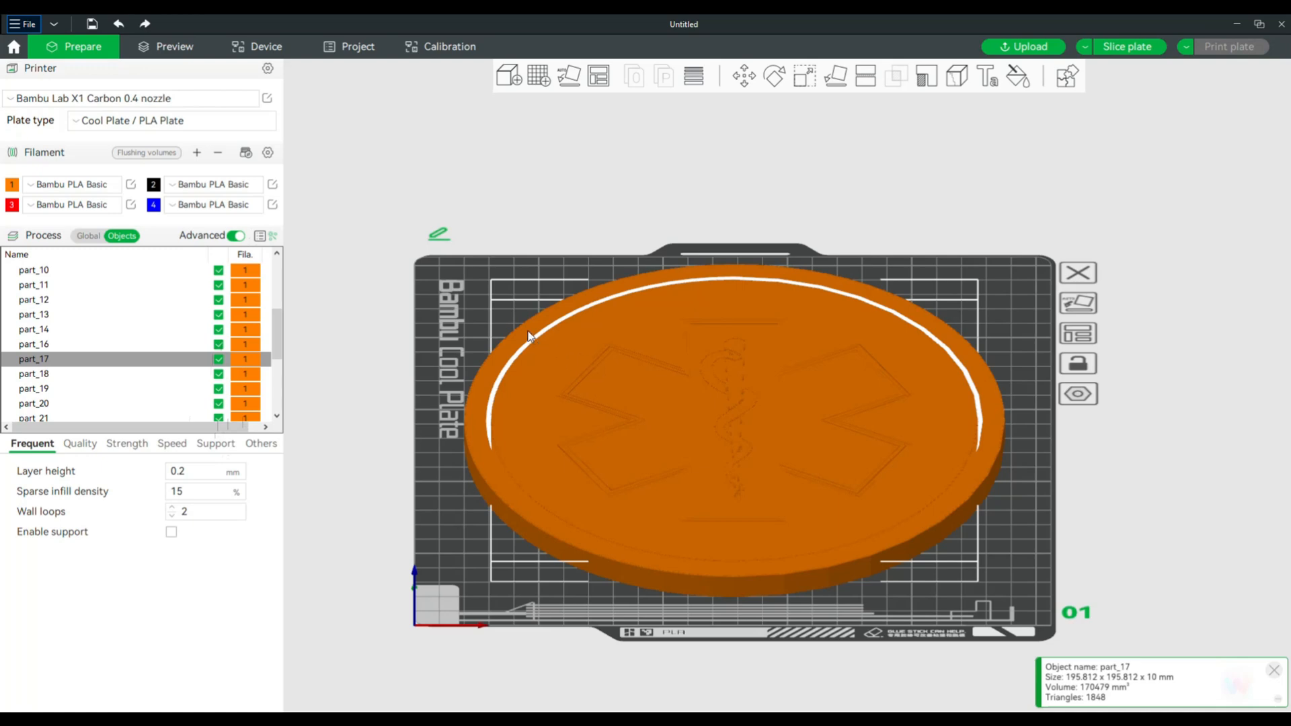
left_click(34, 345)
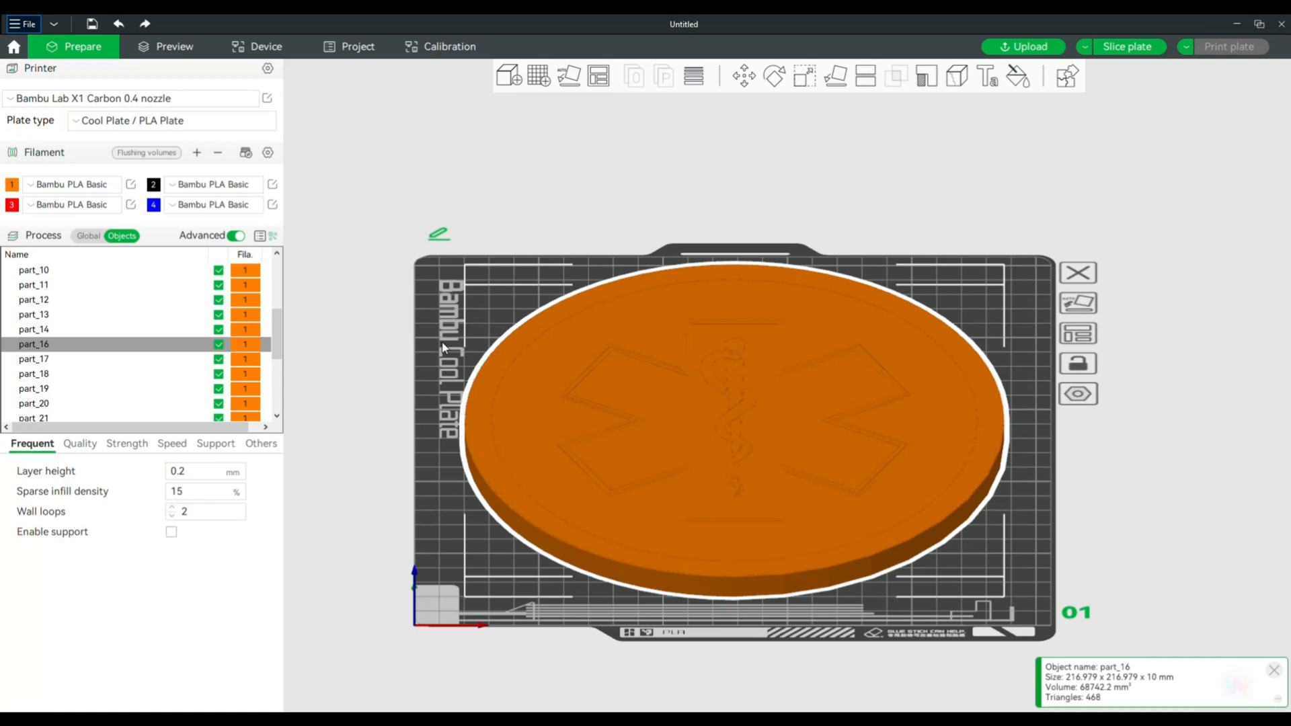
mouse_move(241, 352)
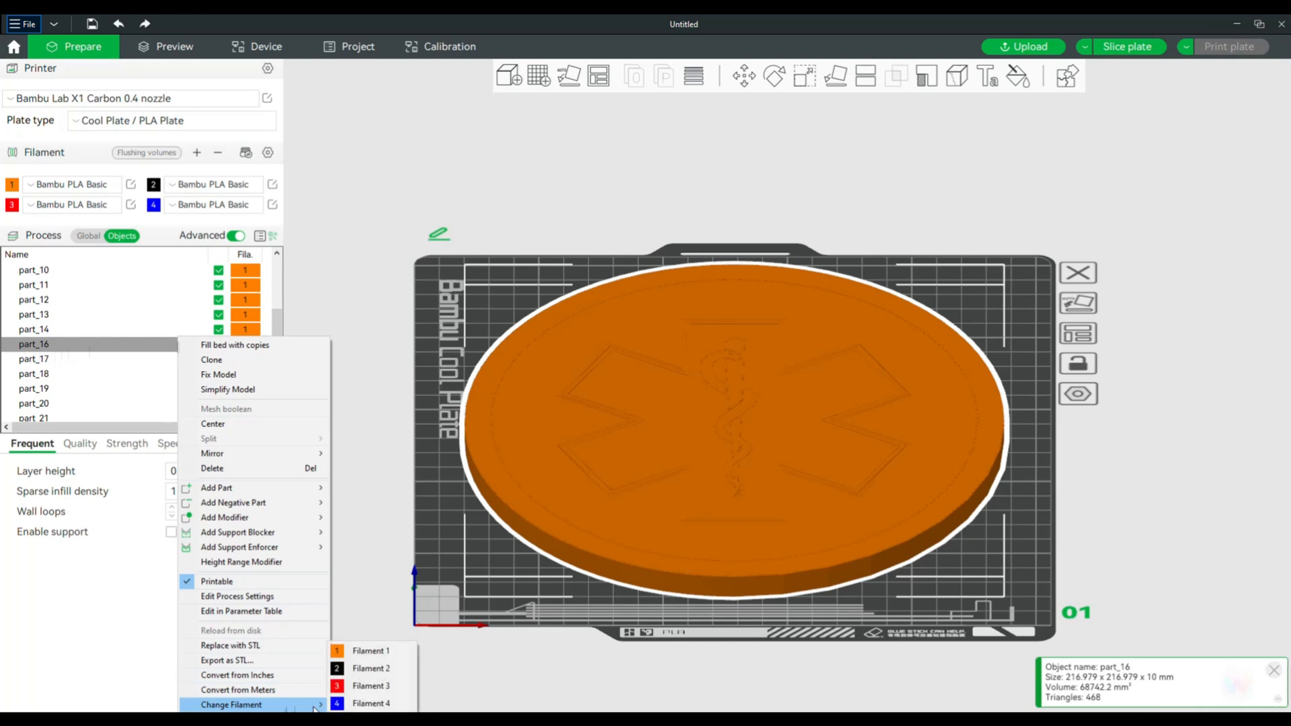
left_click(371, 668)
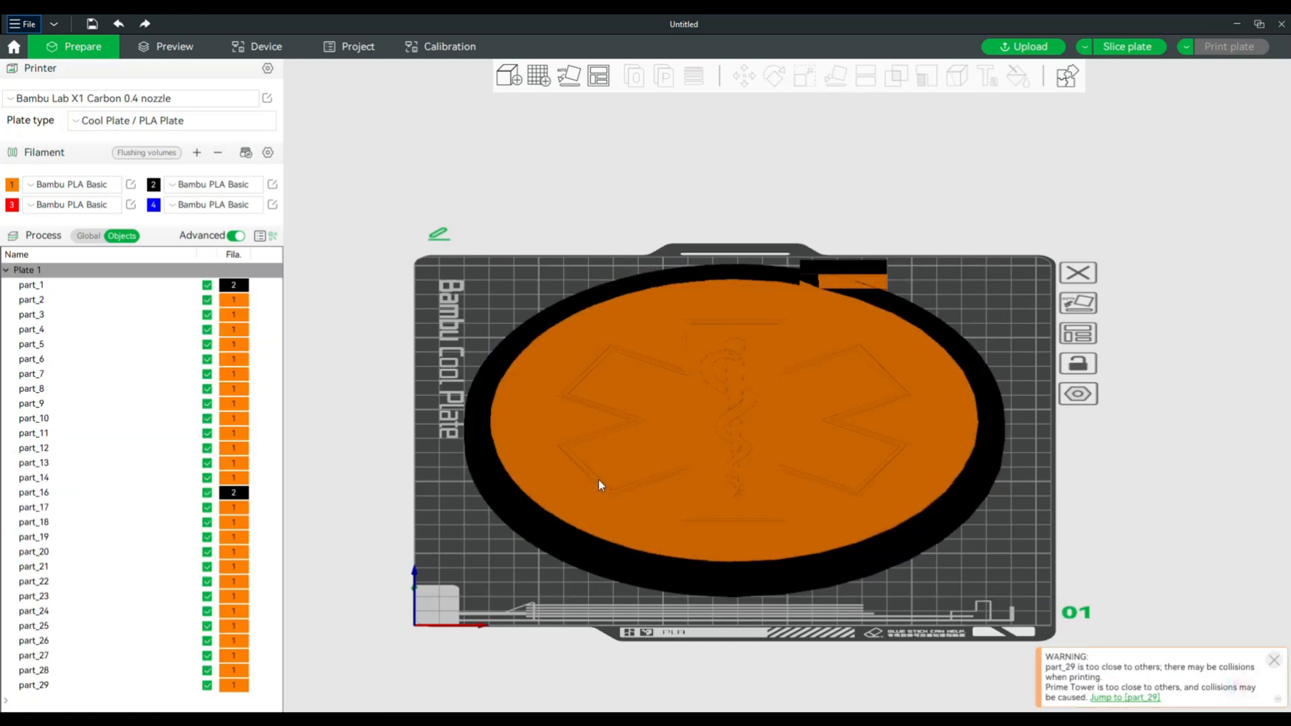
Give the star outline and serpent parts (part_26 and neighbours) the black filament.
left_click(33, 404)
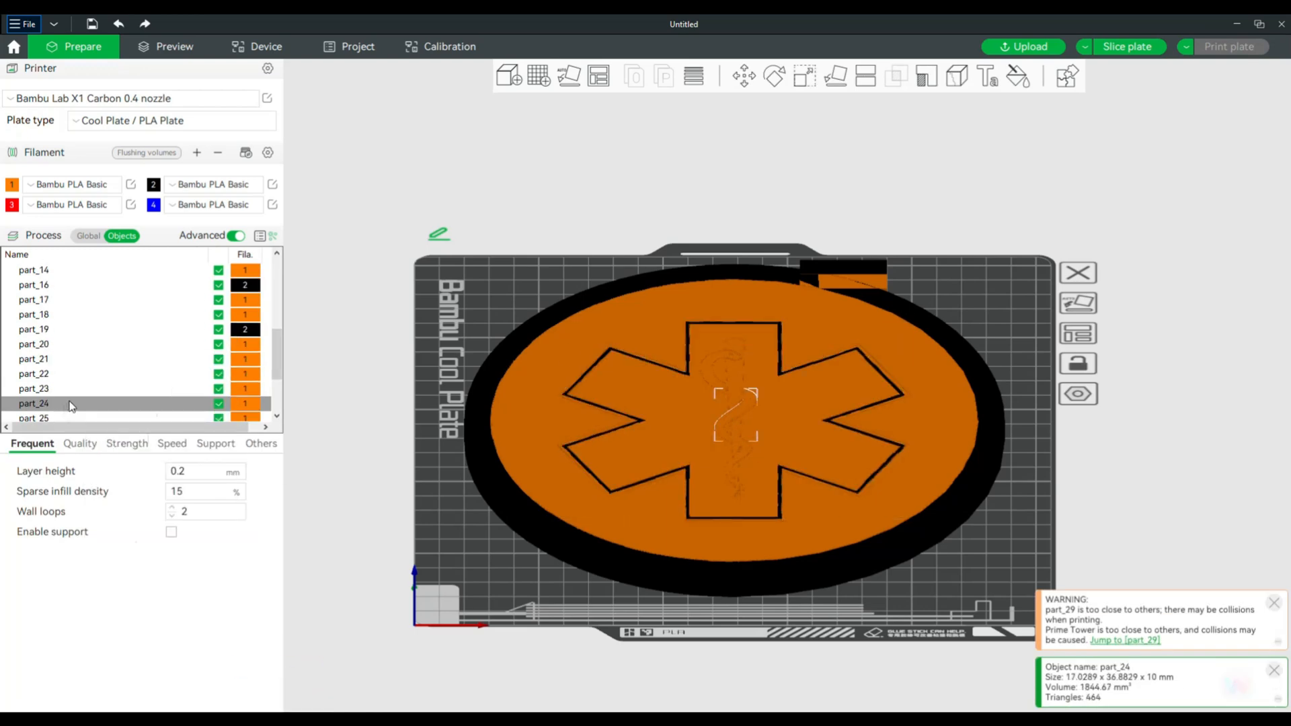
right_click(33, 403)
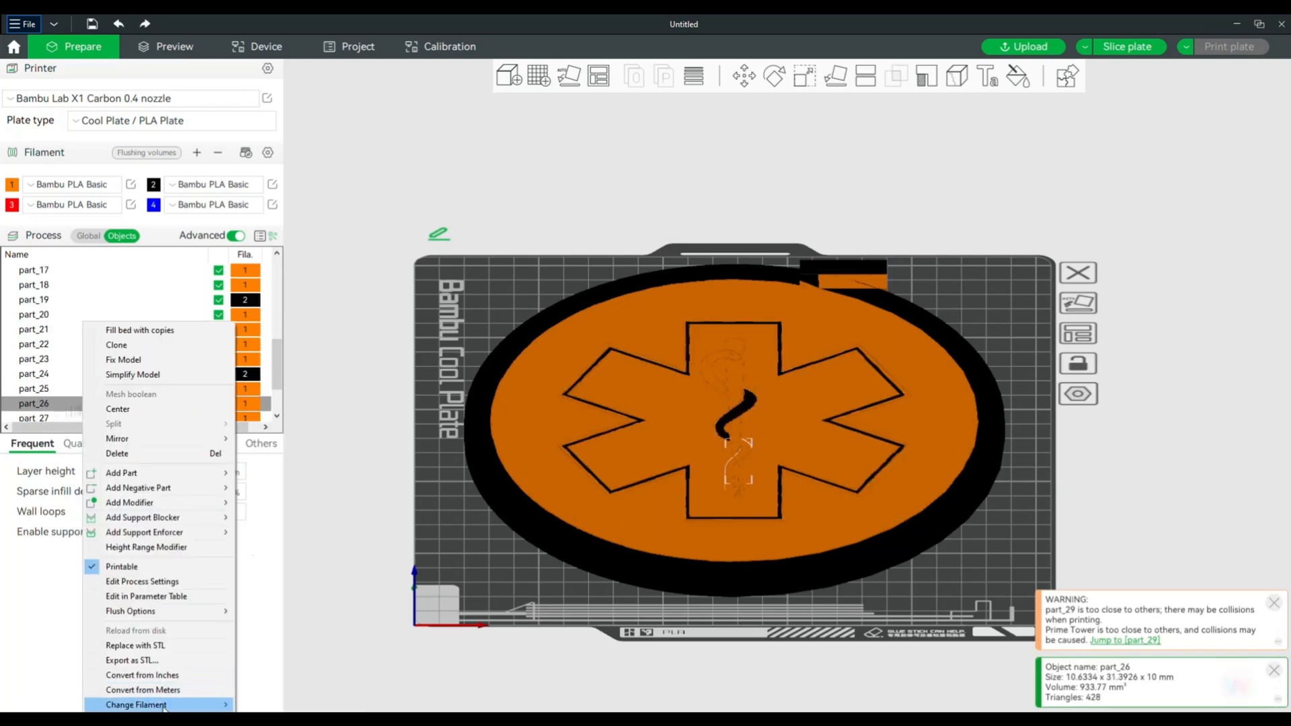
left_click(33, 329)
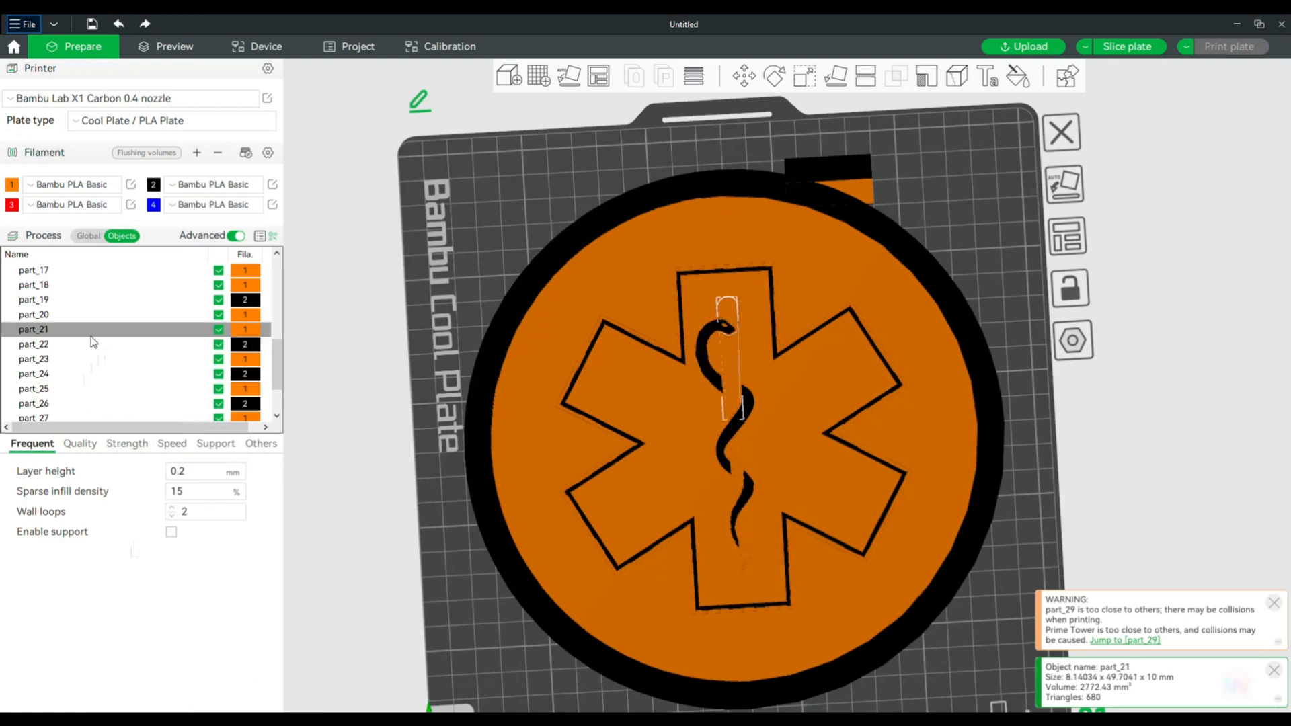
left_click(33, 403)
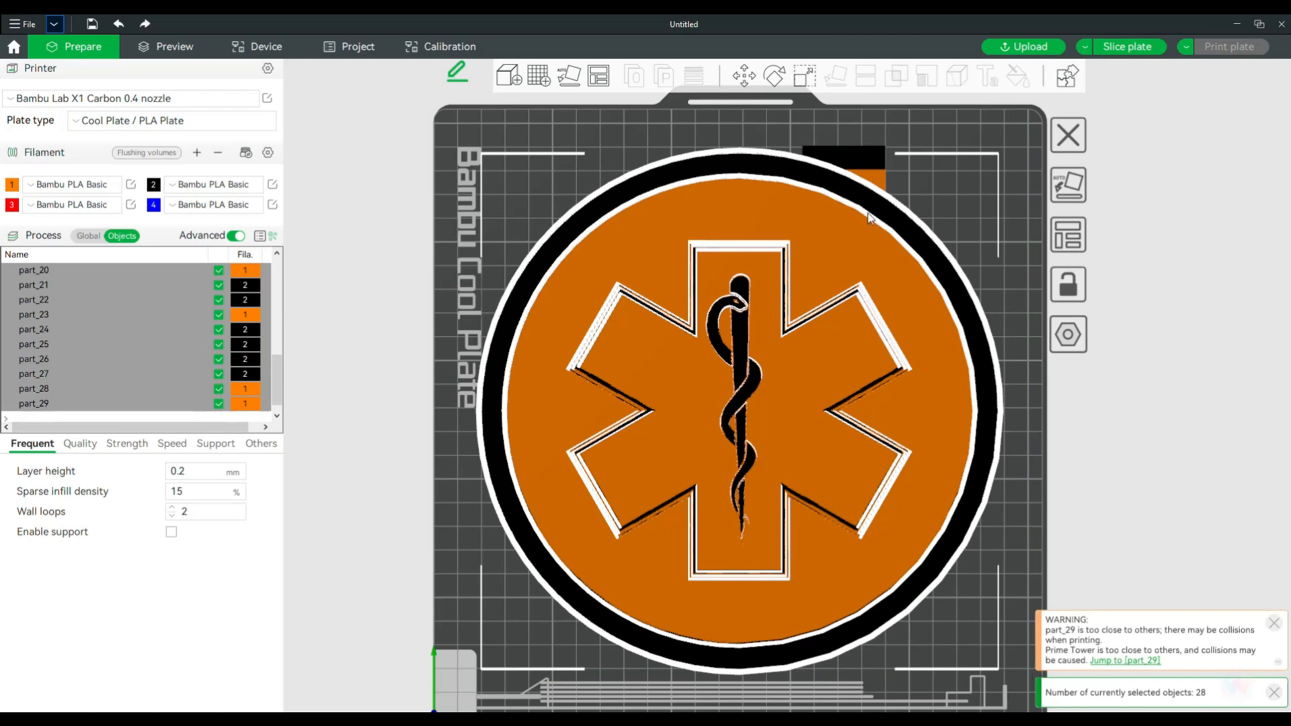
Scale all emblem parts uniformly to 100 mm wide, then release Uniform scale.
left_click(804, 76)
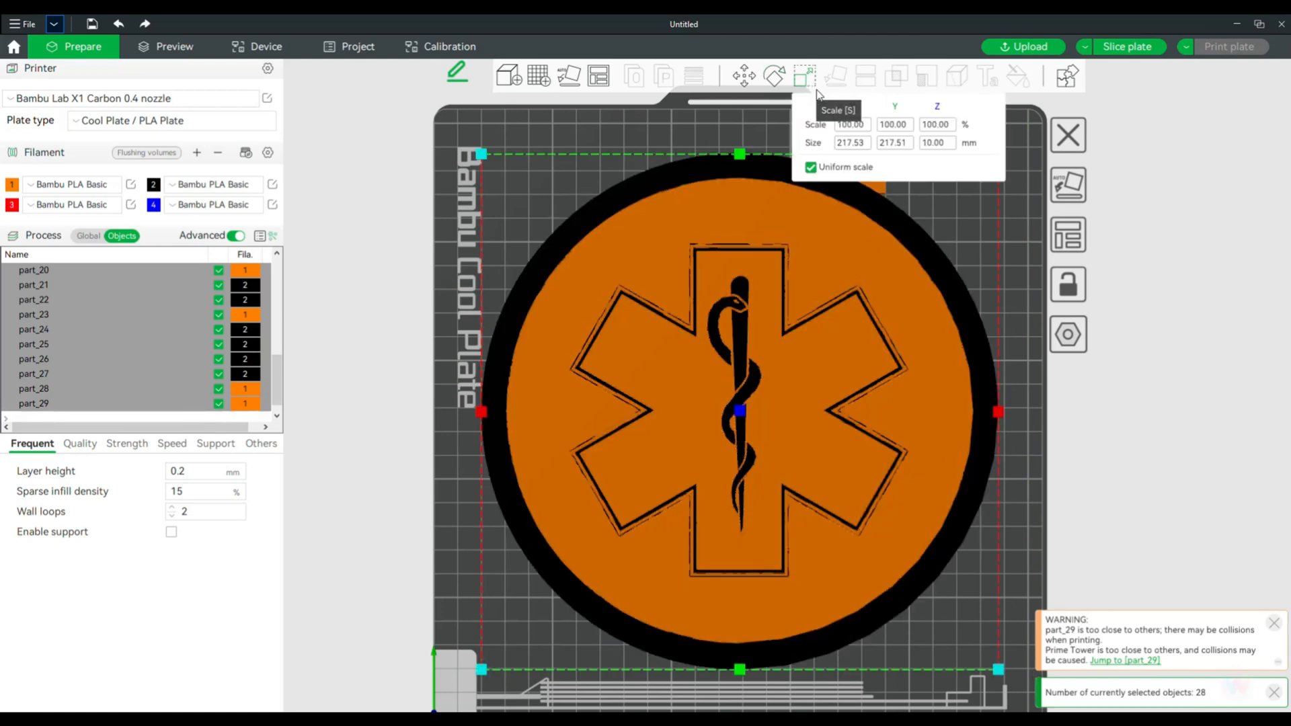
left_click(852, 143)
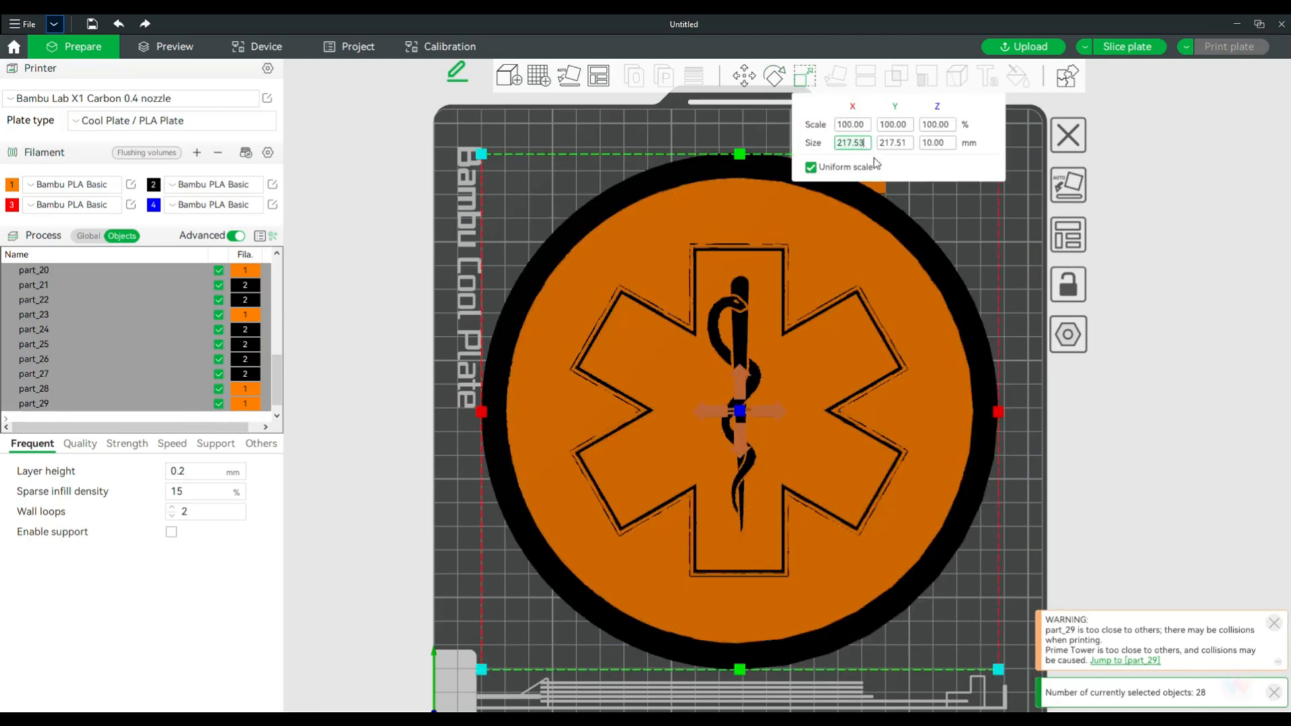
mouse_move(1021, 292)
type("100.01")
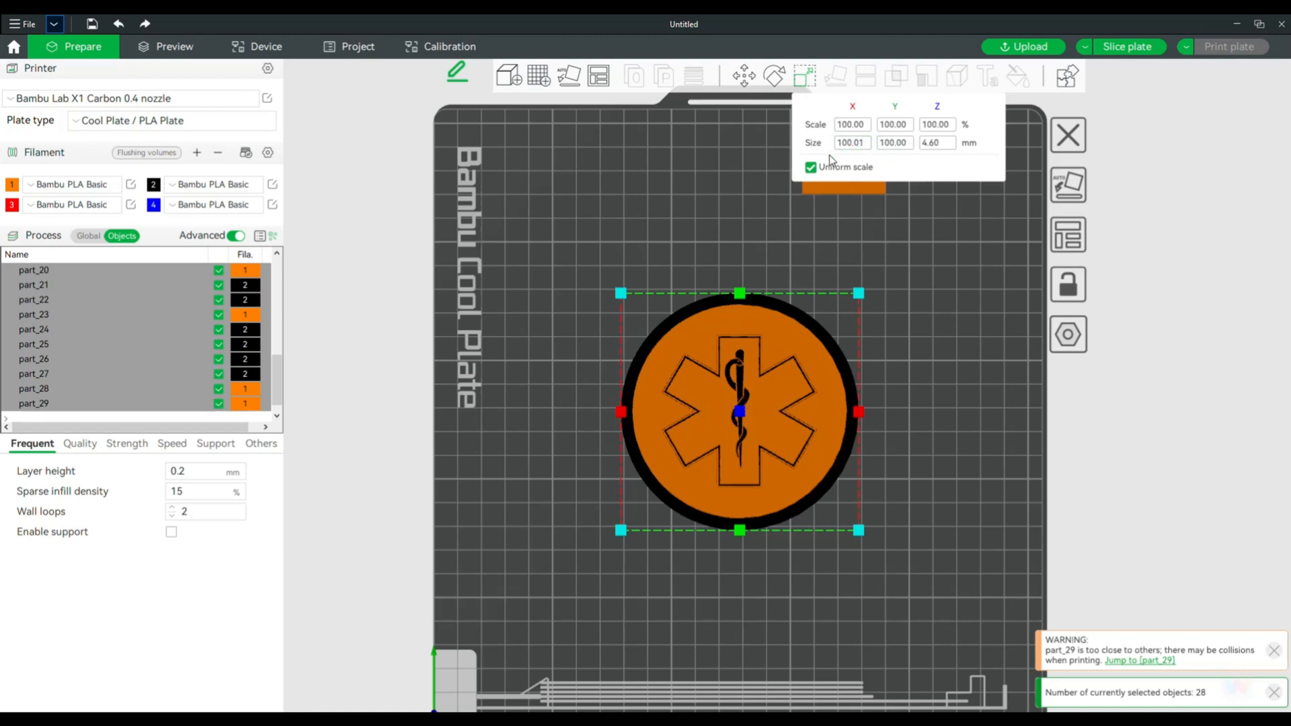
left_click(811, 168)
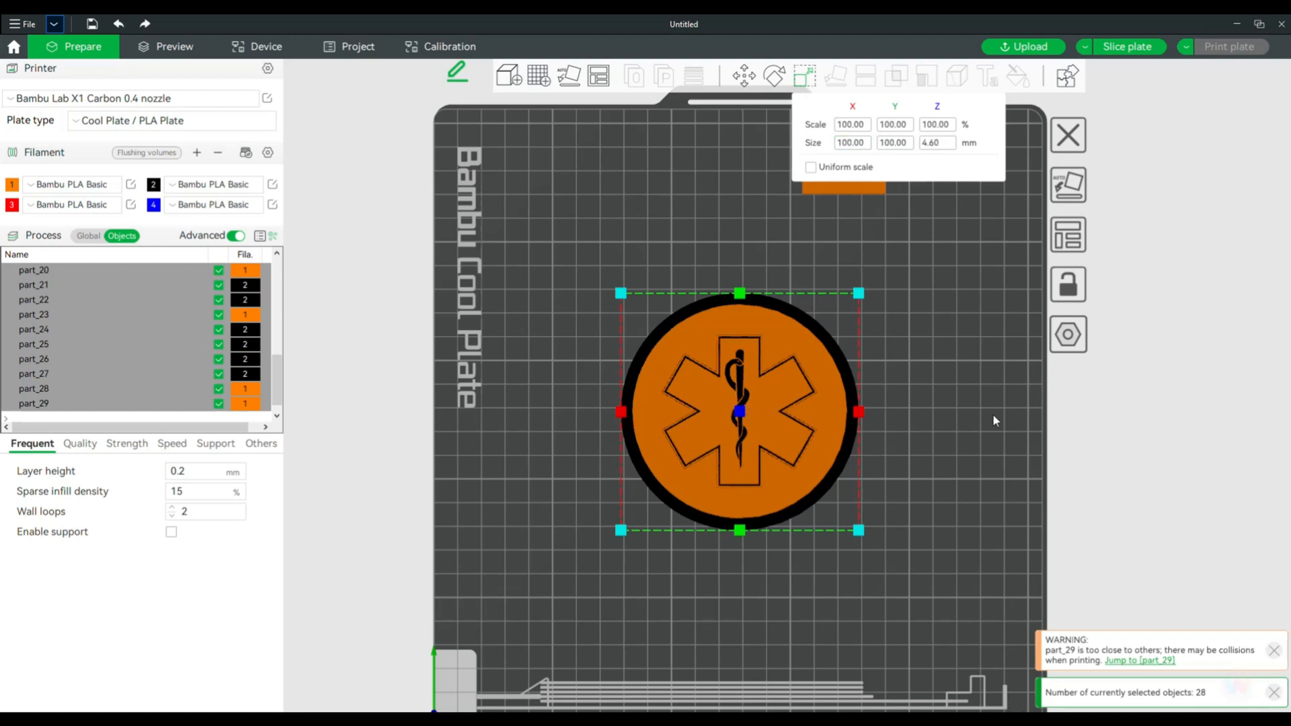
mouse_move(932, 576)
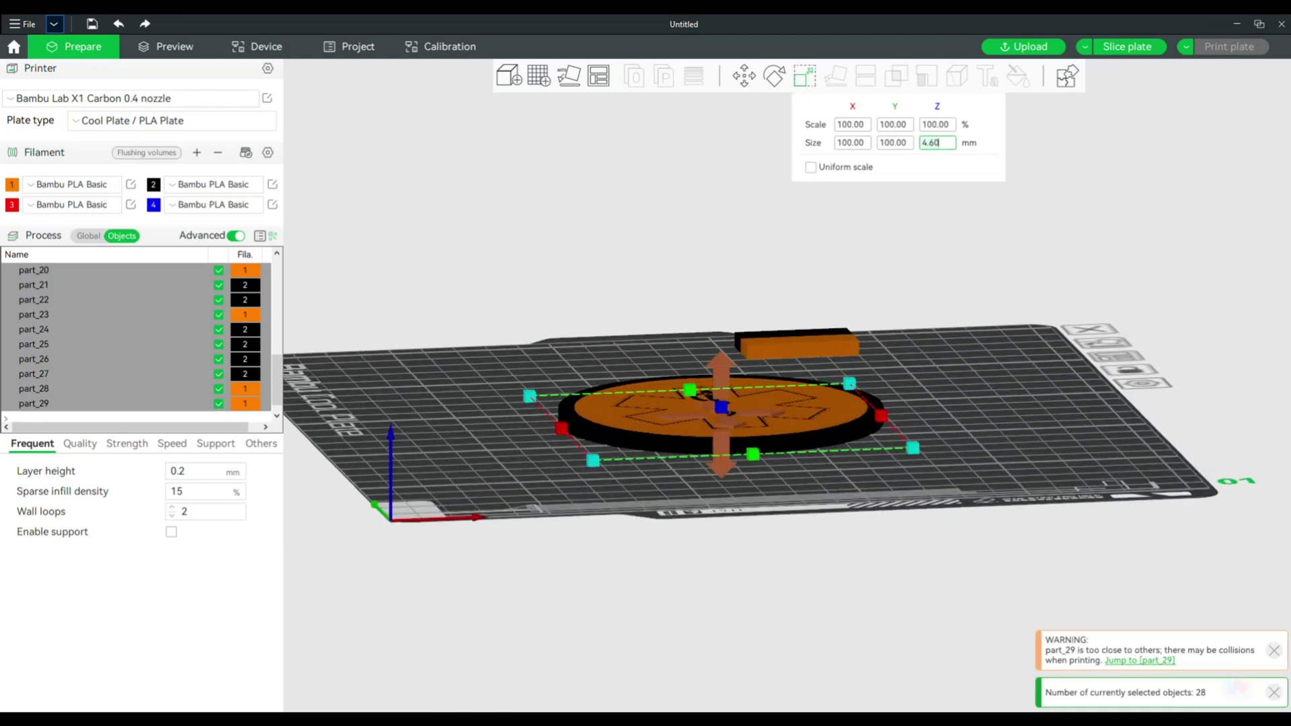
Set the whole emblem's Z size to 5.00 mm in the Scale panel.
type("5.00")
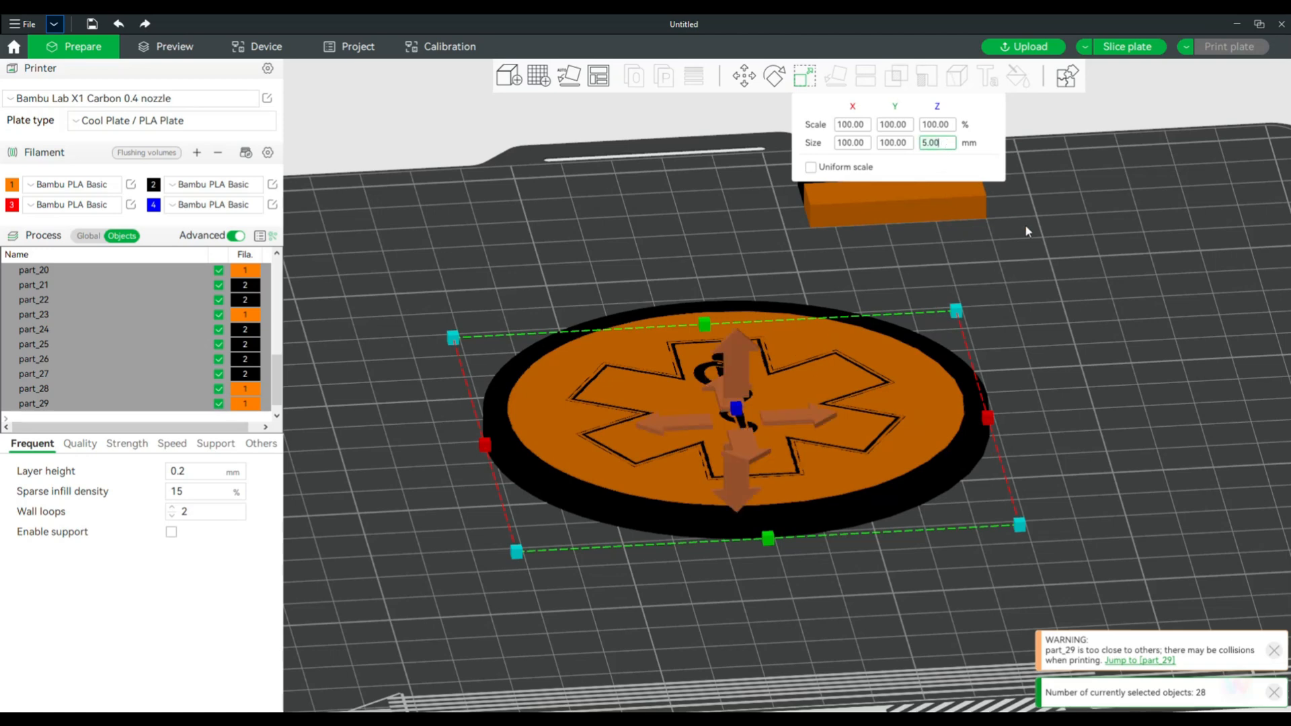
type("2.00")
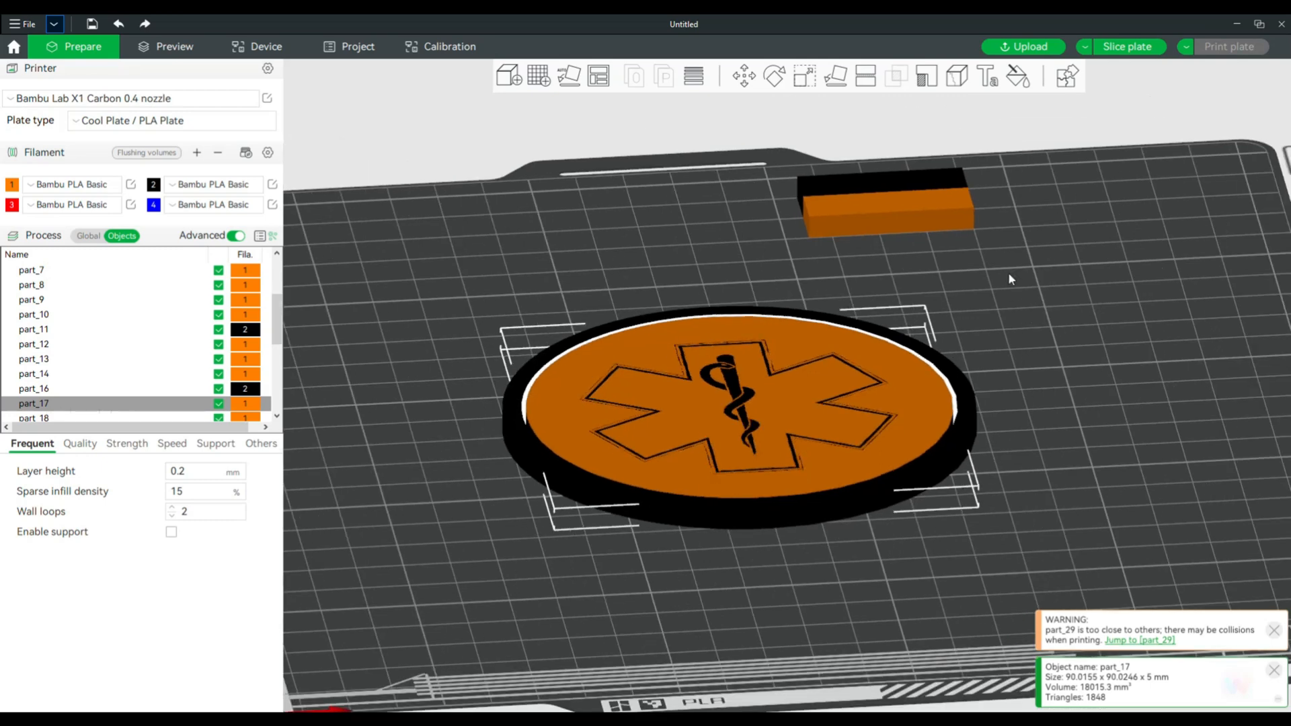
mouse_move(834, 76)
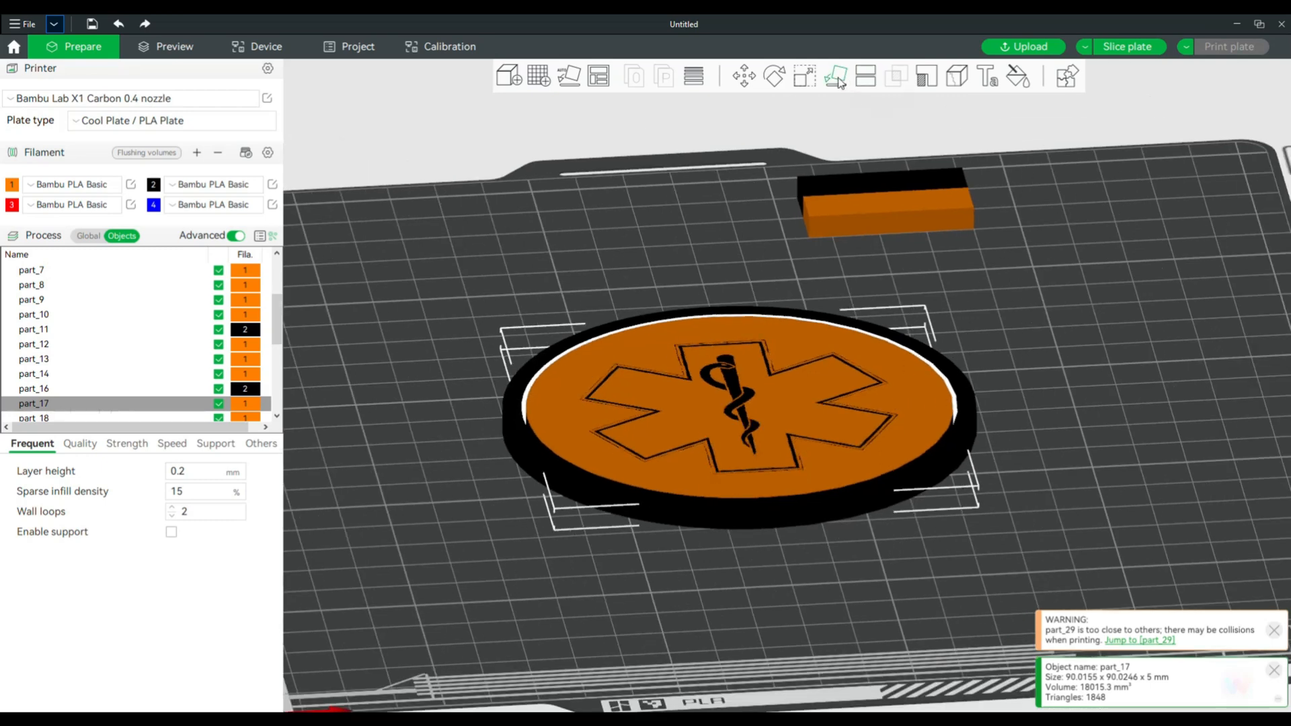
mouse_move(804, 76)
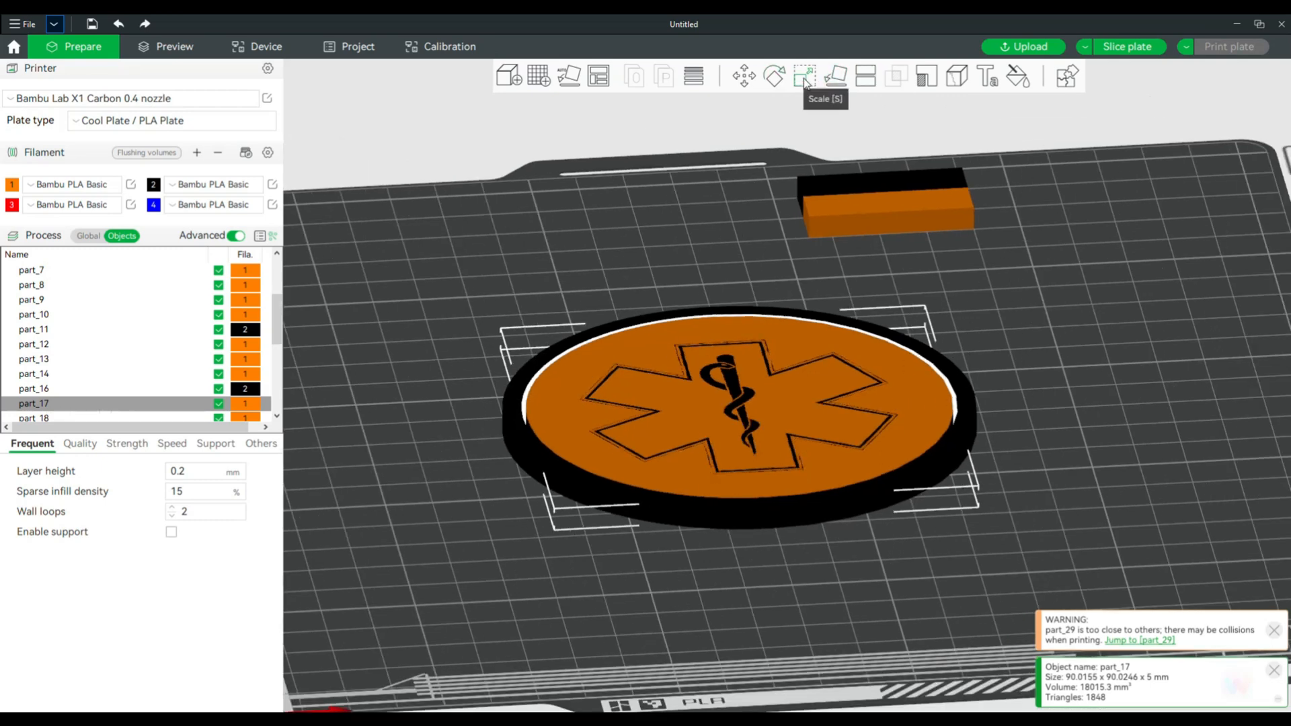
Set the orange star part's Z size to 3.00 mm and slice the plate.
left_click(805, 76)
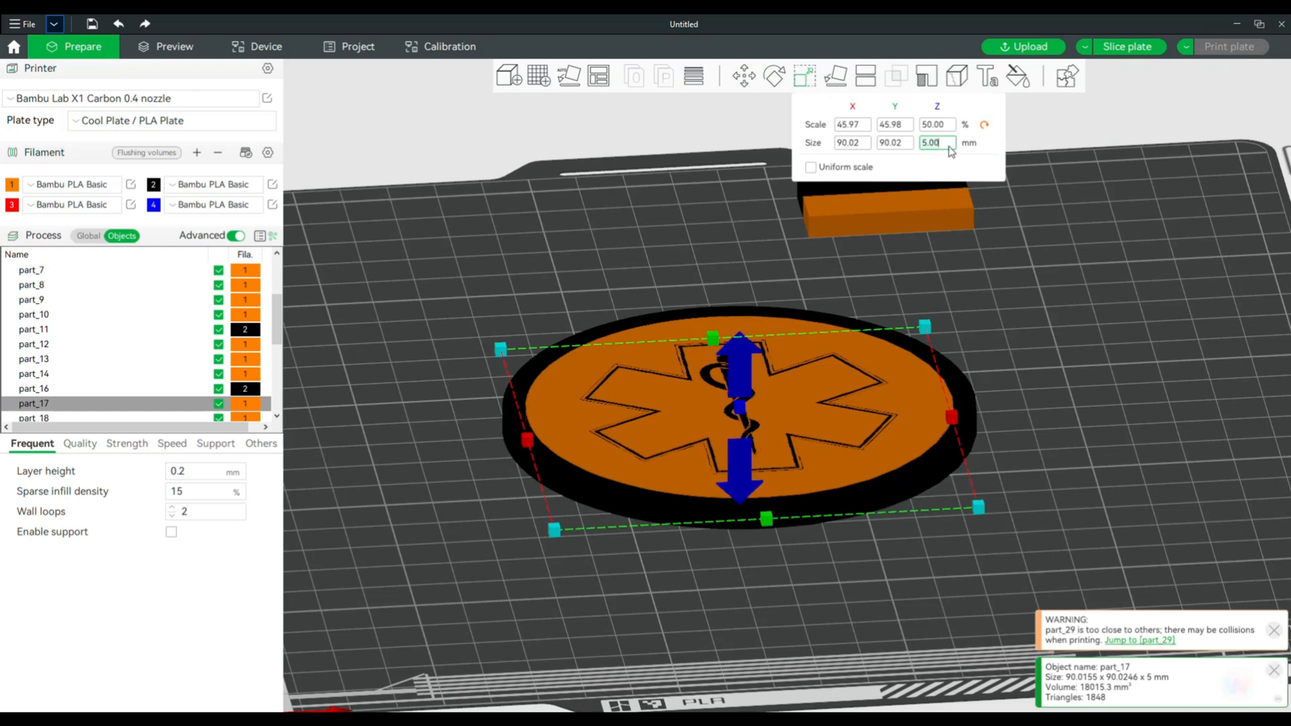
mouse_move(1144, 211)
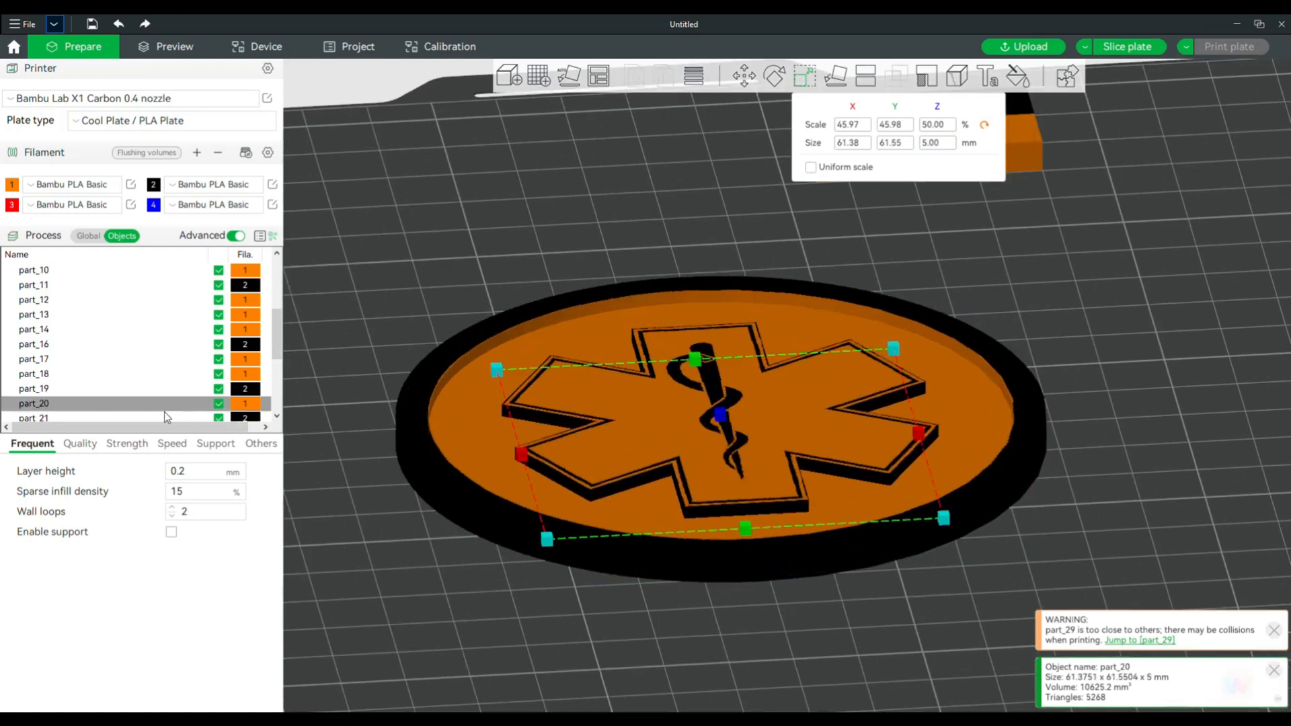
left_click(936, 142)
type("3")
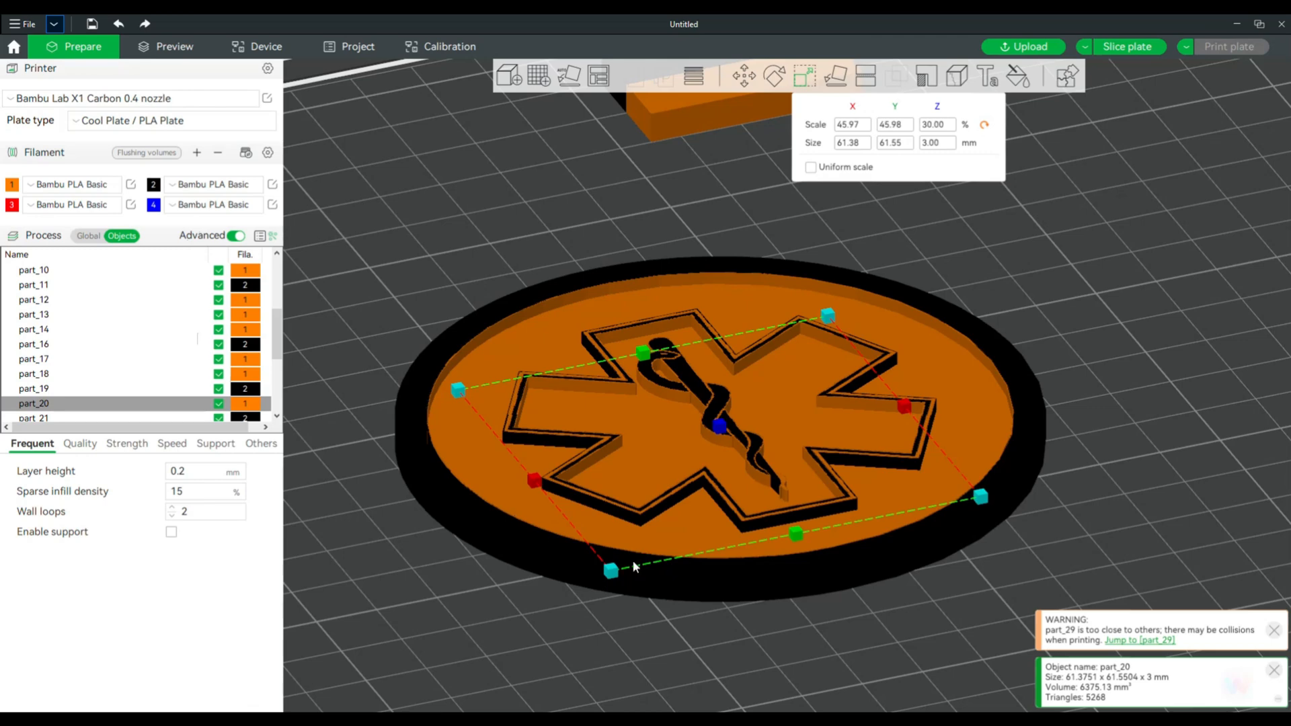
mouse_move(814, 471)
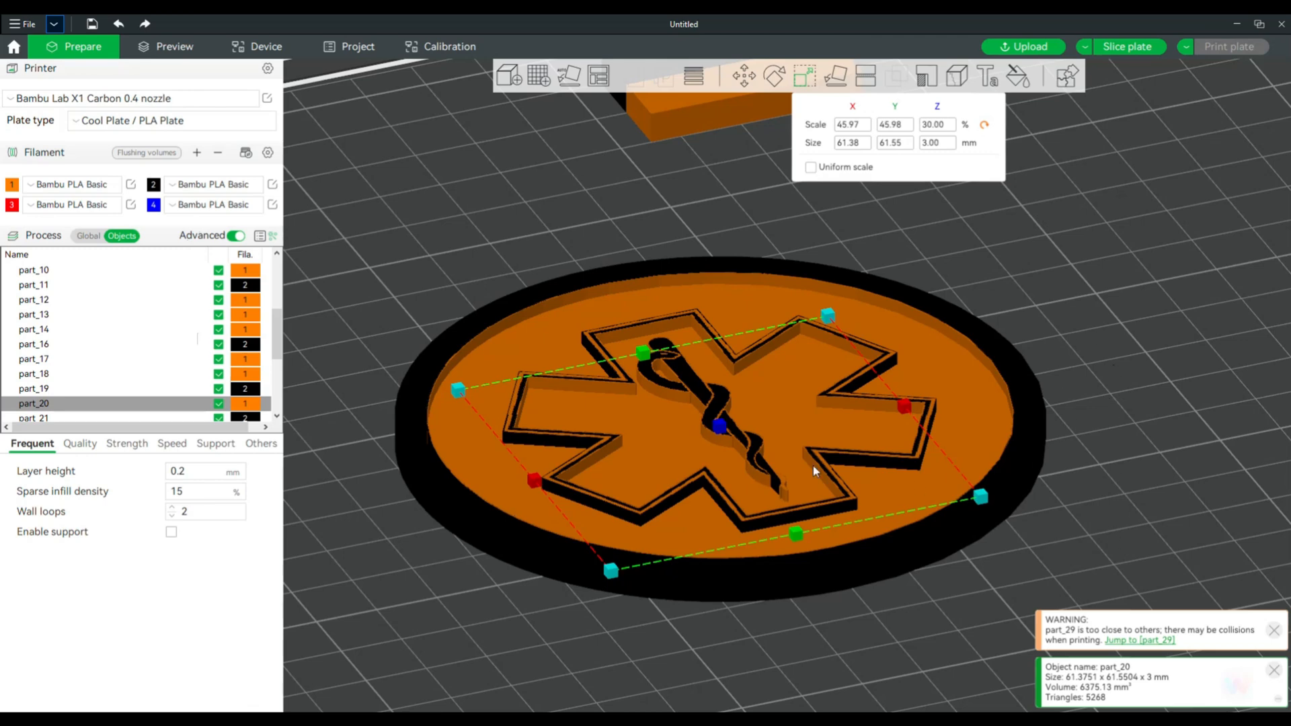
mouse_move(1048, 93)
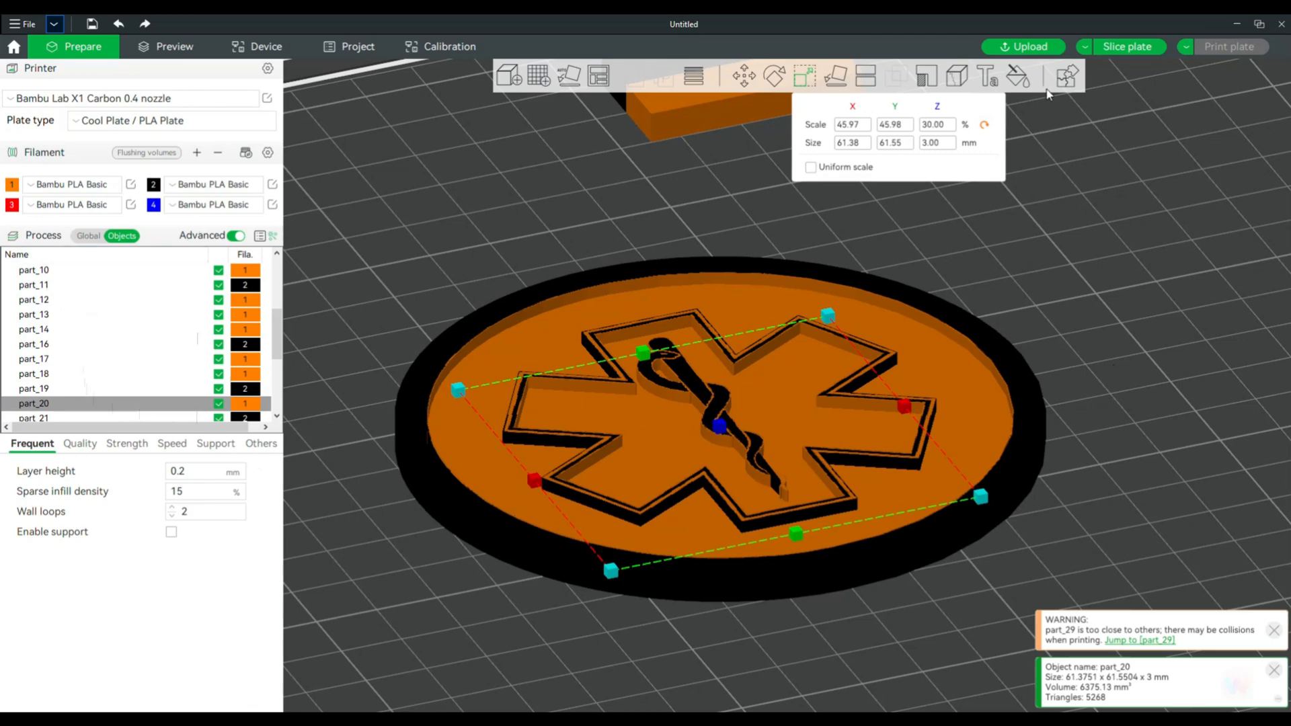
left_click(1127, 47)
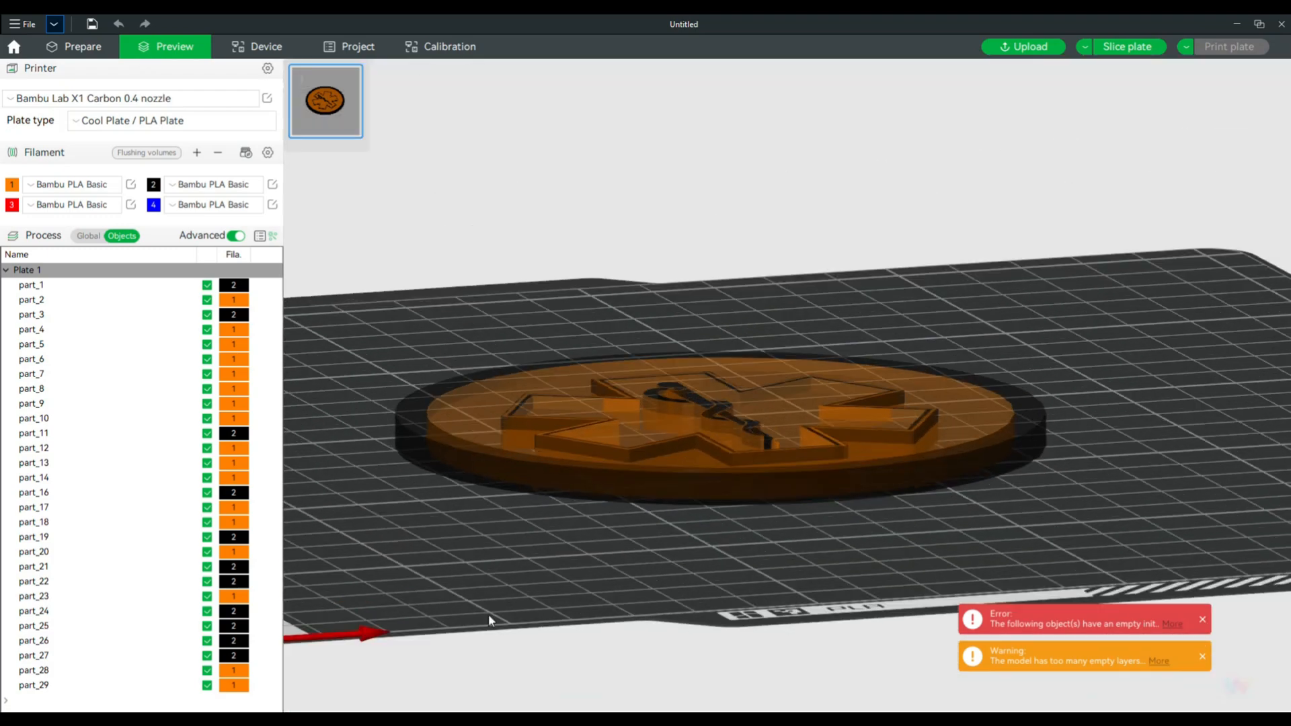
Zoom in on the sliced preview of the orange and black emblem.
scroll("up", 3)
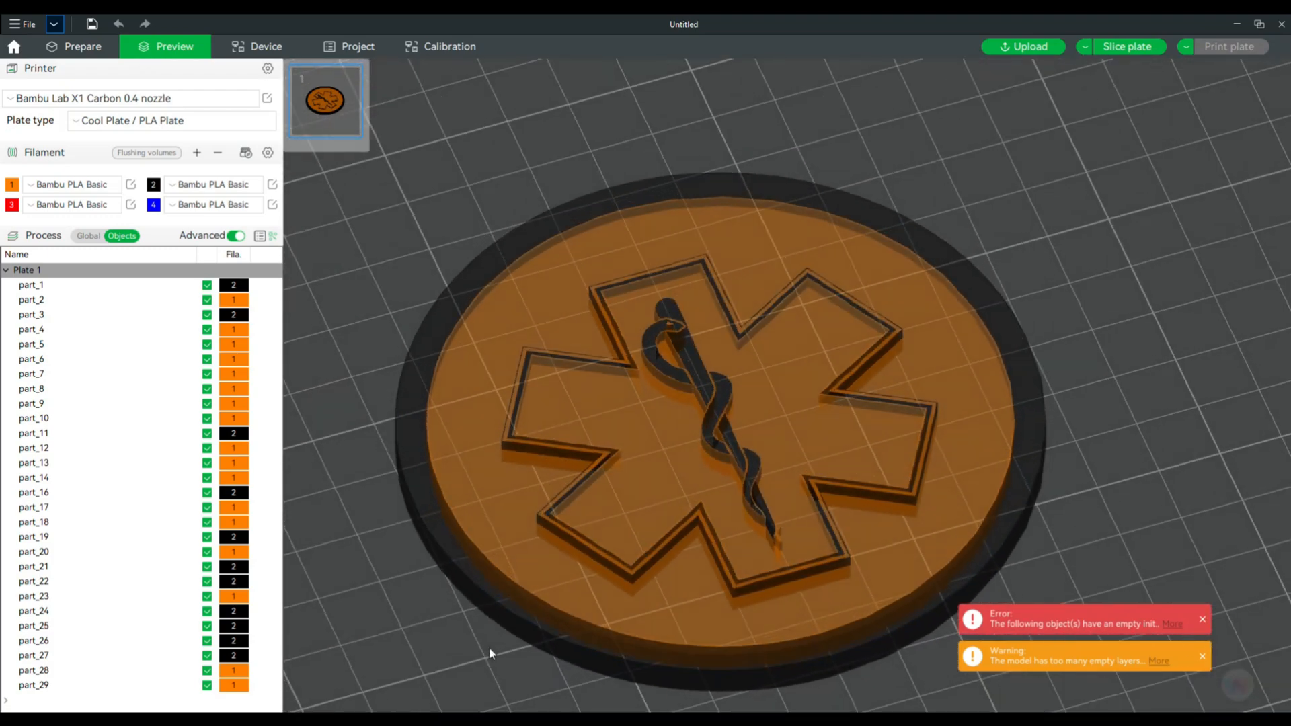